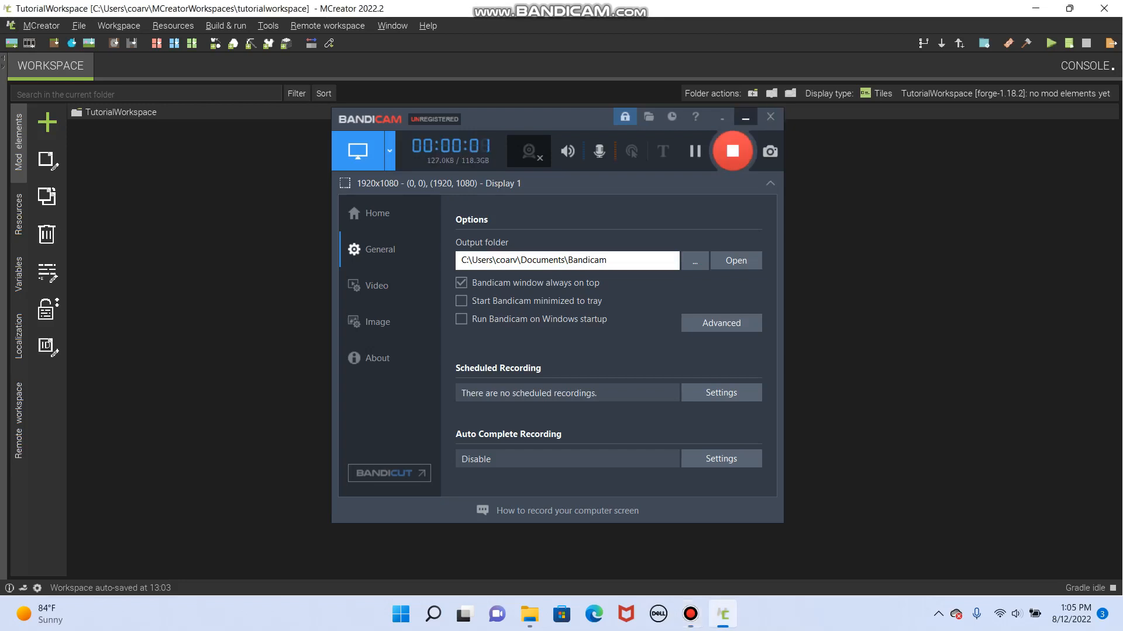
Browse the element type list and the workspace resources, structures, variables and localization views
click(770, 116)
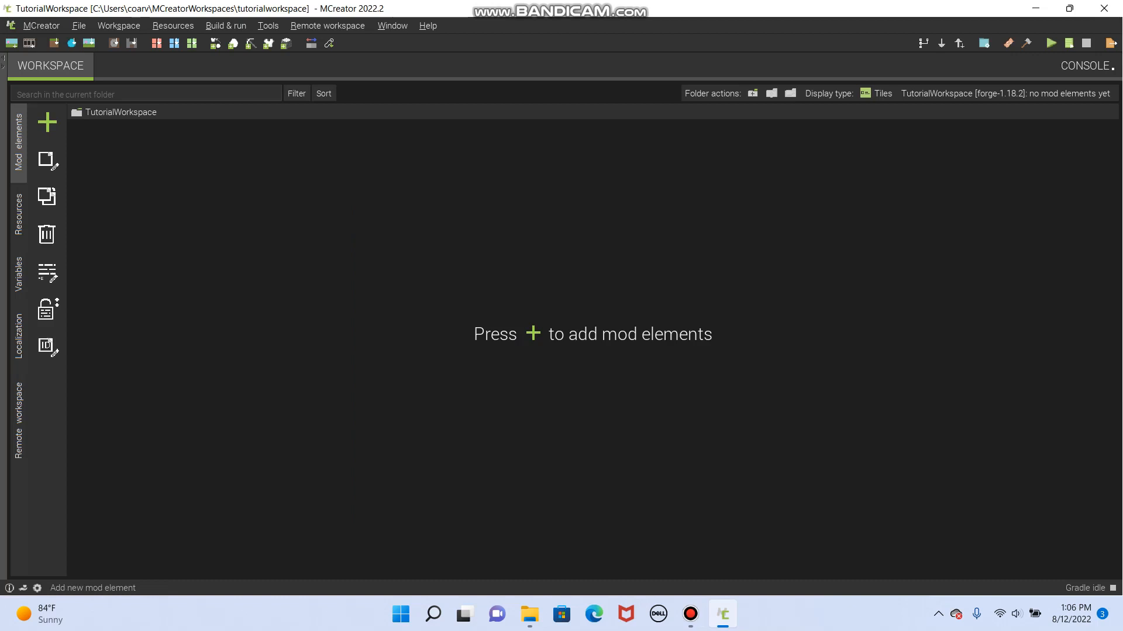
click(47, 122)
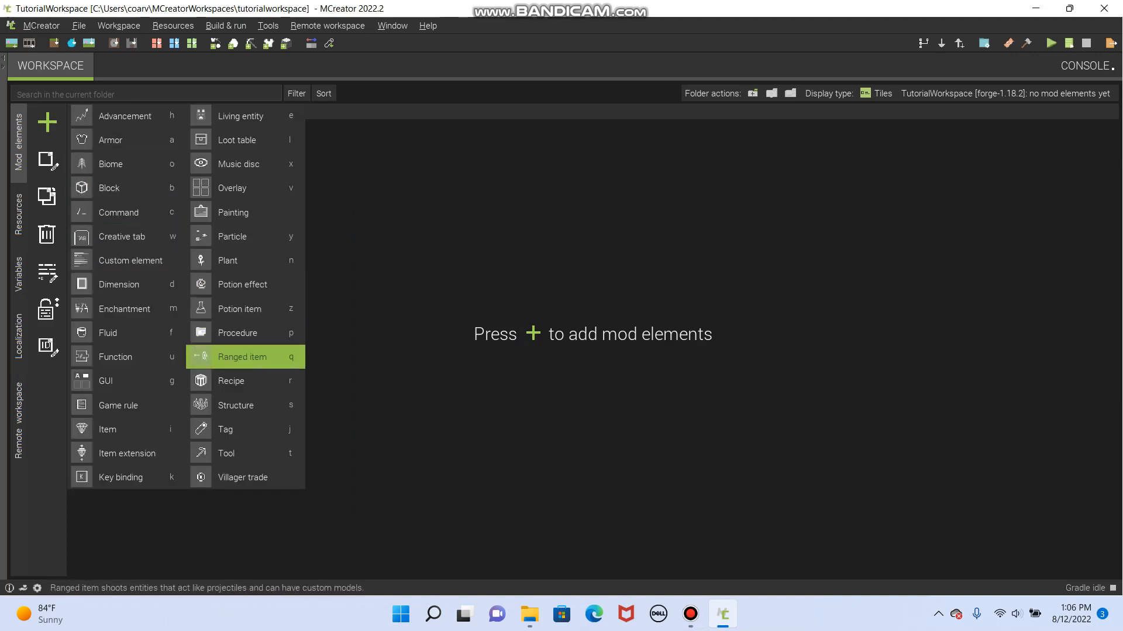
mouse_move(224, 453)
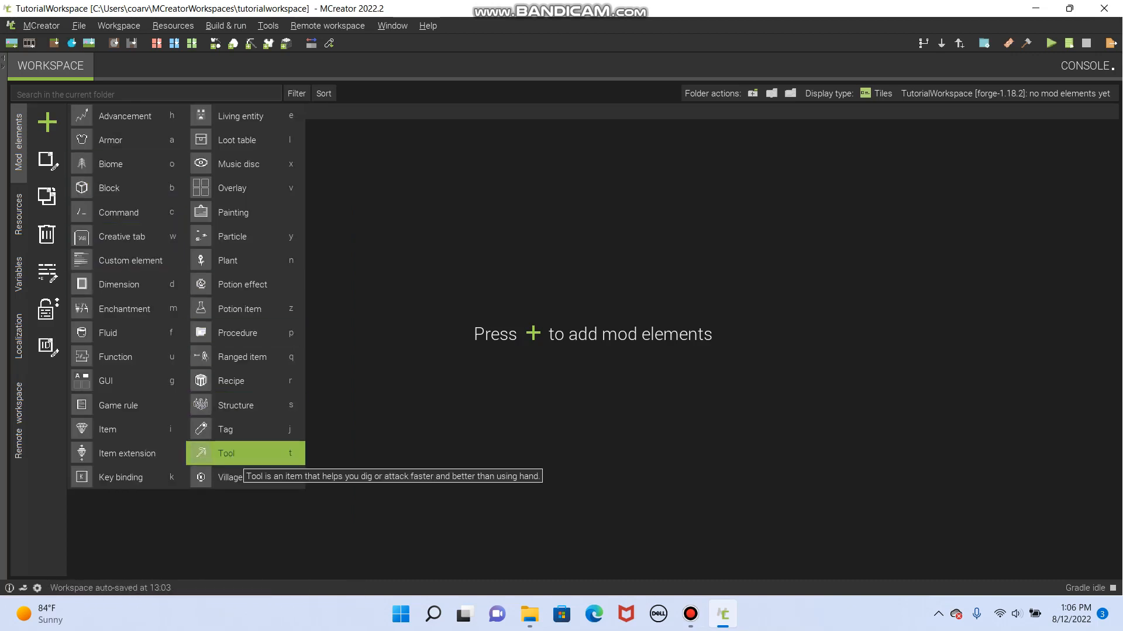
mouse_move(1049, 42)
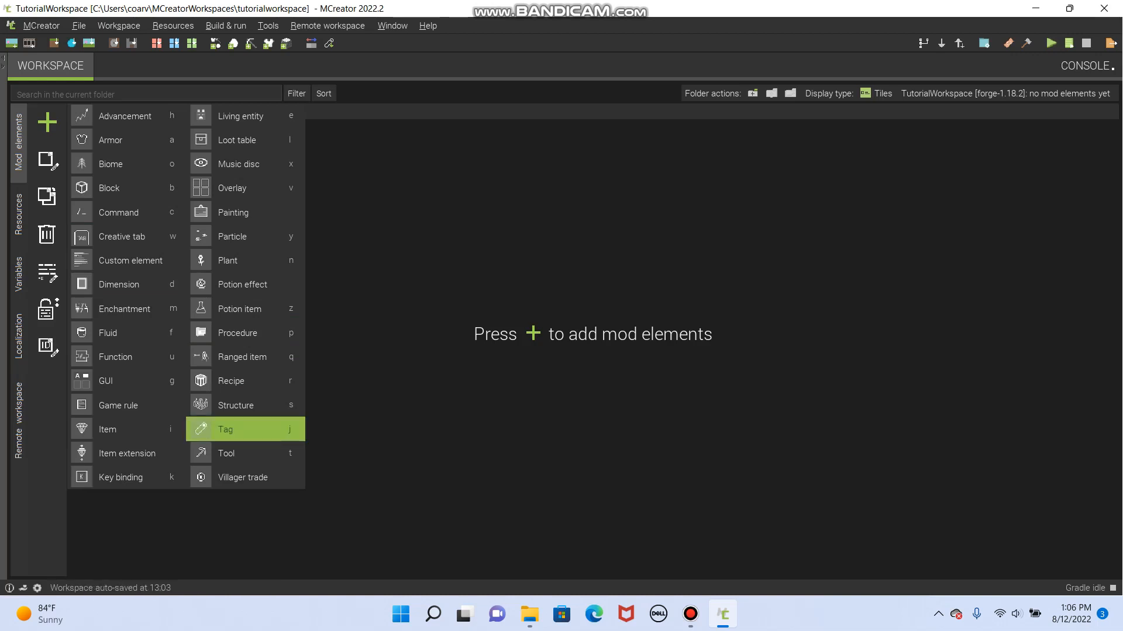
mouse_move(226, 453)
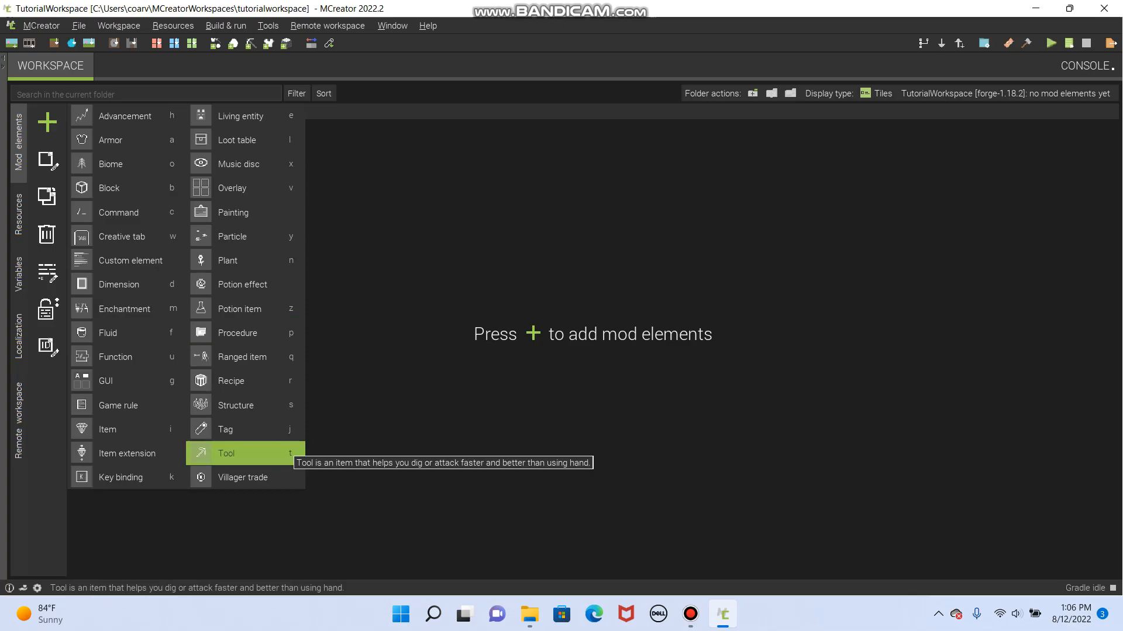
mouse_move(111, 140)
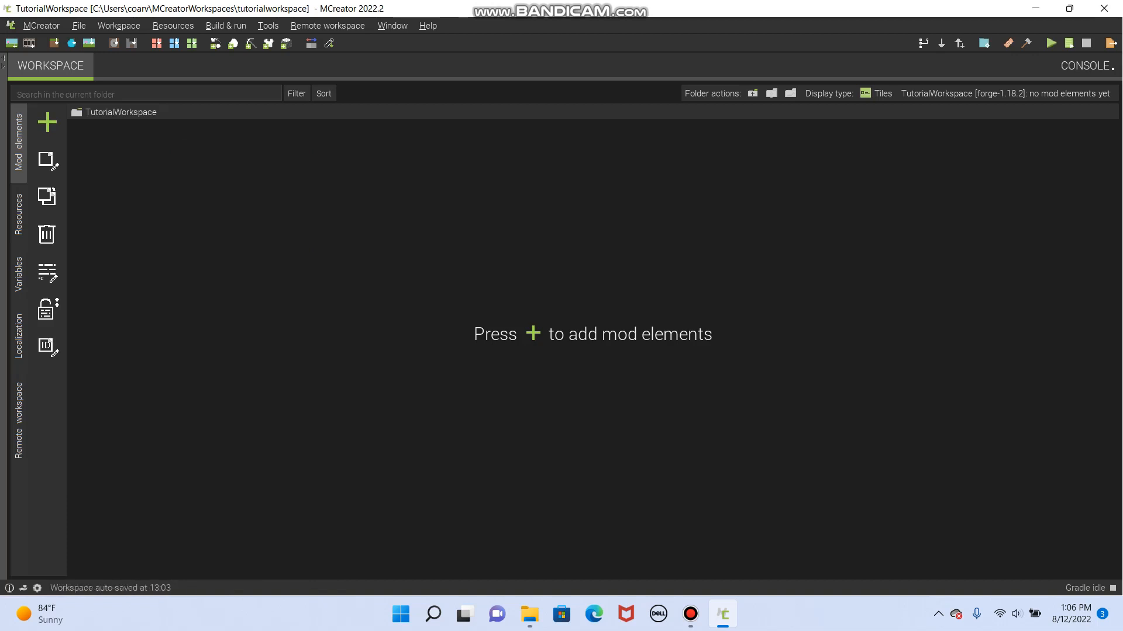
click(18, 215)
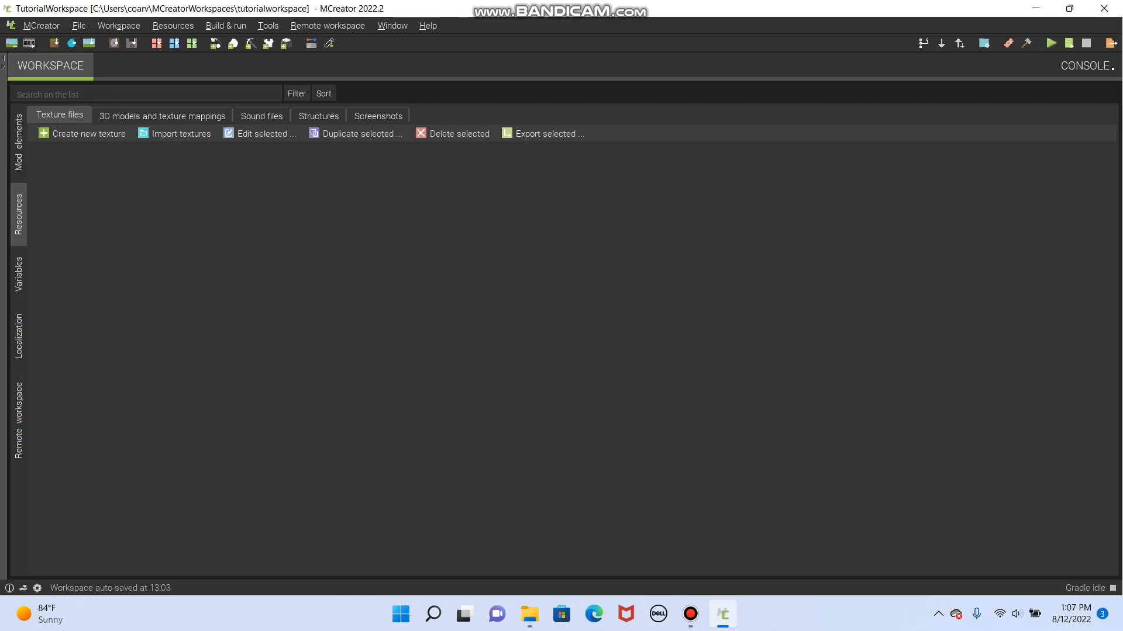
click(318, 116)
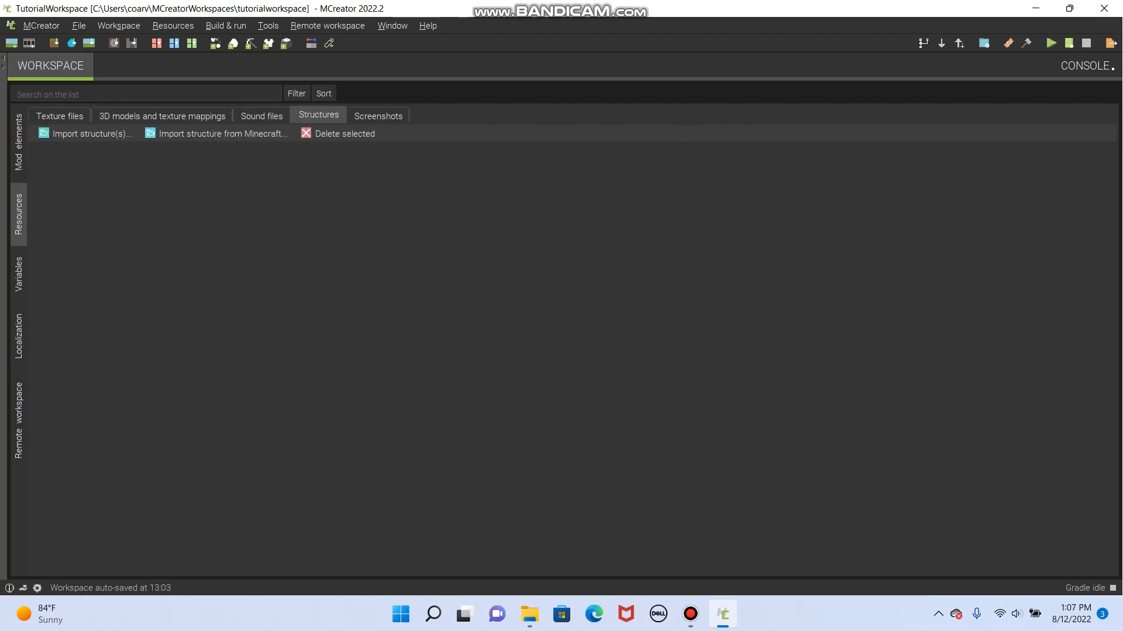
click(59, 115)
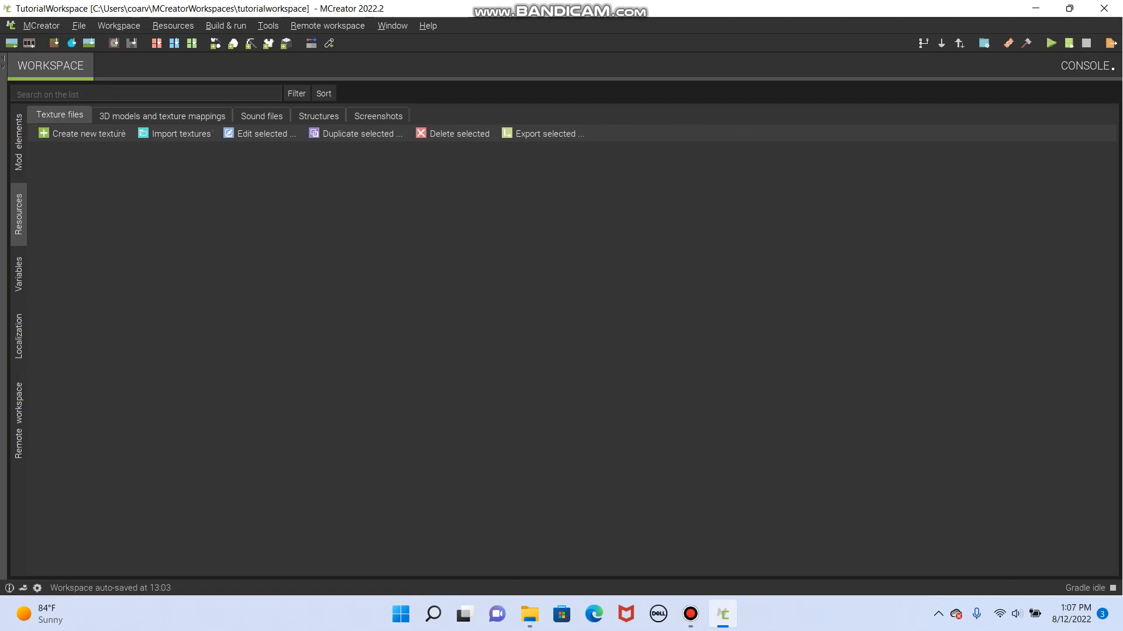
click(18, 271)
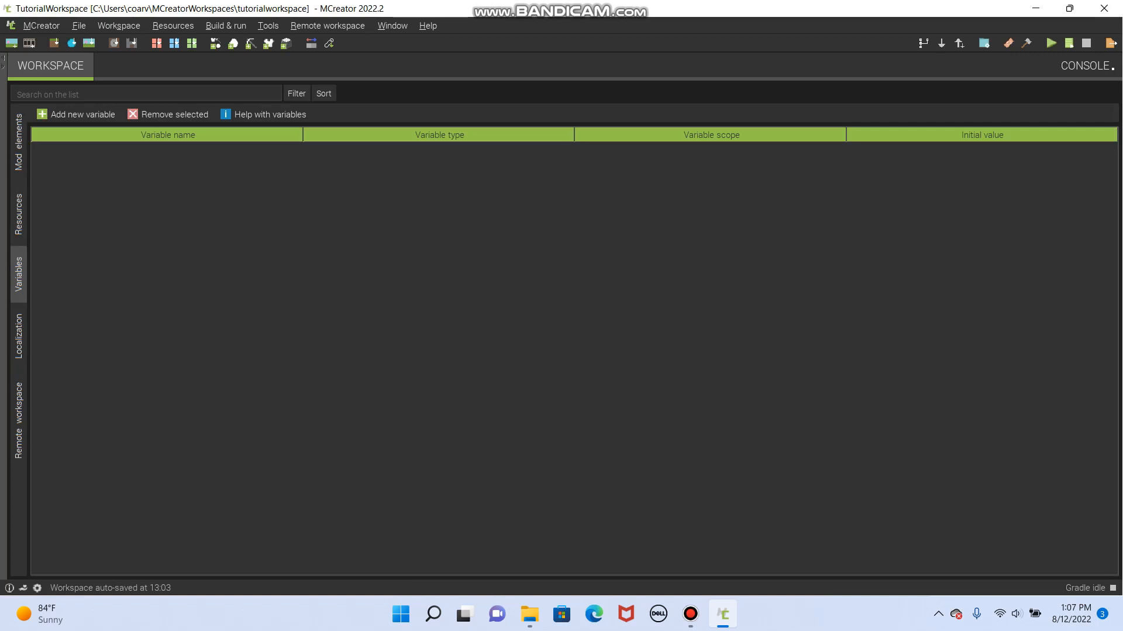
click(17, 337)
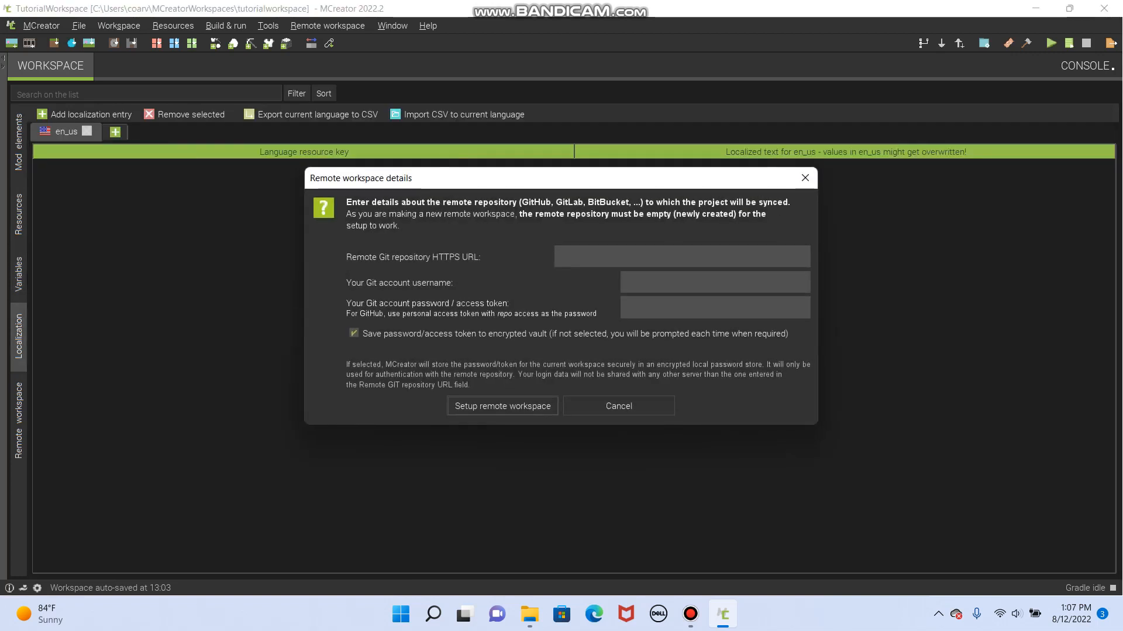
Dismiss the remote workspace prompt and start a new Tool element from the types list
click(618, 406)
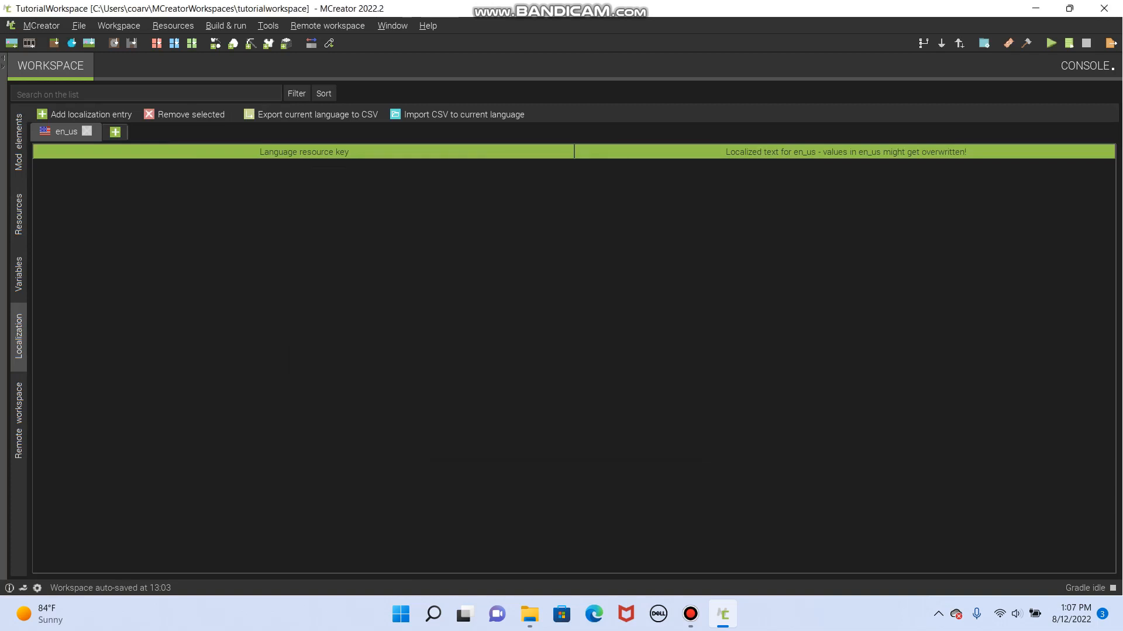
click(17, 140)
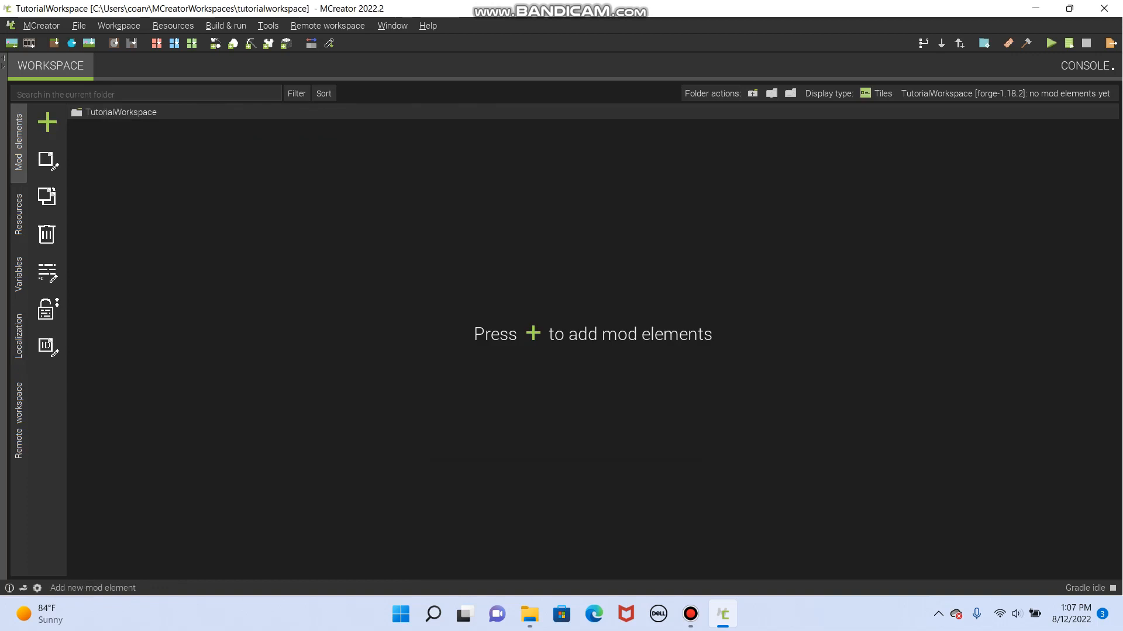
click(48, 122)
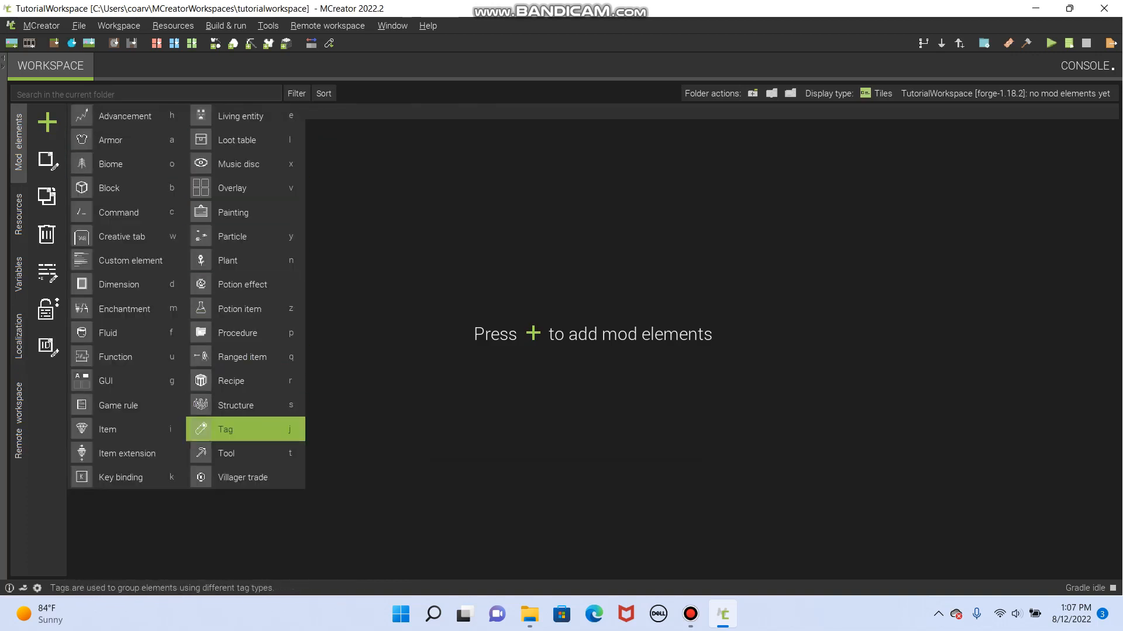
mouse_move(226, 453)
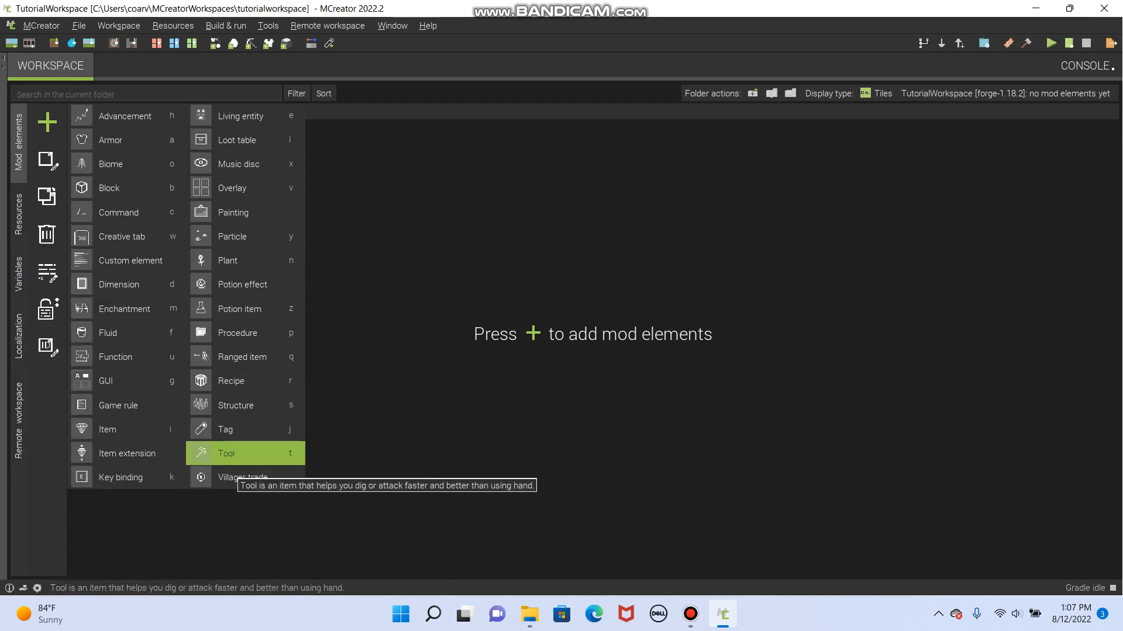
mouse_move(235, 404)
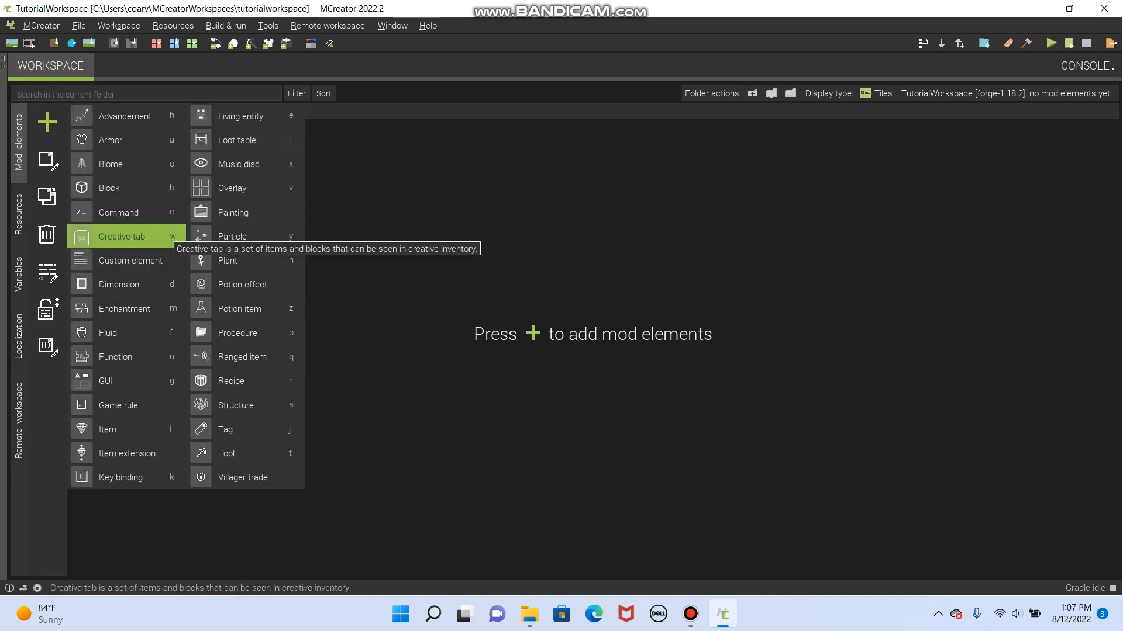
mouse_move(224, 429)
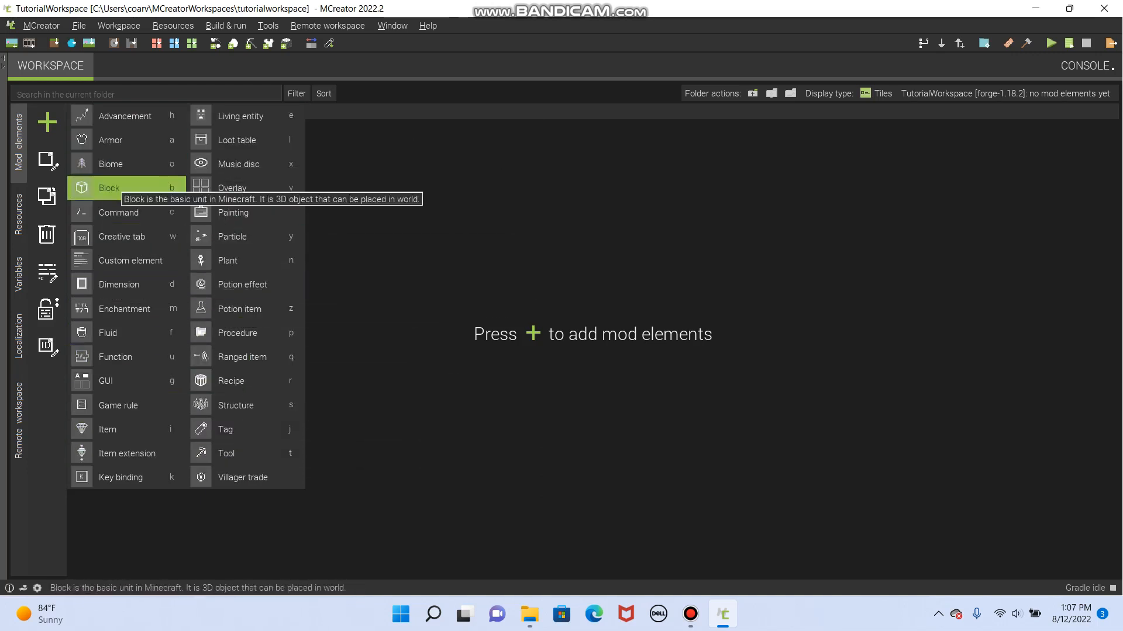
mouse_move(121, 477)
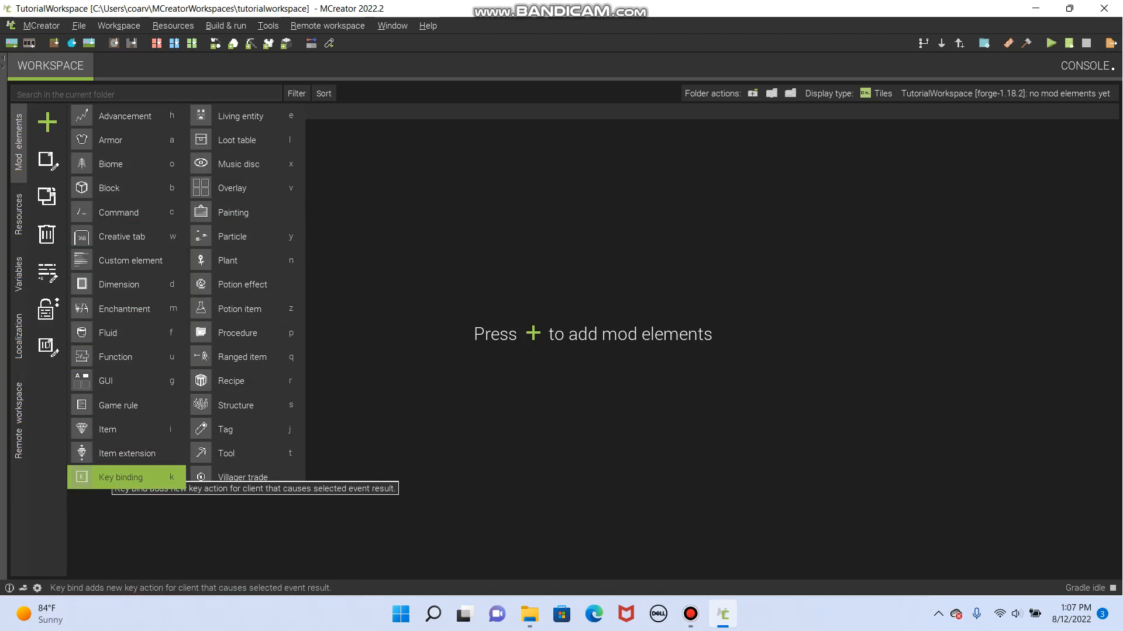
mouse_move(242, 477)
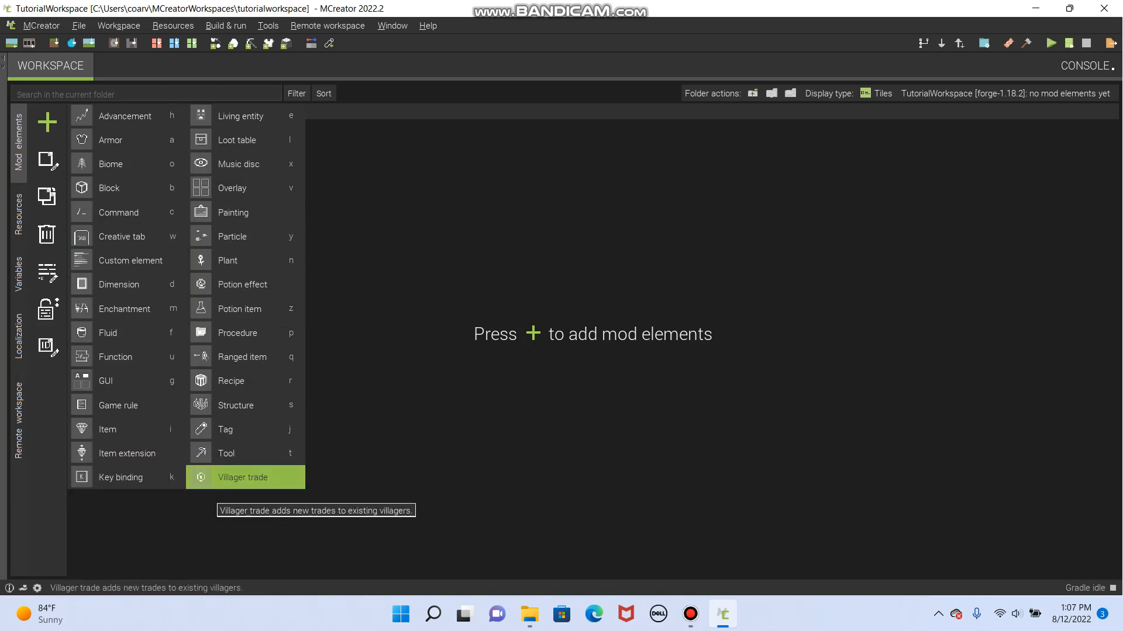
mouse_move(120, 477)
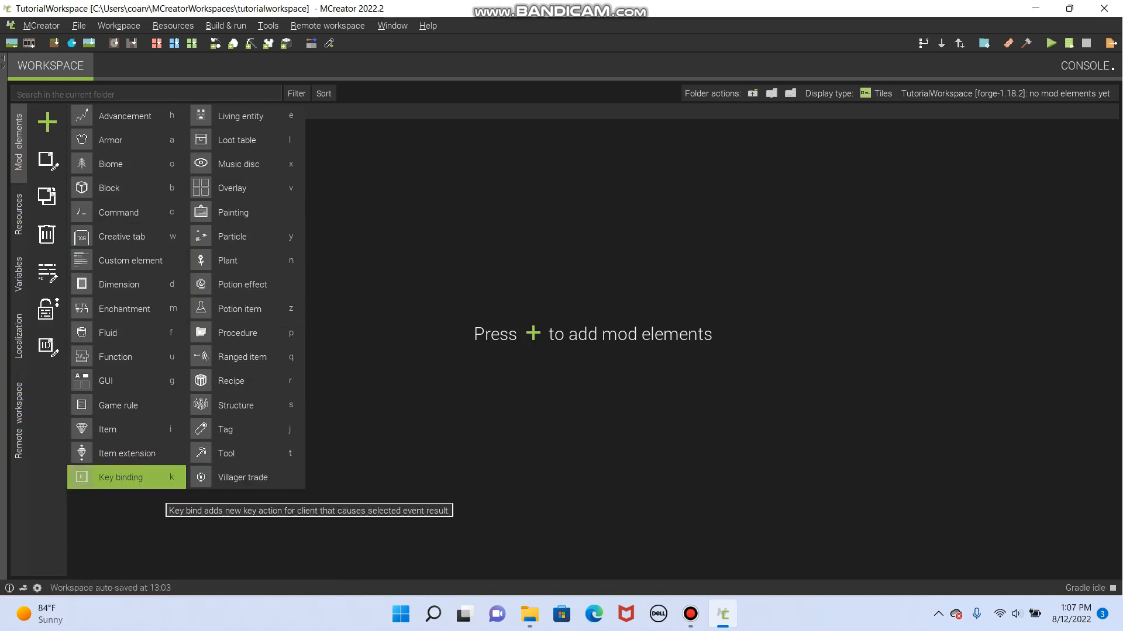
mouse_move(130, 259)
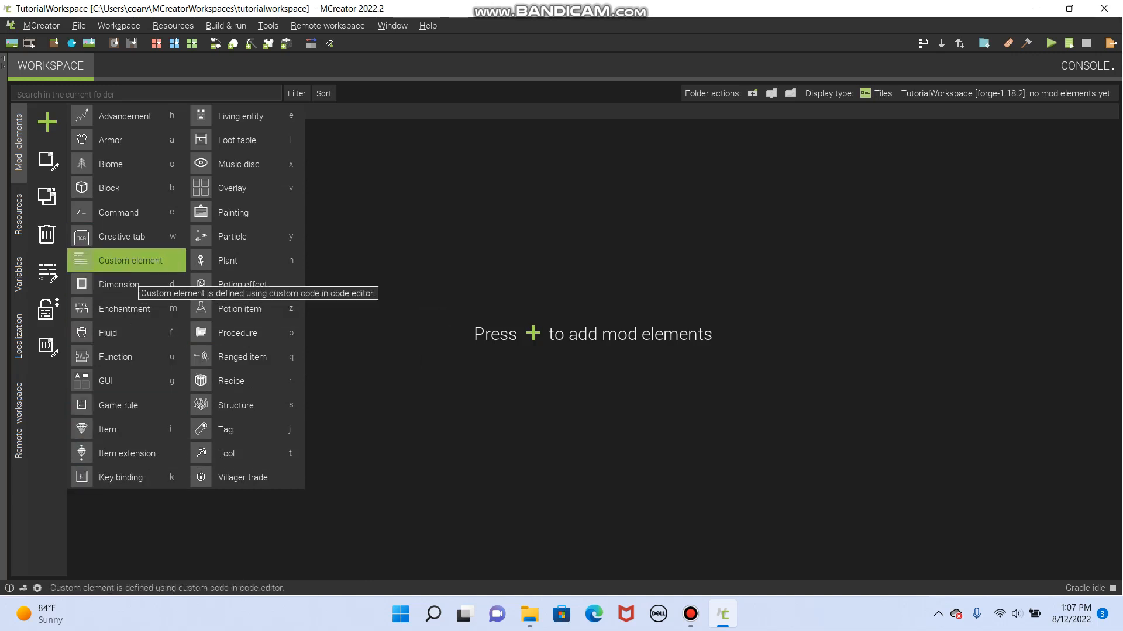
mouse_move(111, 163)
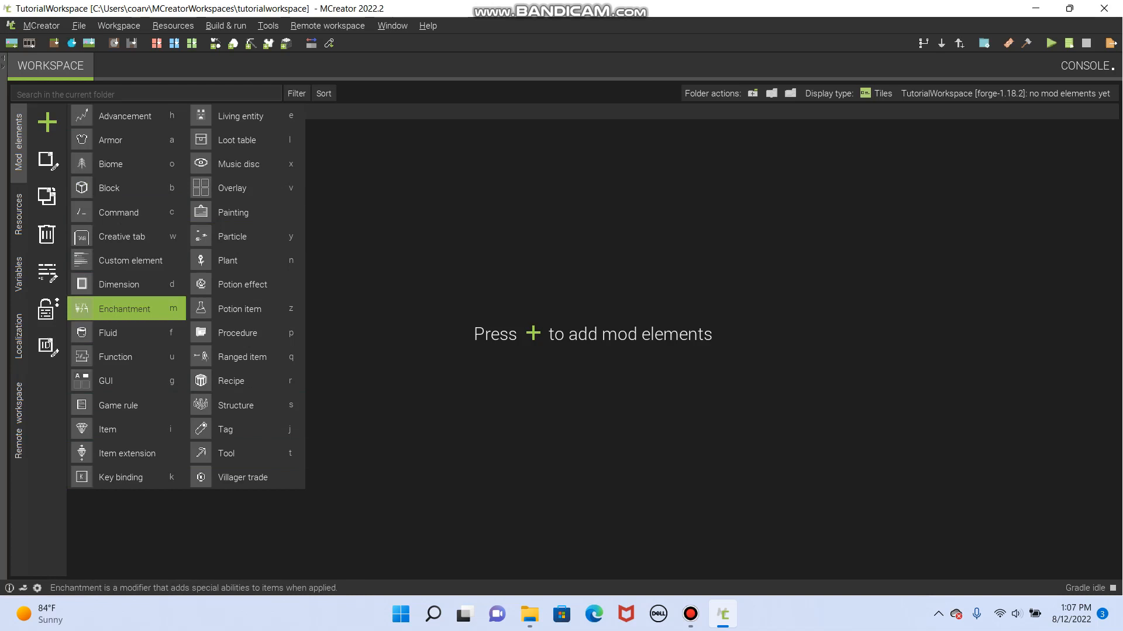
mouse_move(225, 453)
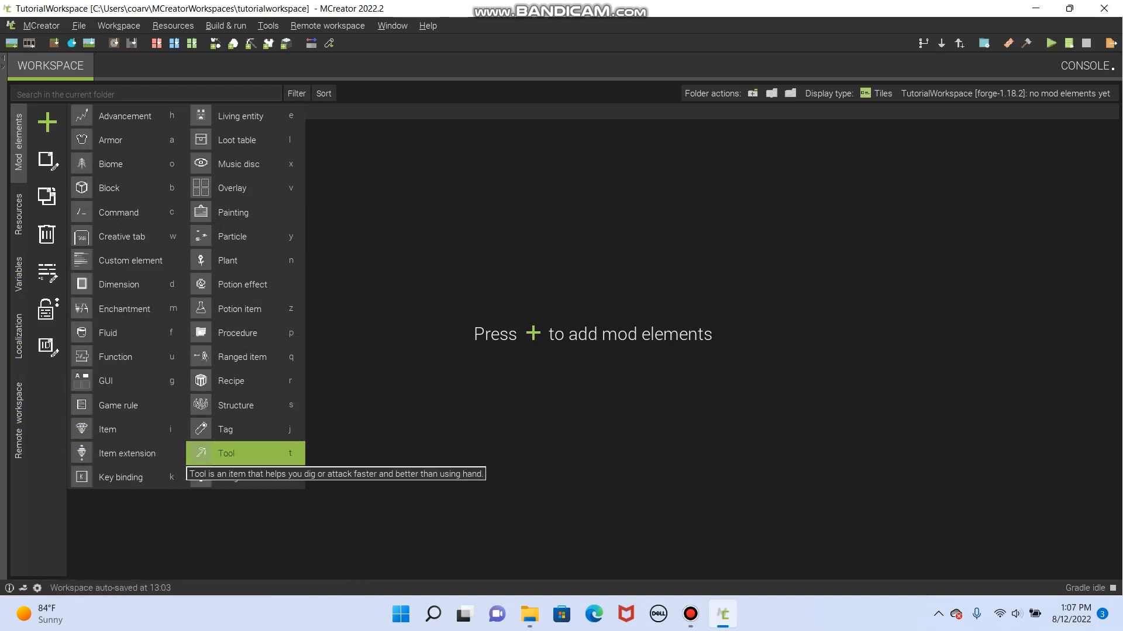
click(226, 453)
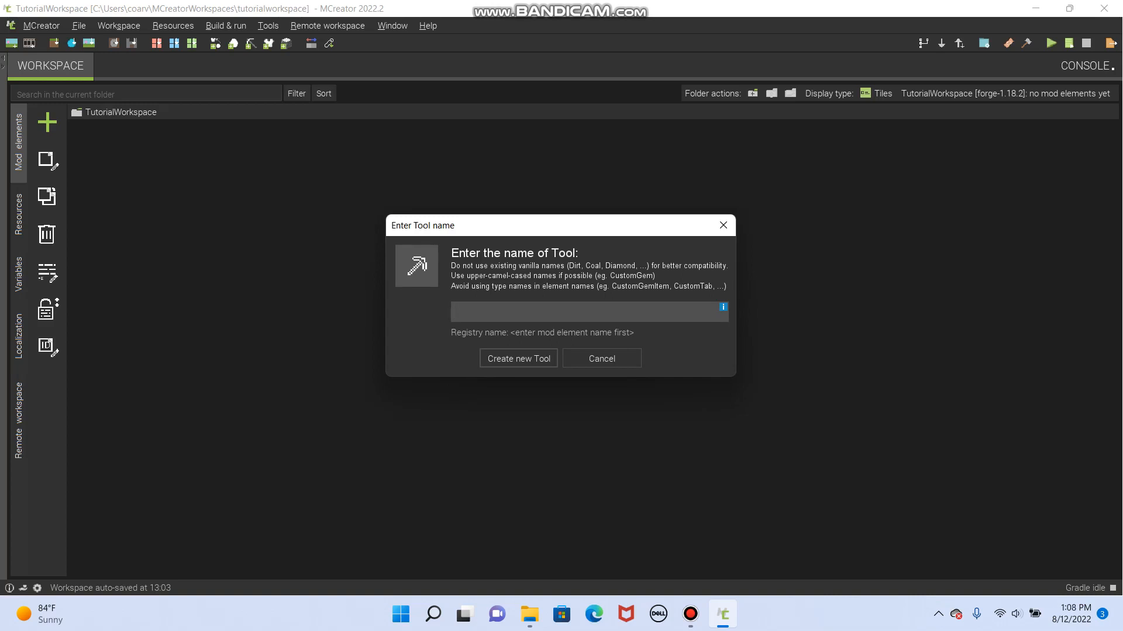
Name the new Tool element 'Lightsaber'
text(Lightsaber)
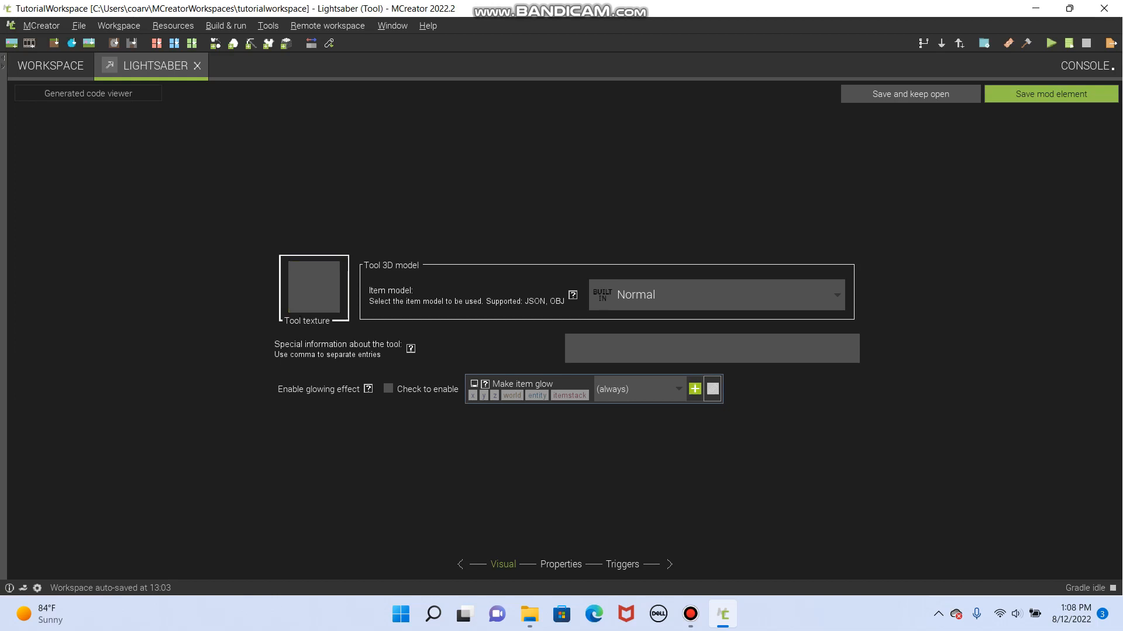
Create a new 16x16 tool texture filled from the tool stick base template
click(313, 287)
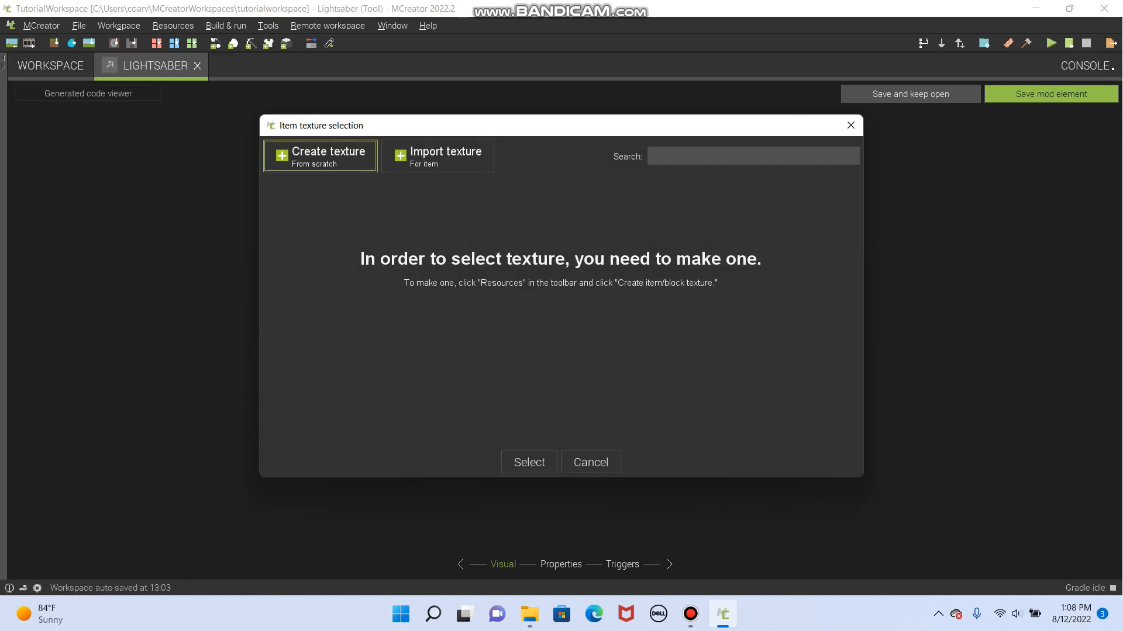
click(319, 155)
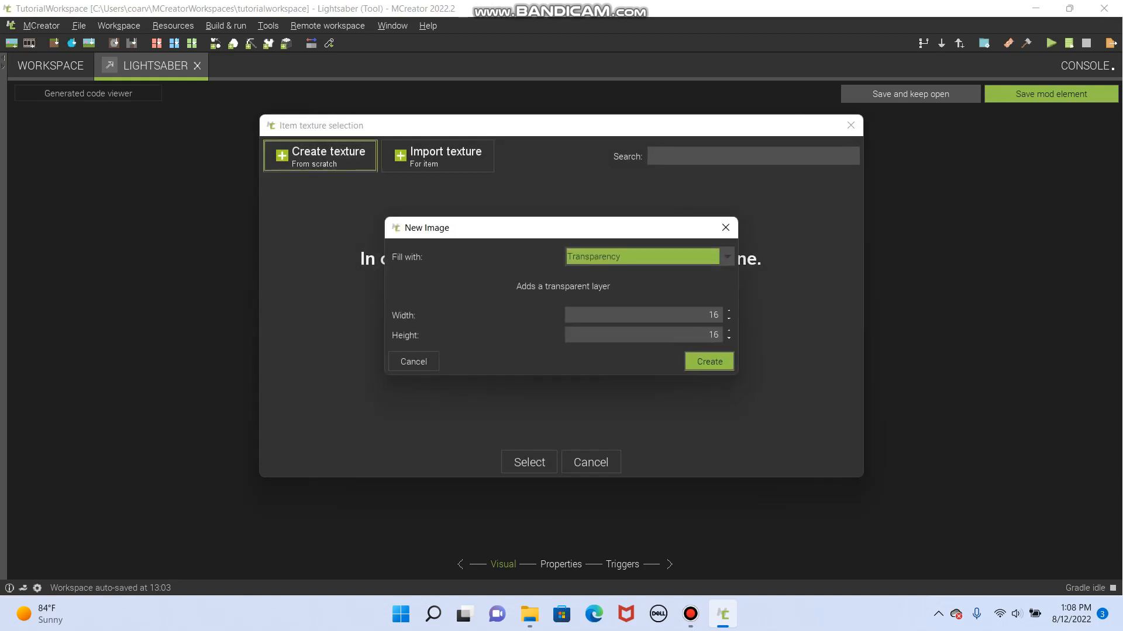
click(725, 256)
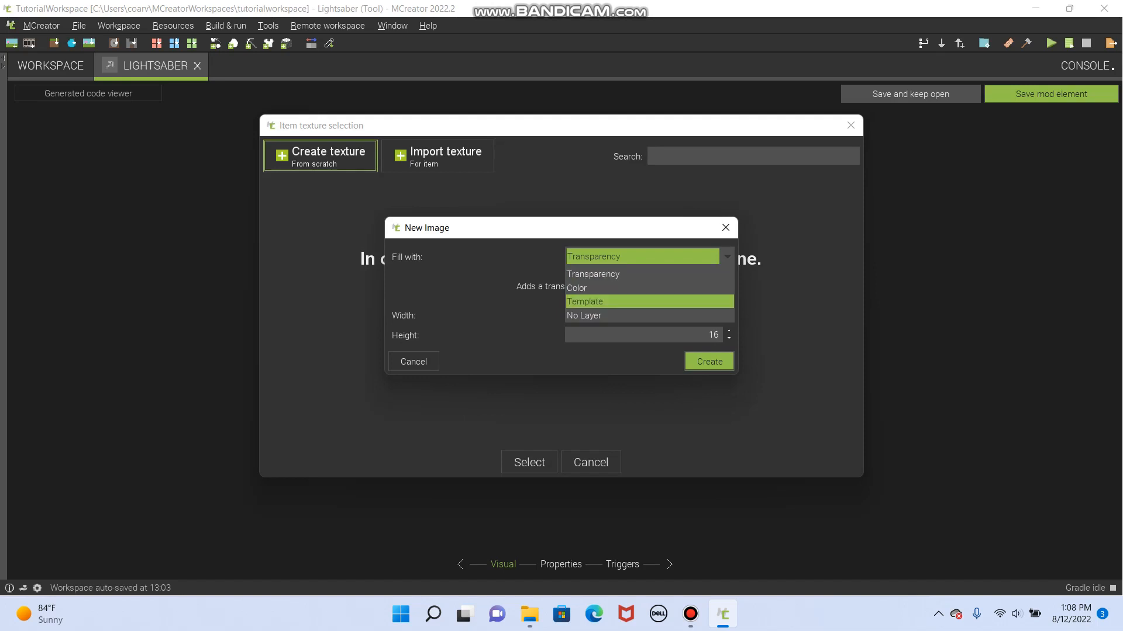
click(593, 273)
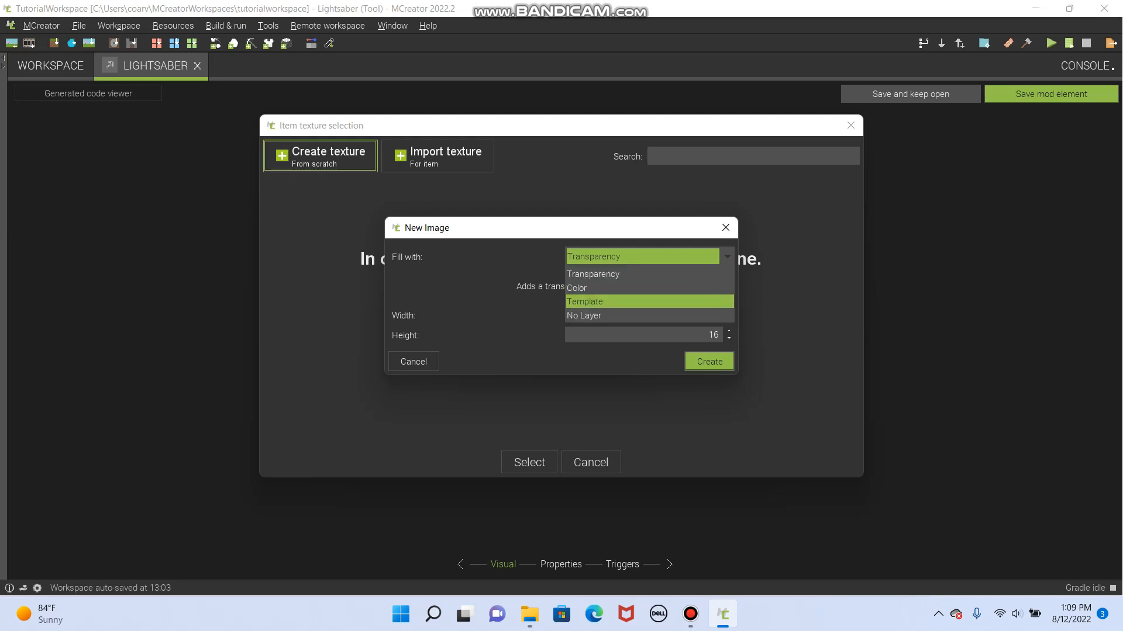
click(584, 302)
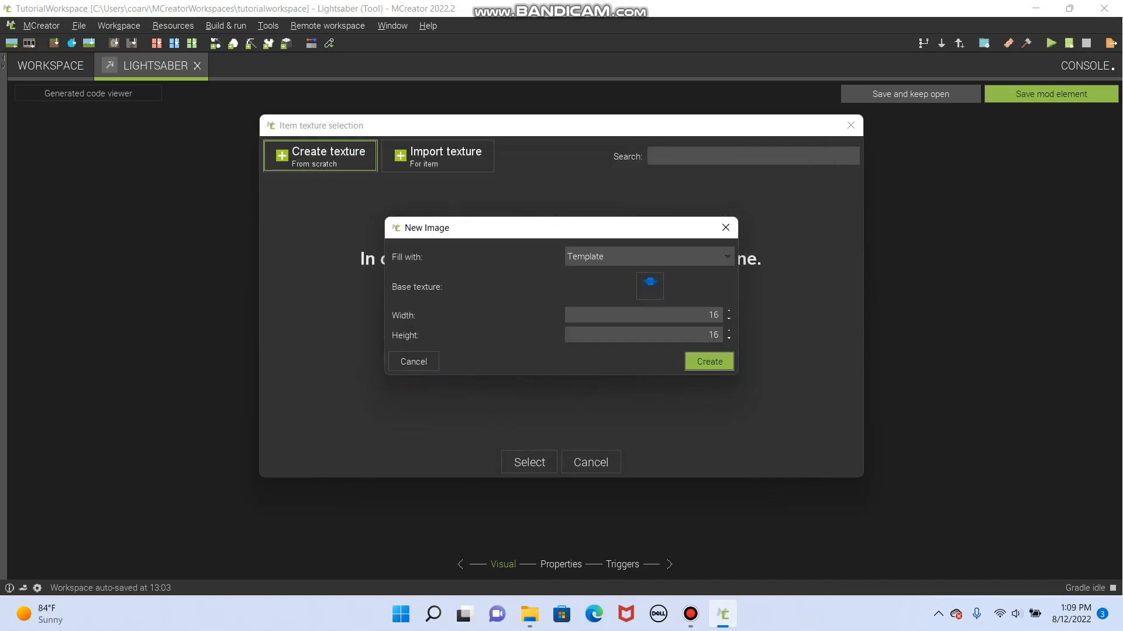
click(649, 286)
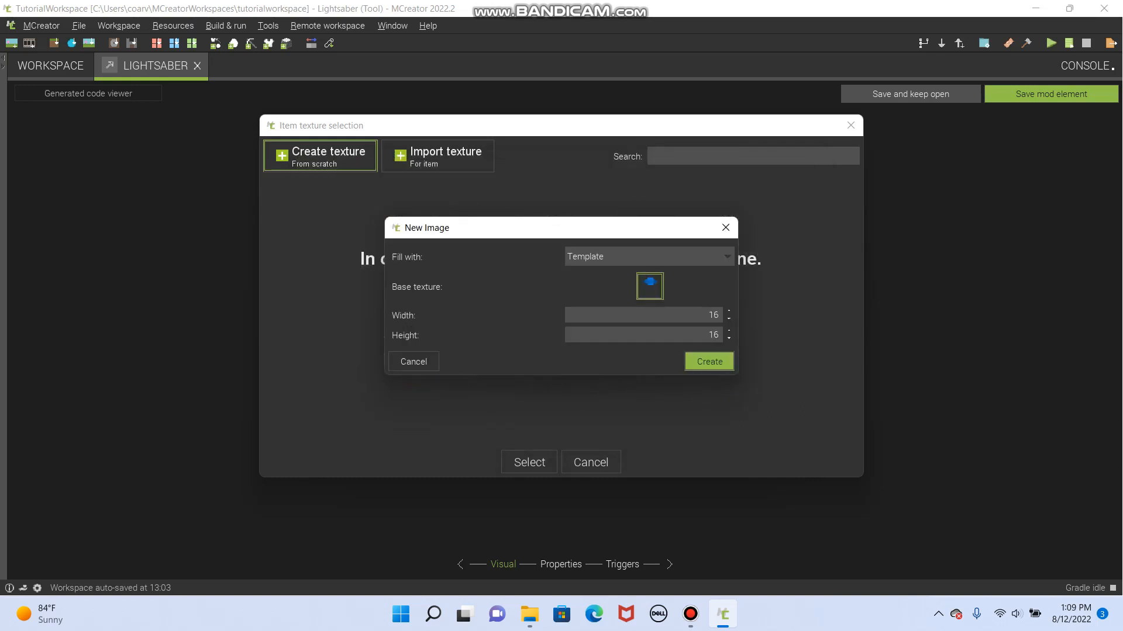
click(649, 286)
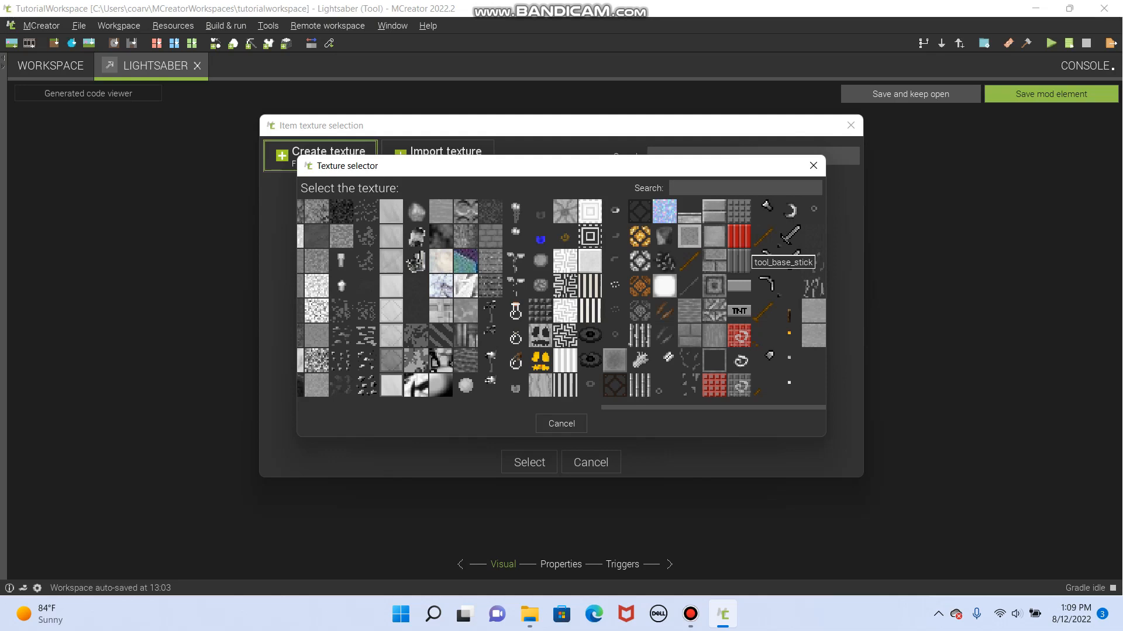
mouse_move(713, 285)
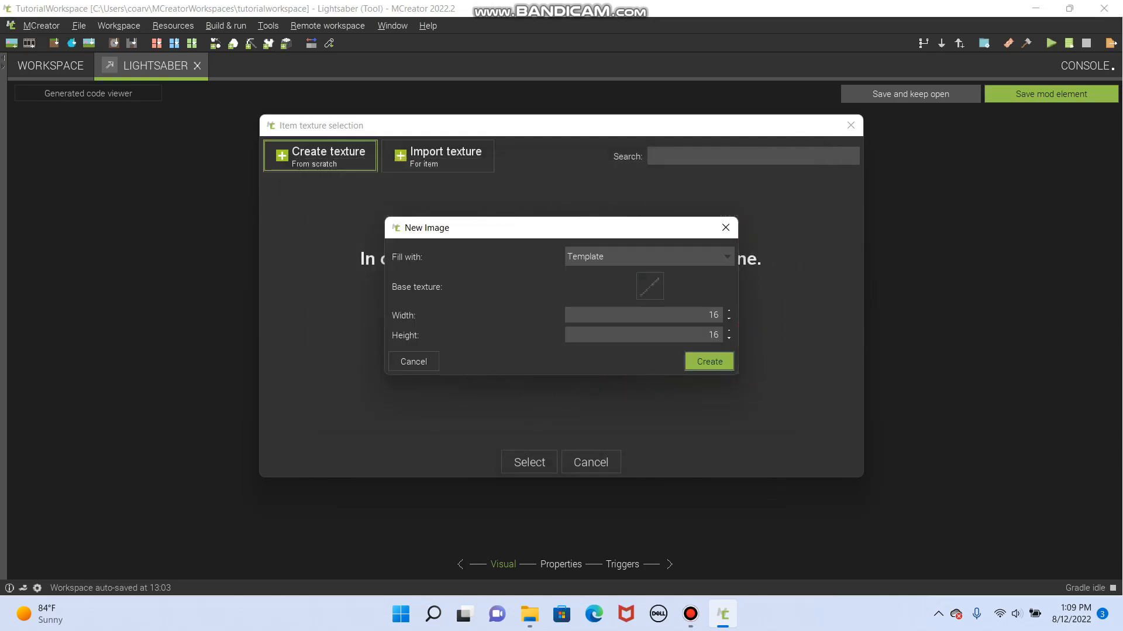
click(707, 362)
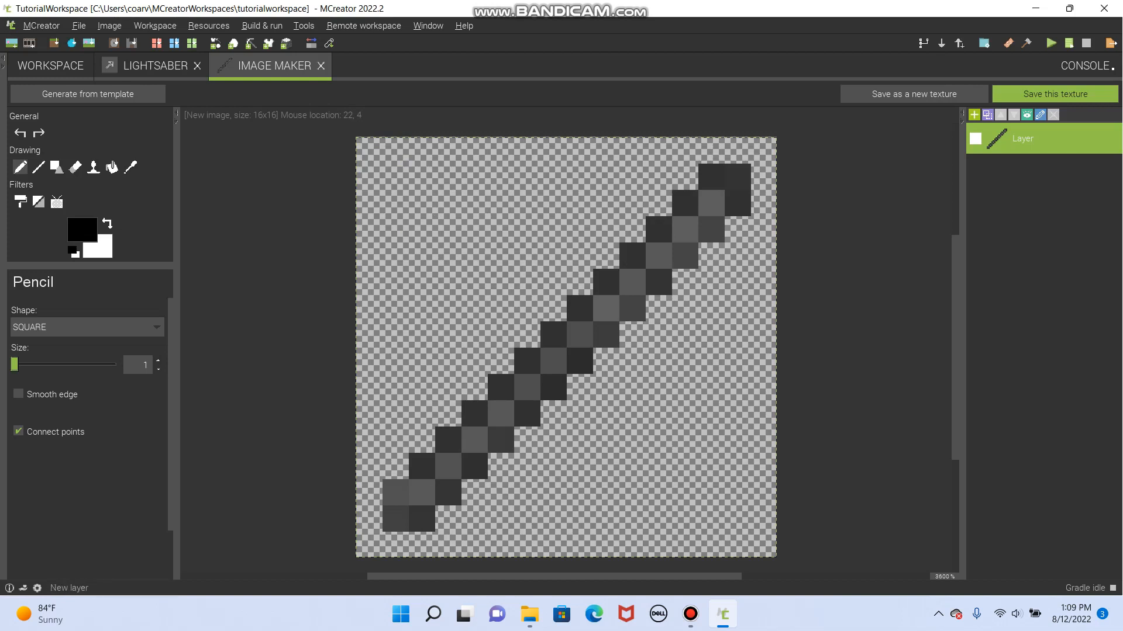
Add a new layer to the Lightsaber texture
click(974, 114)
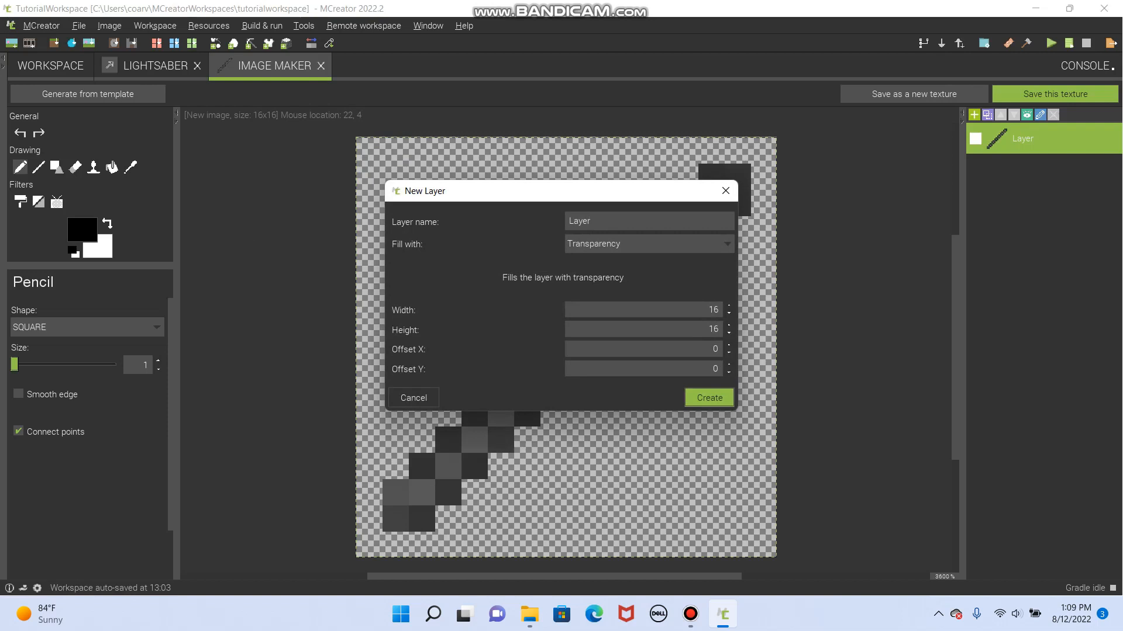
click(644, 243)
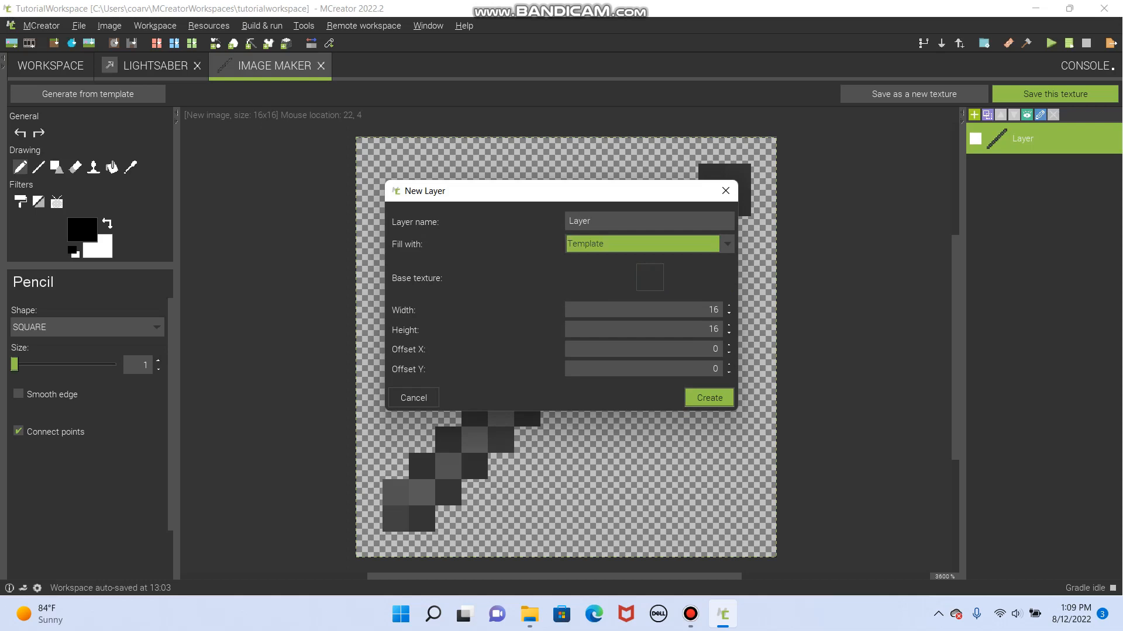
click(707, 397)
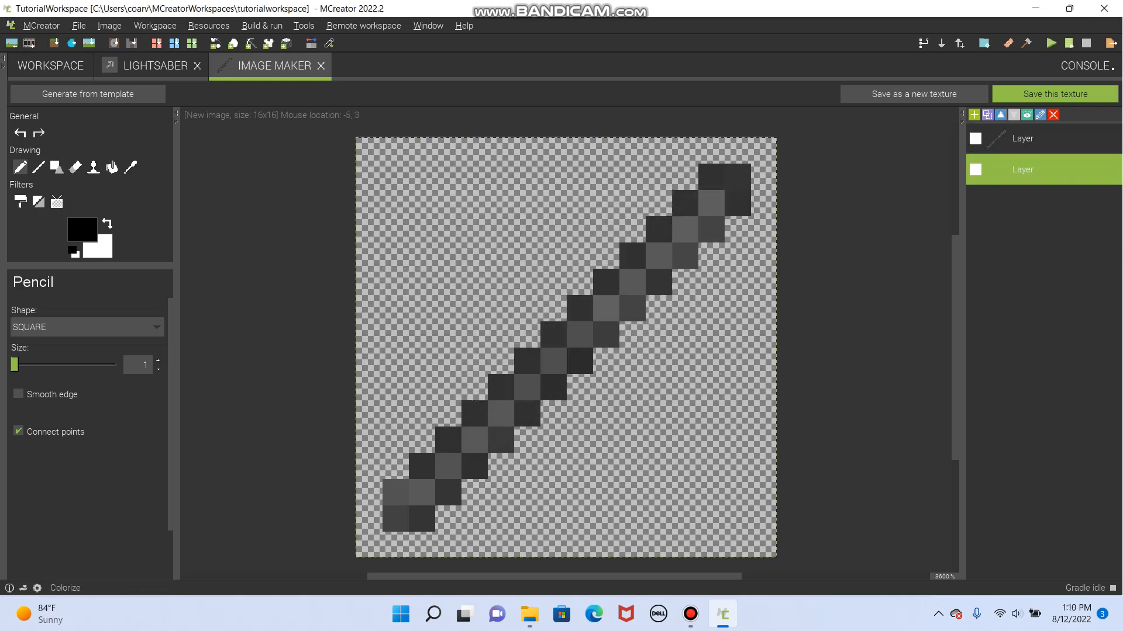
Paint a bright blue blade along the upper diagonal, then switch to light grey
click(80, 229)
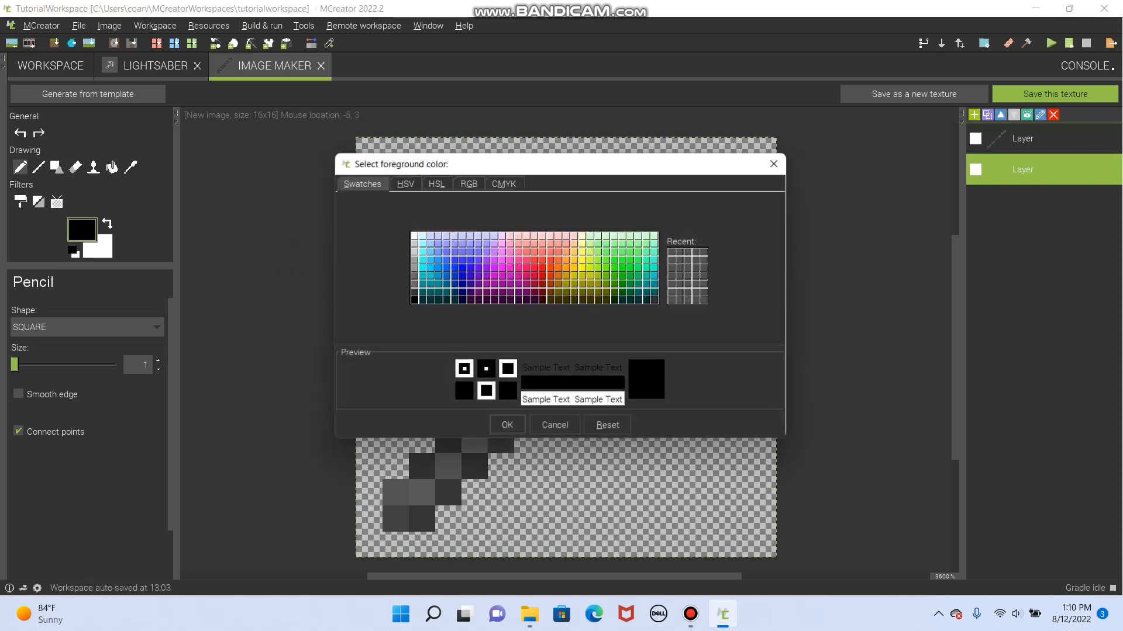
click(453, 259)
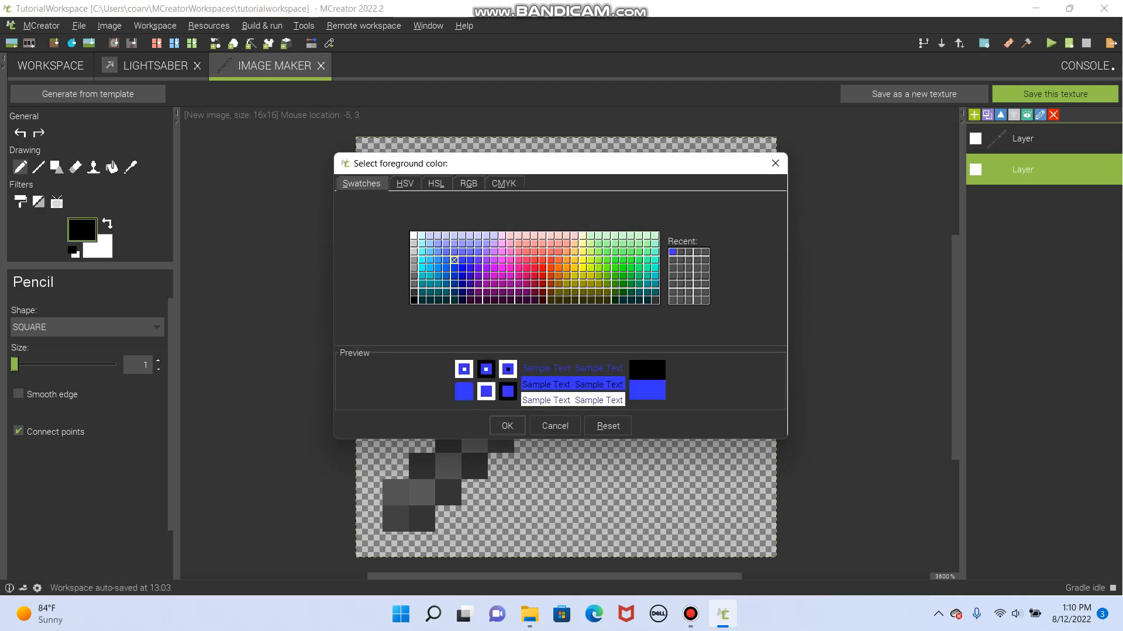
click(506, 426)
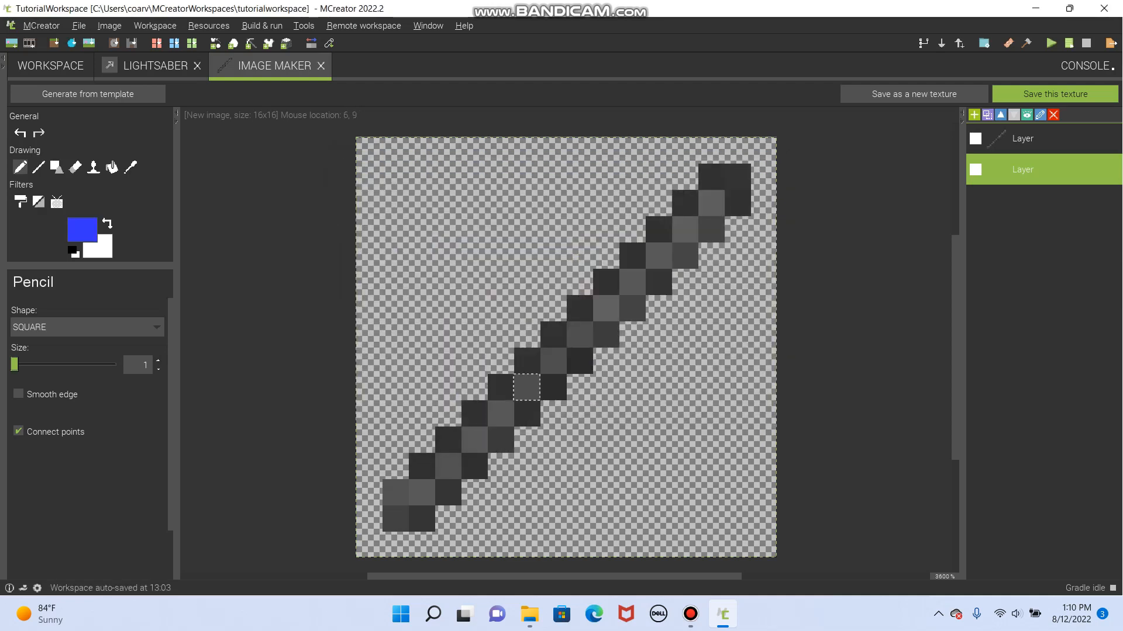
drag(523, 386, 712, 200)
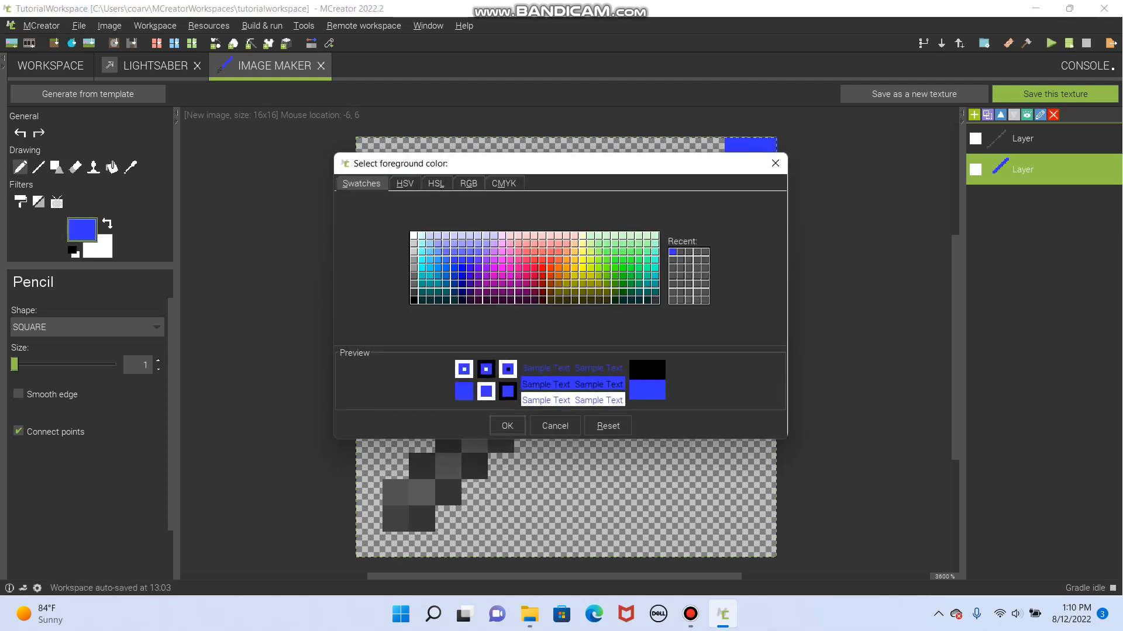
click(413, 259)
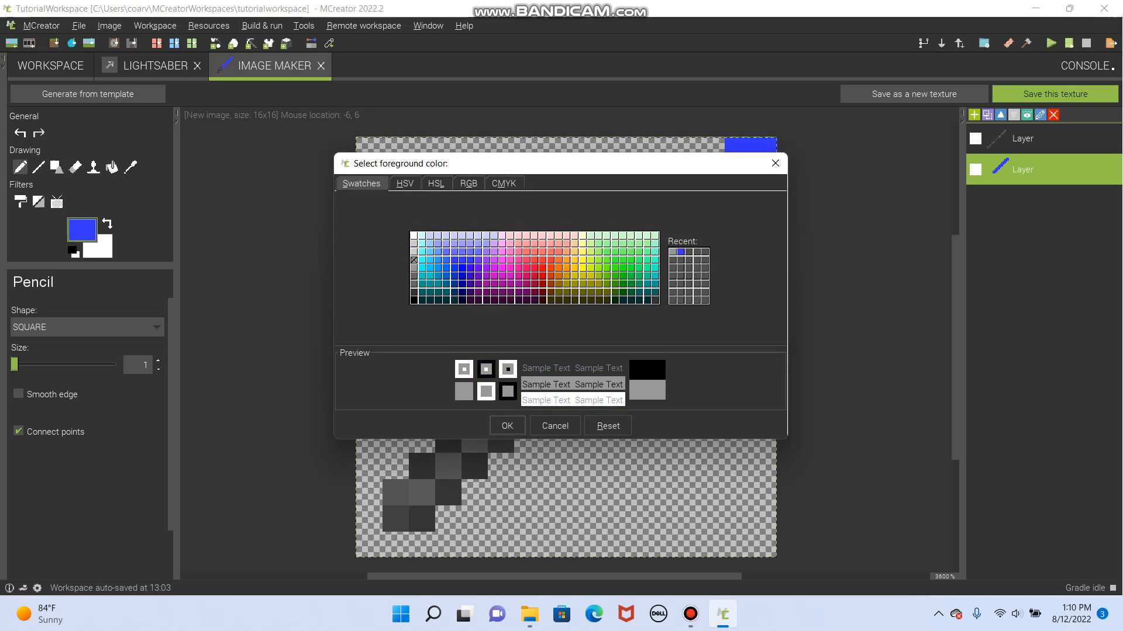
click(506, 425)
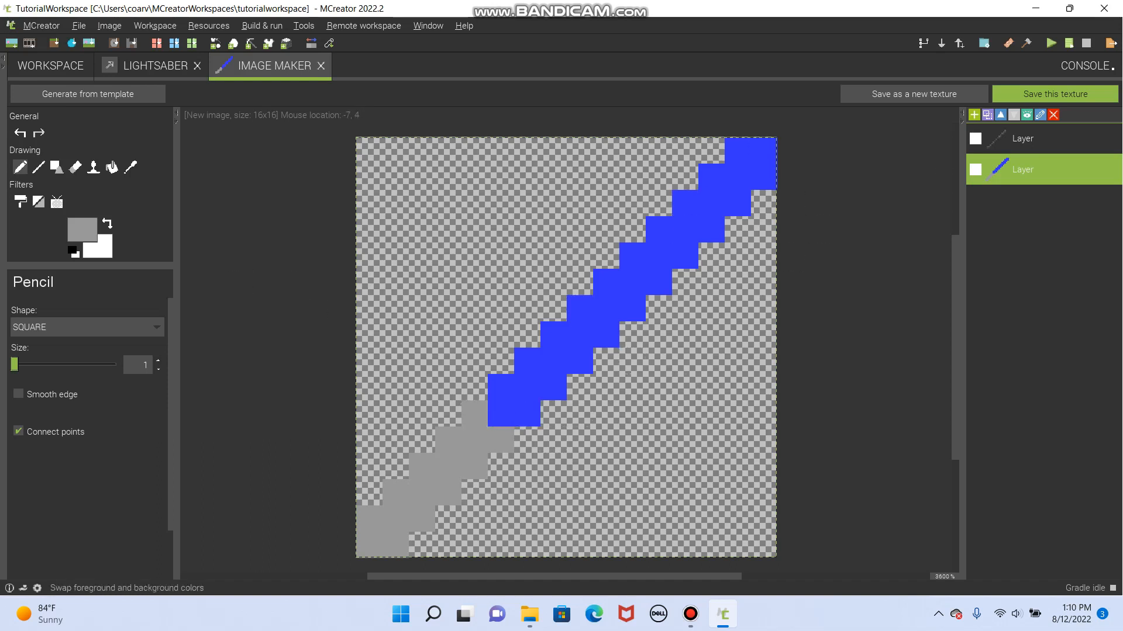
click(106, 223)
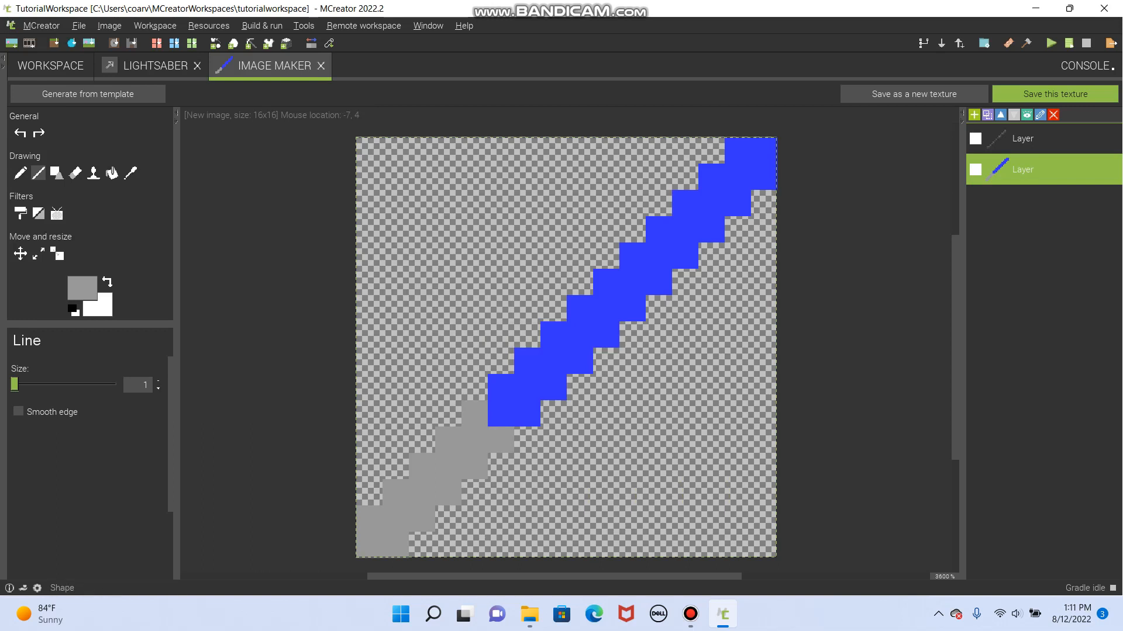
click(57, 173)
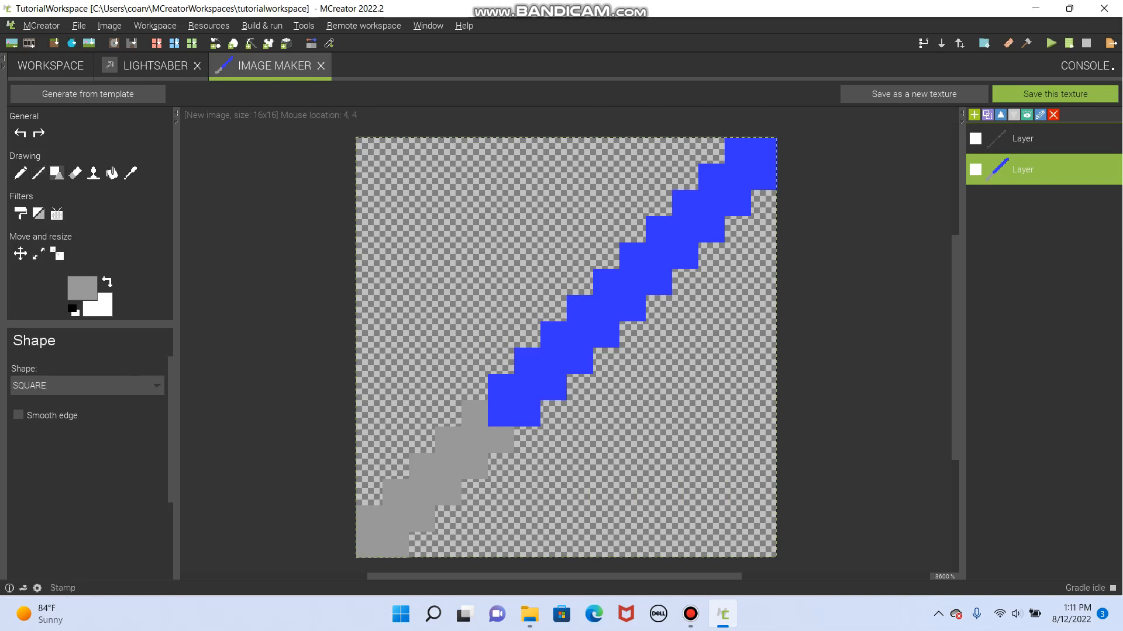
click(86, 385)
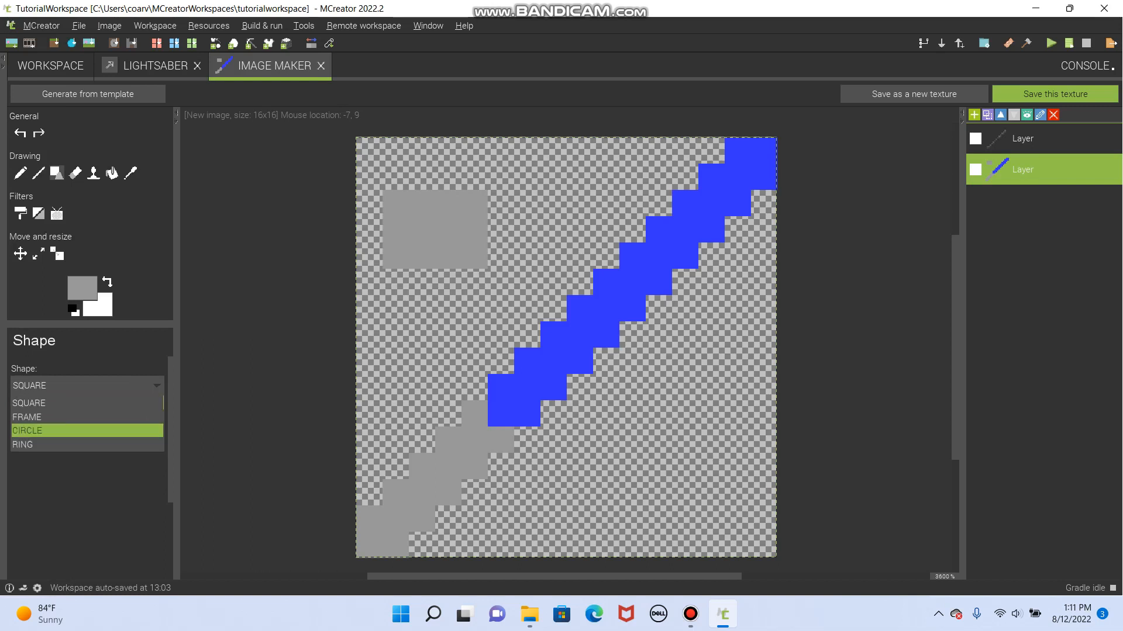
click(26, 417)
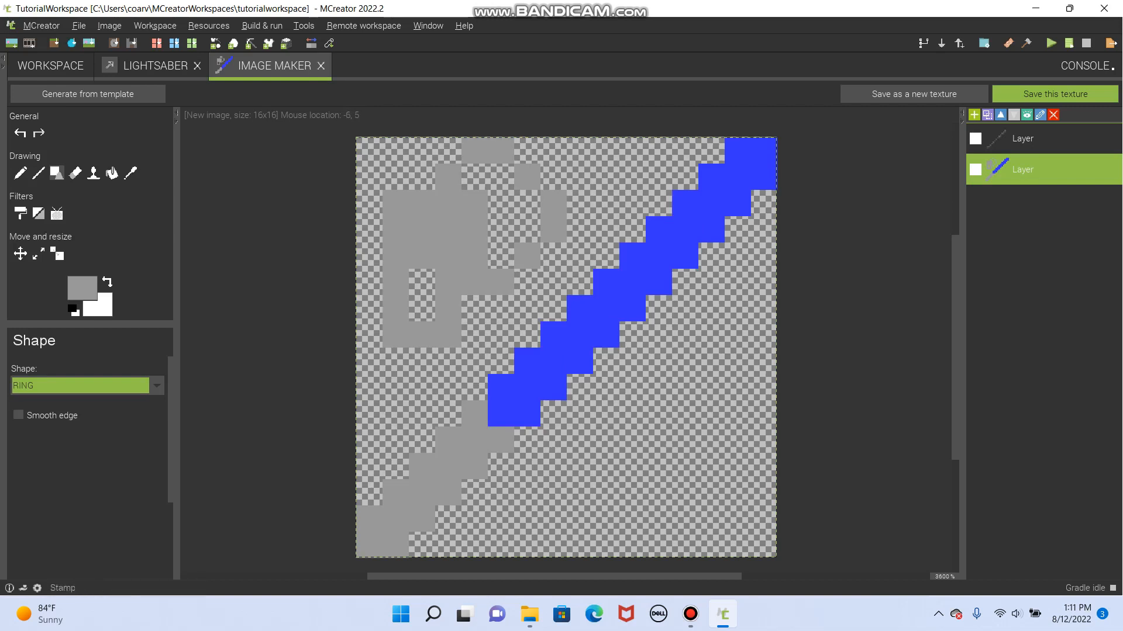
click(111, 173)
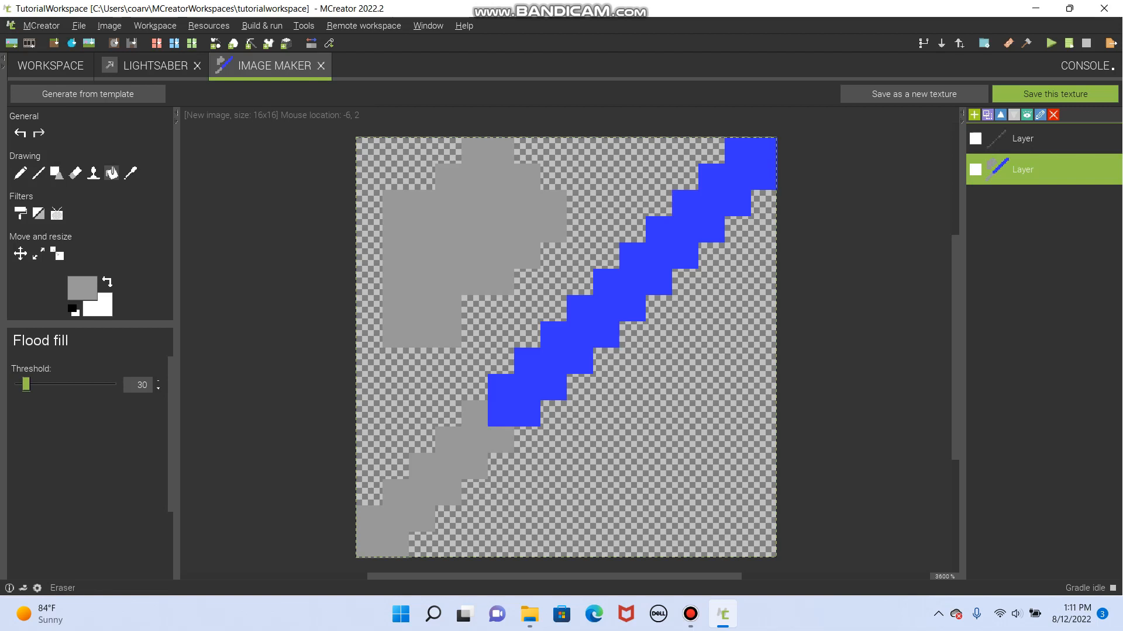
click(93, 173)
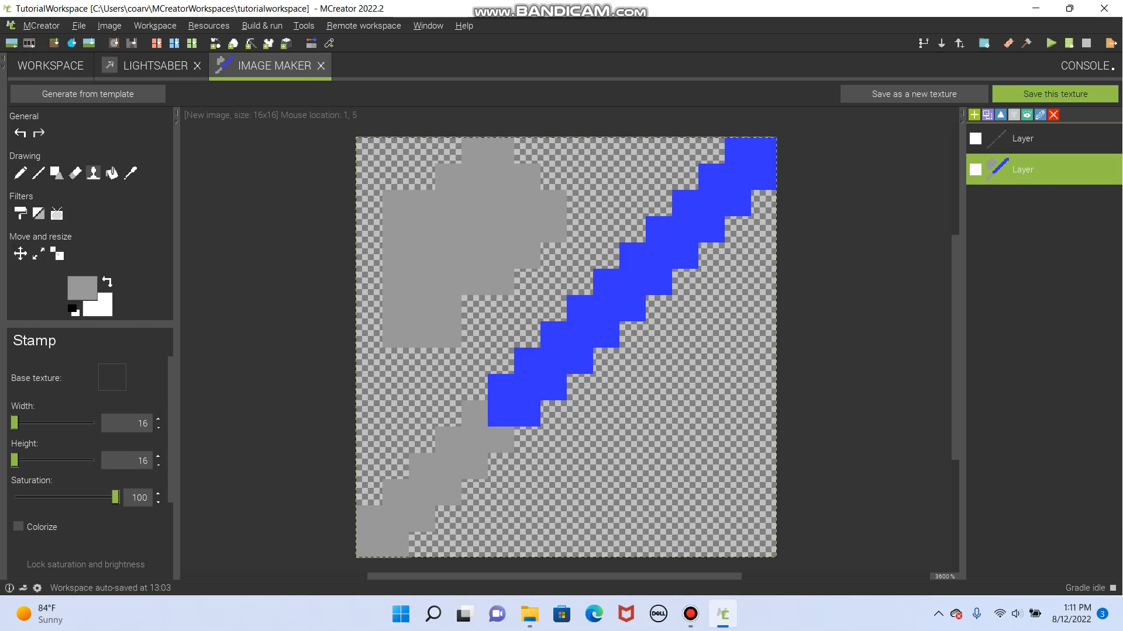
click(112, 377)
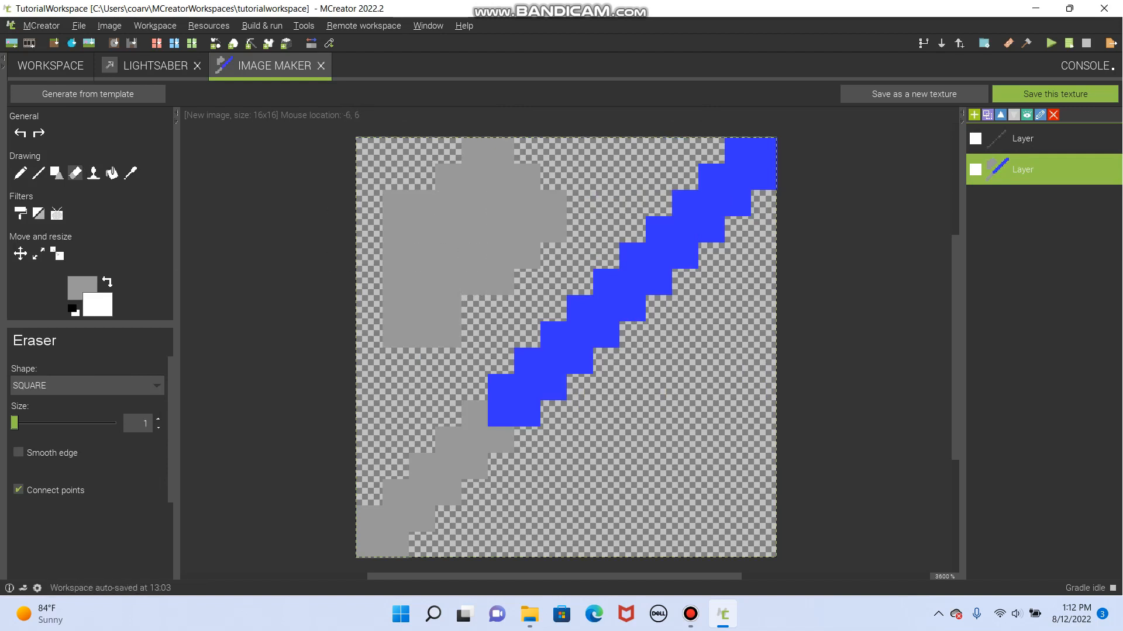
drag(11, 423, 30, 423)
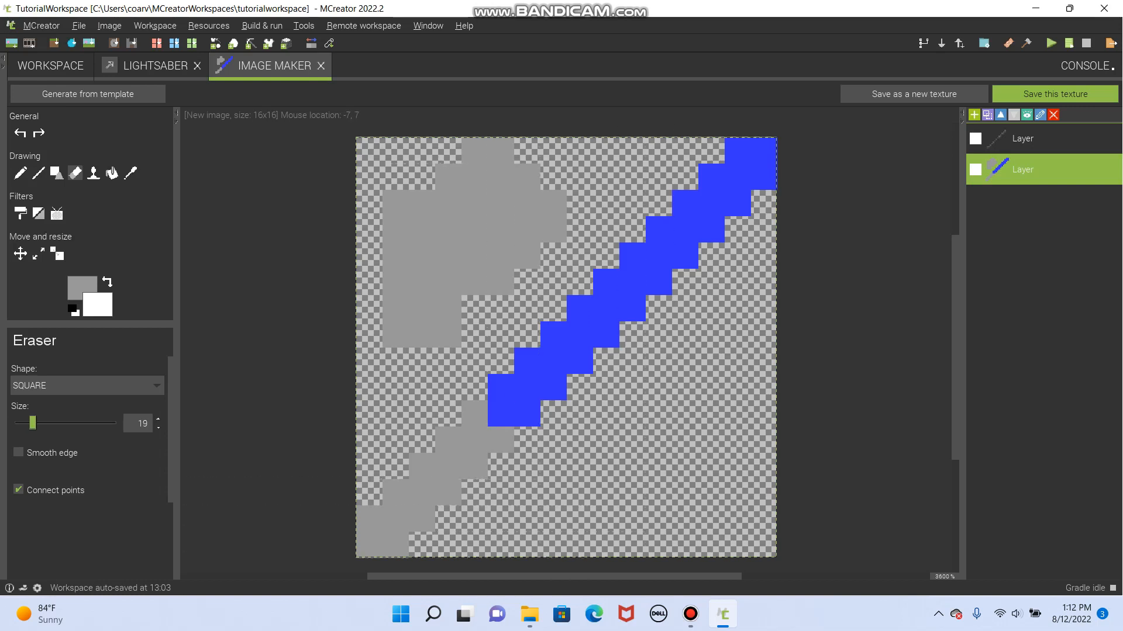
drag(31, 422, 17, 422)
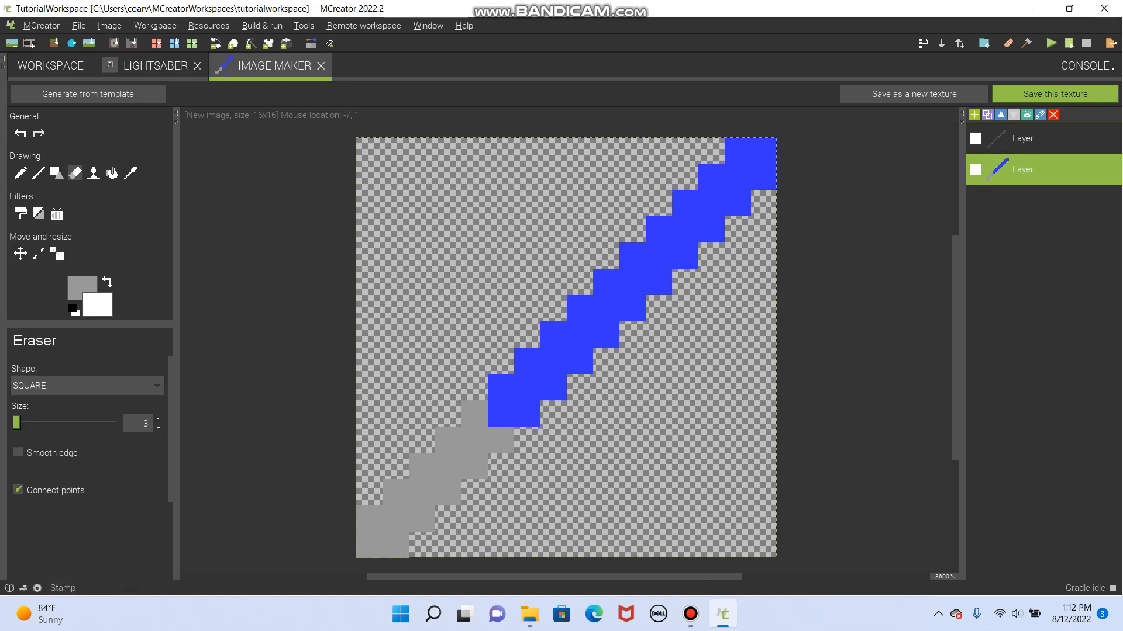
Pick a colour from the image and add white pixels along the blade's centre
click(130, 173)
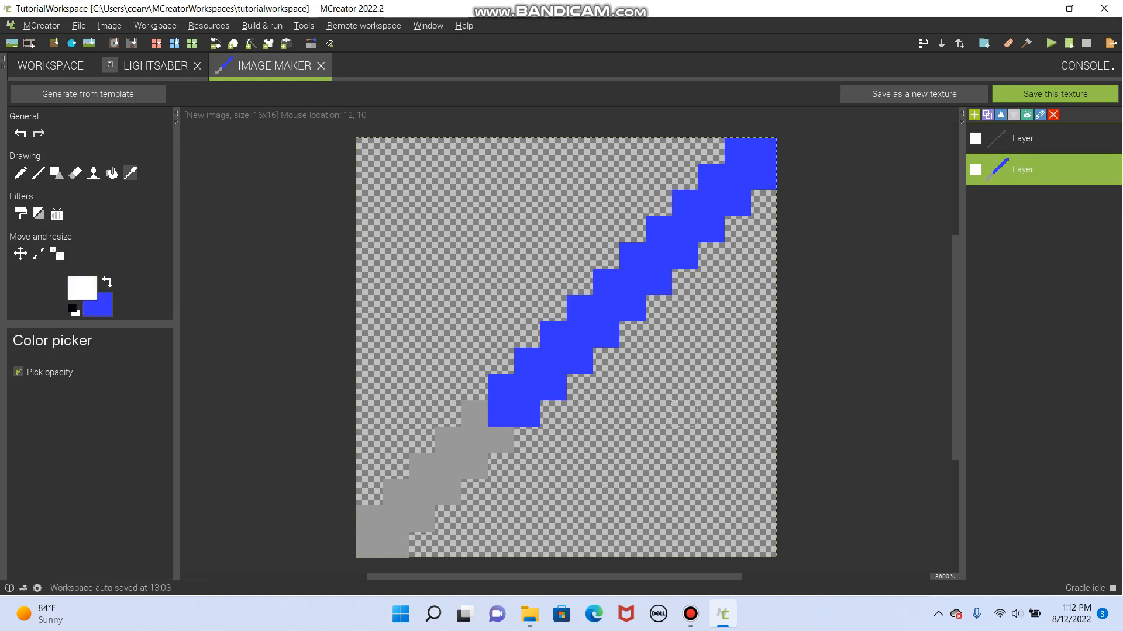
click(526, 388)
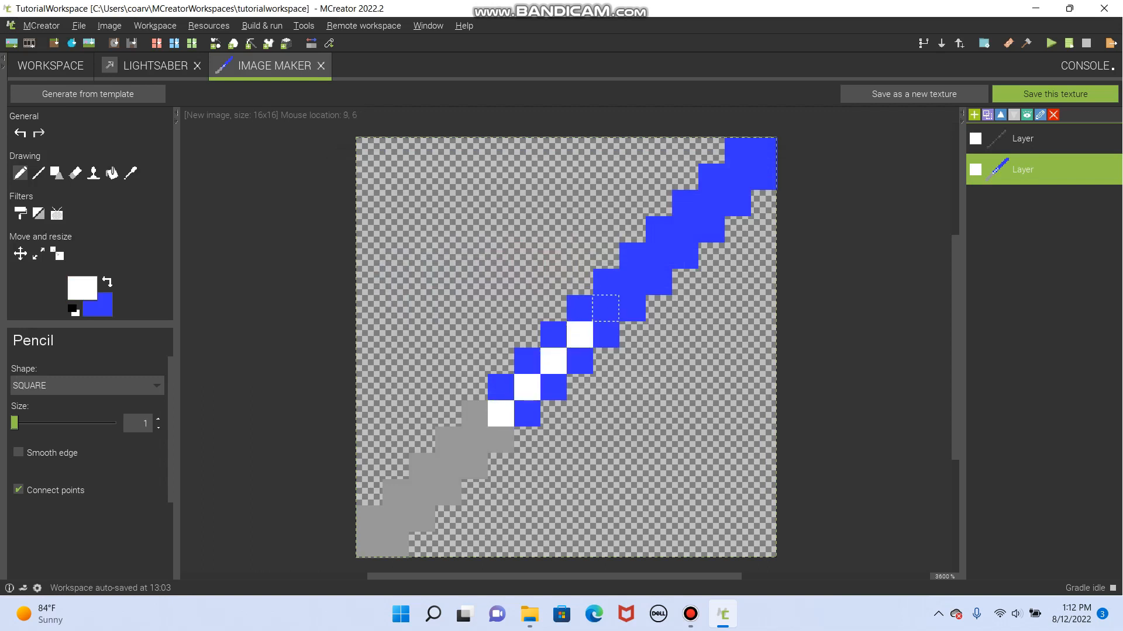
click(684, 226)
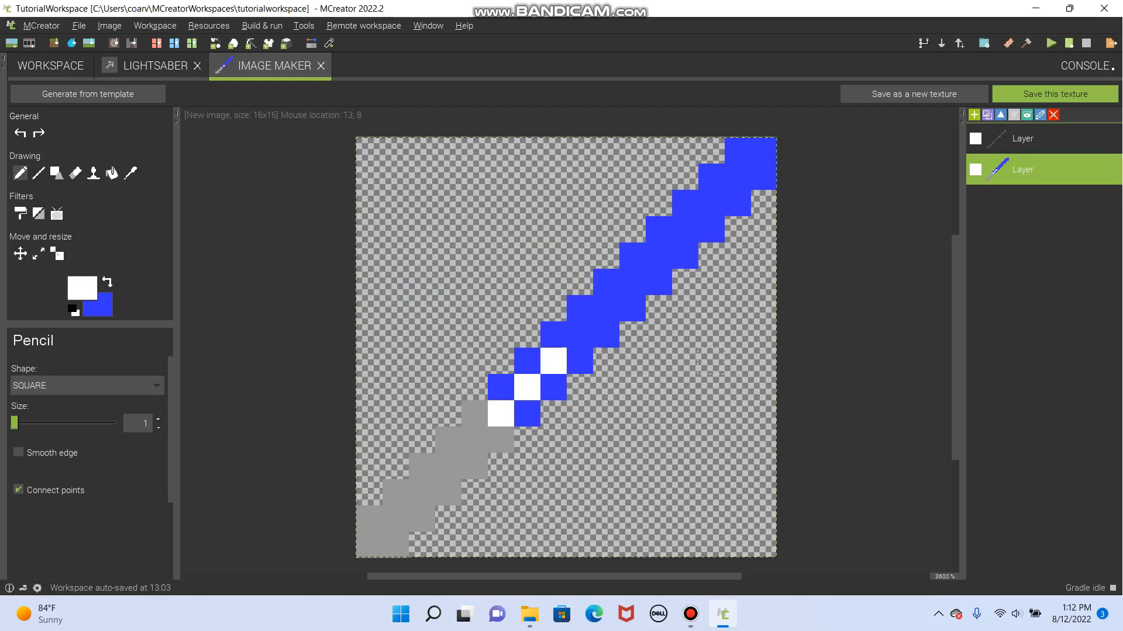
Set a translucent white (transparency 64) and lighten the blade tip pixels
click(81, 287)
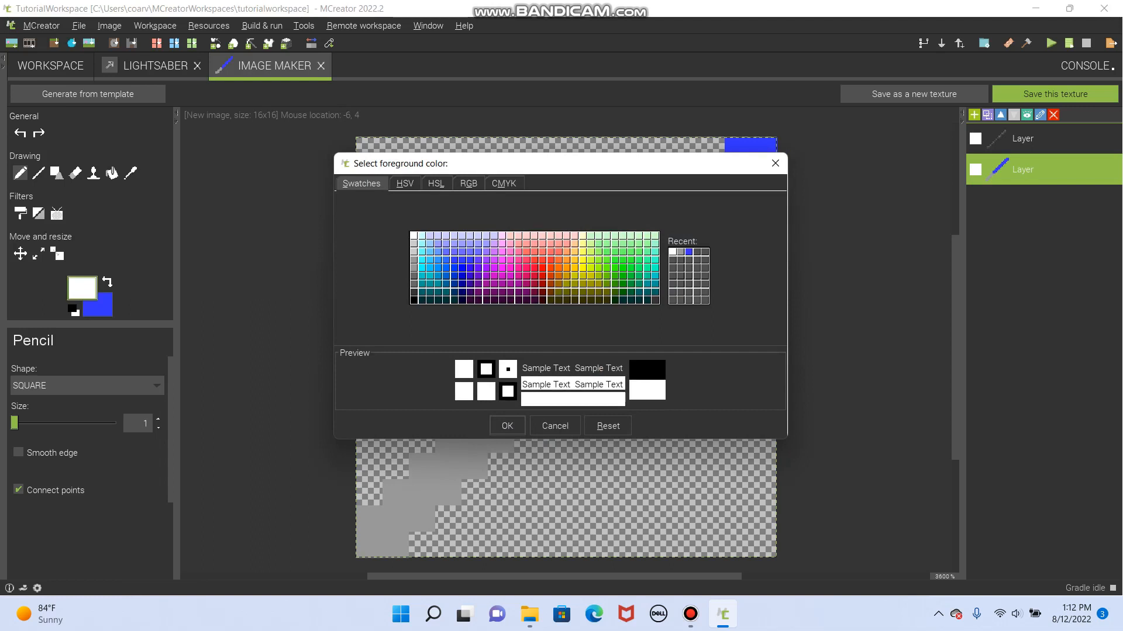
click(404, 183)
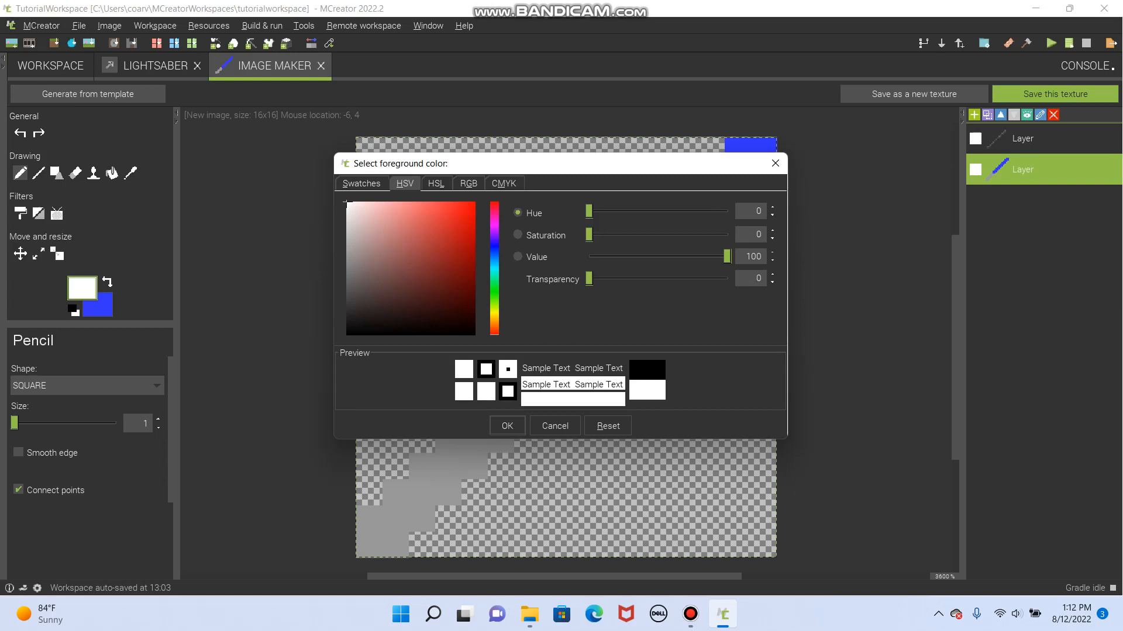
drag(589, 279, 632, 279)
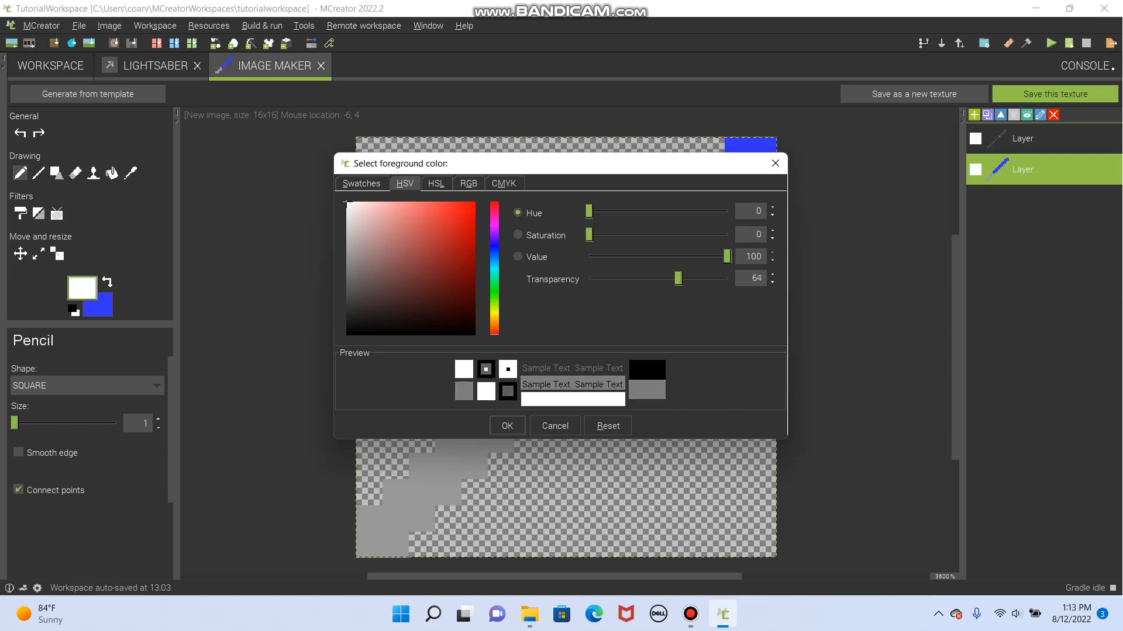
click(507, 425)
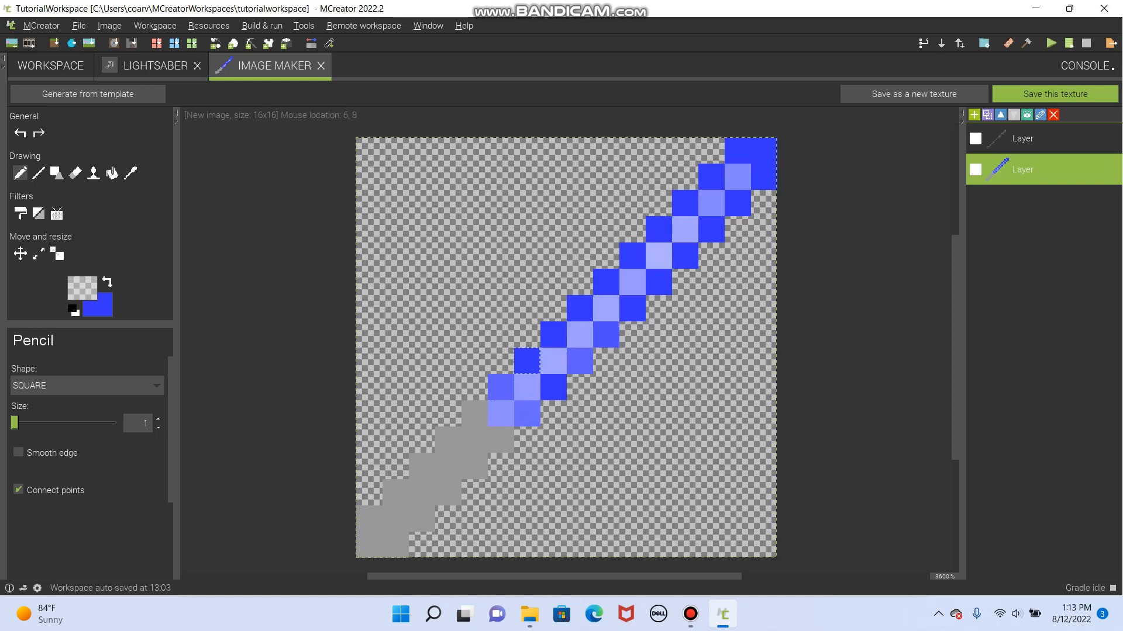
click(634, 309)
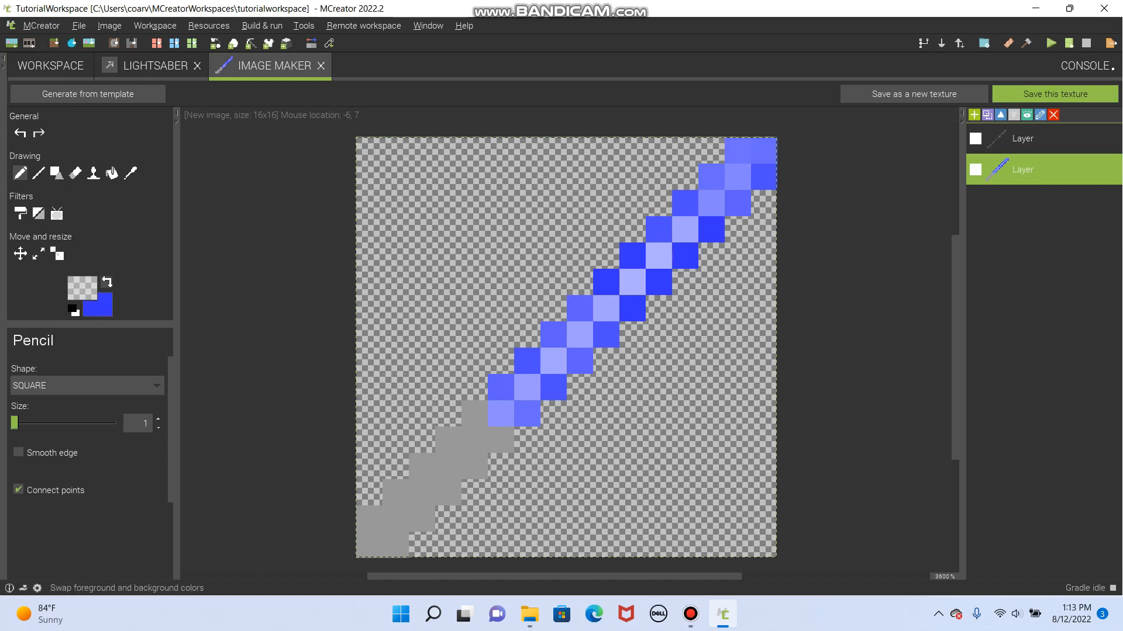
Paint translucent blue (transparency 61) beside the blade, then a paler saturation-43 outer fringe
click(81, 287)
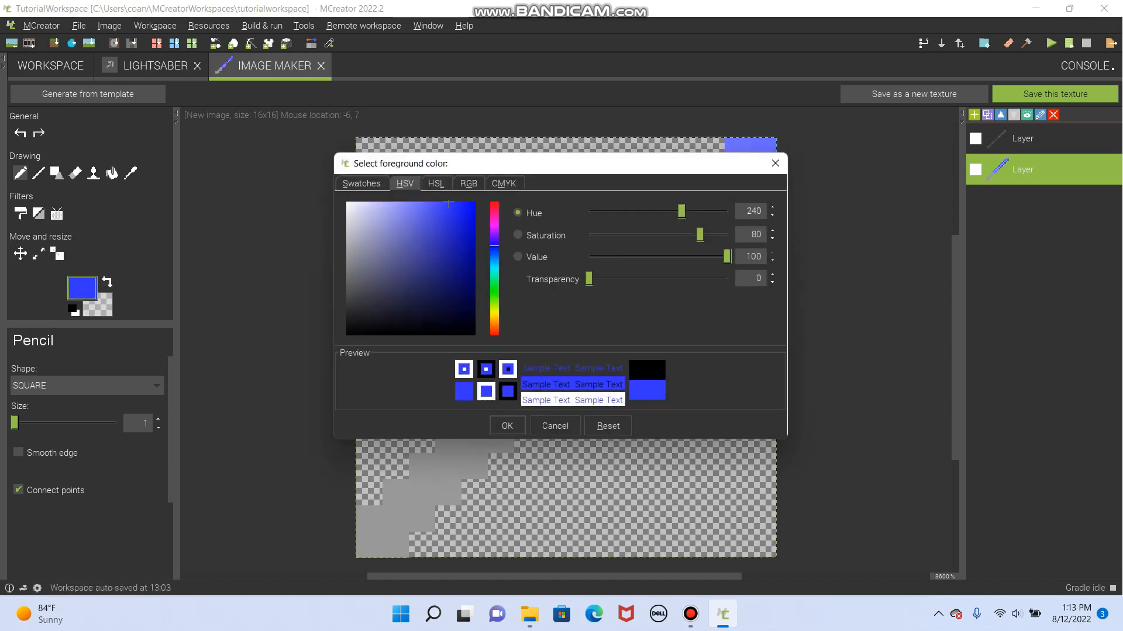
drag(588, 278, 672, 278)
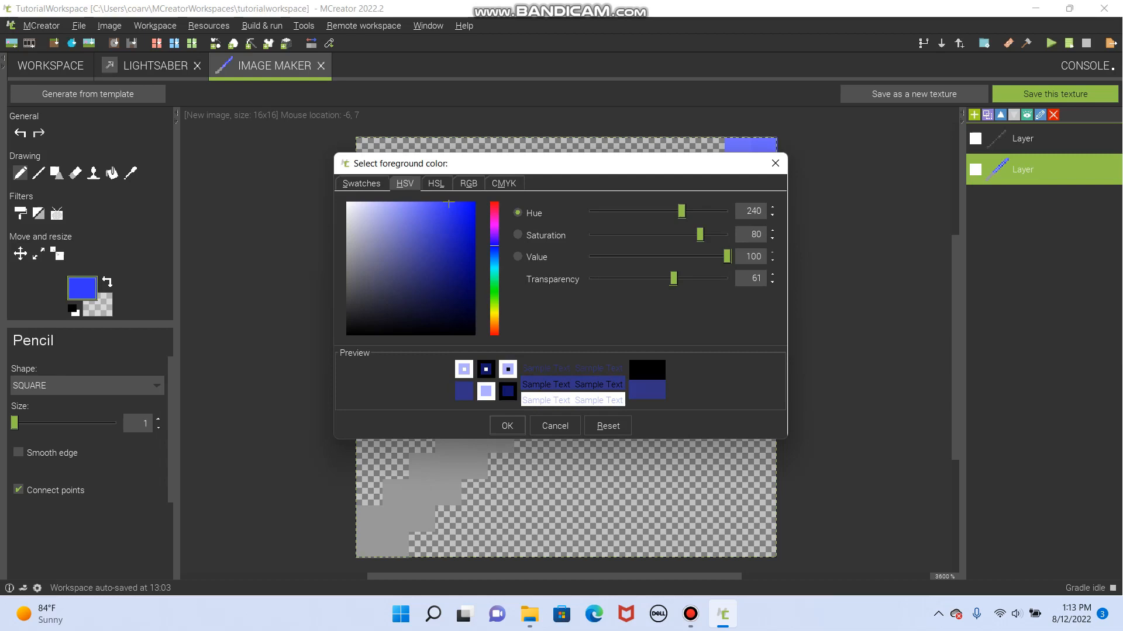
click(506, 425)
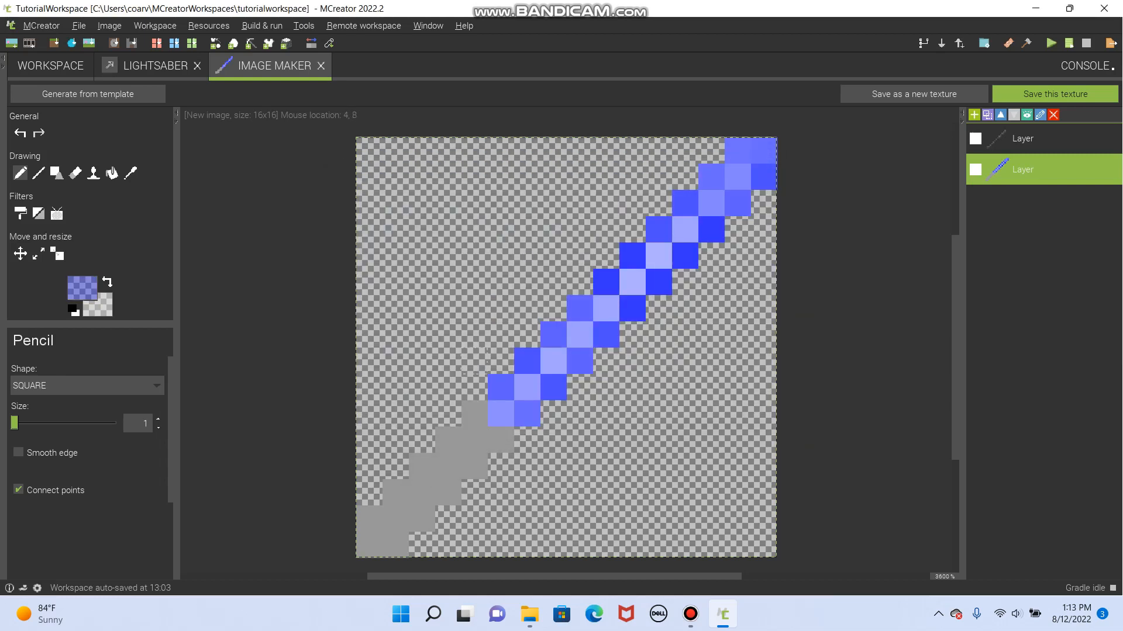
click(544, 336)
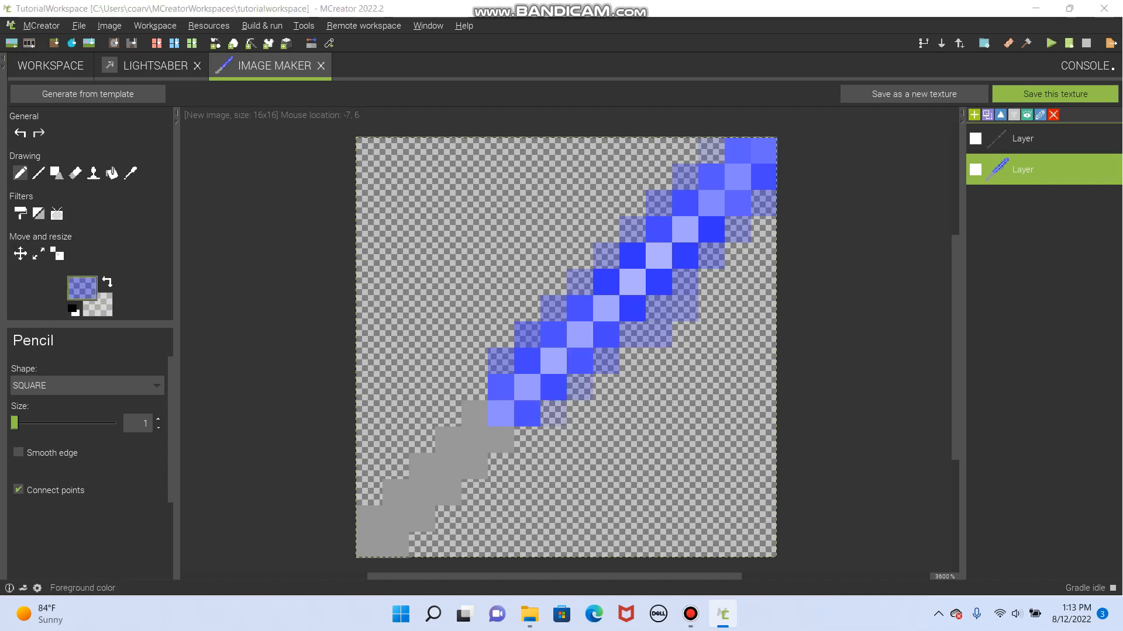
click(86, 296)
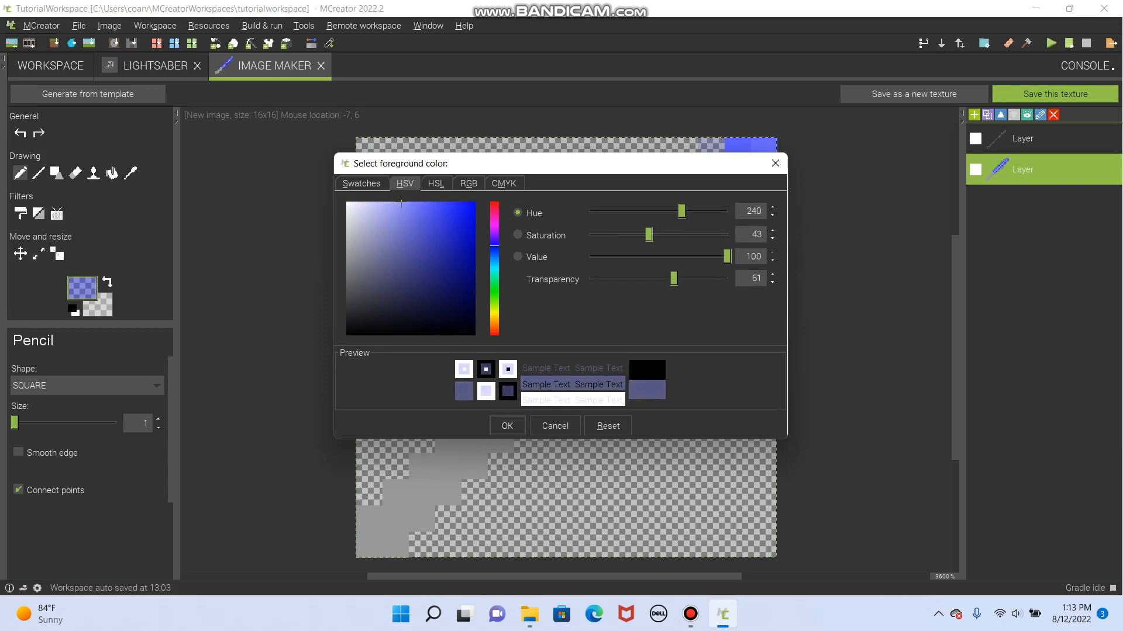
click(506, 425)
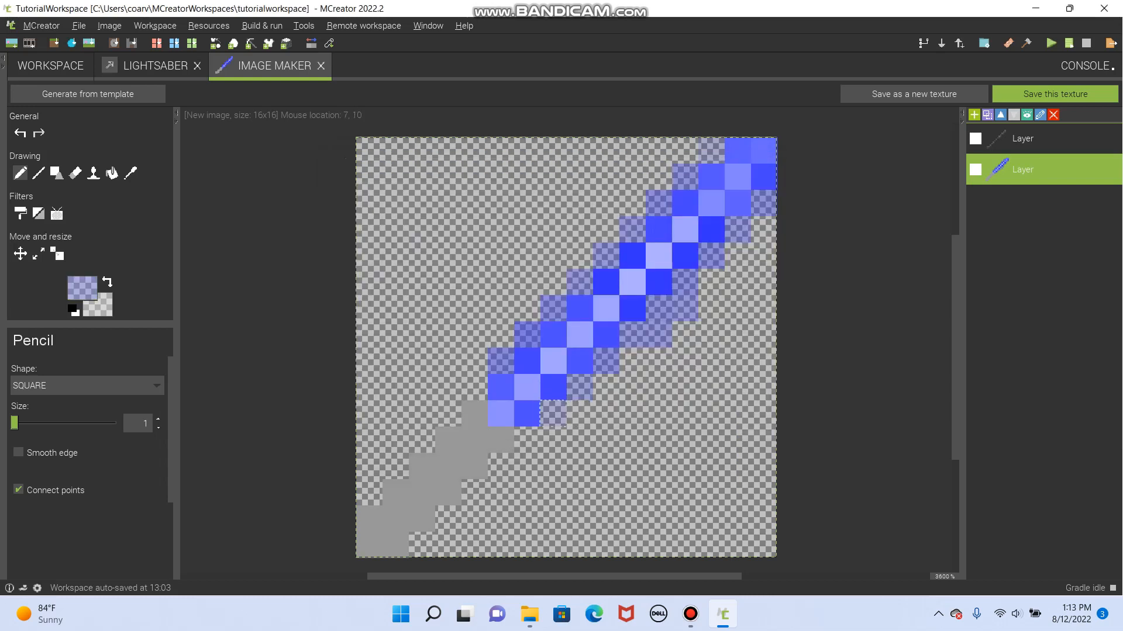
mouse_move(784, 175)
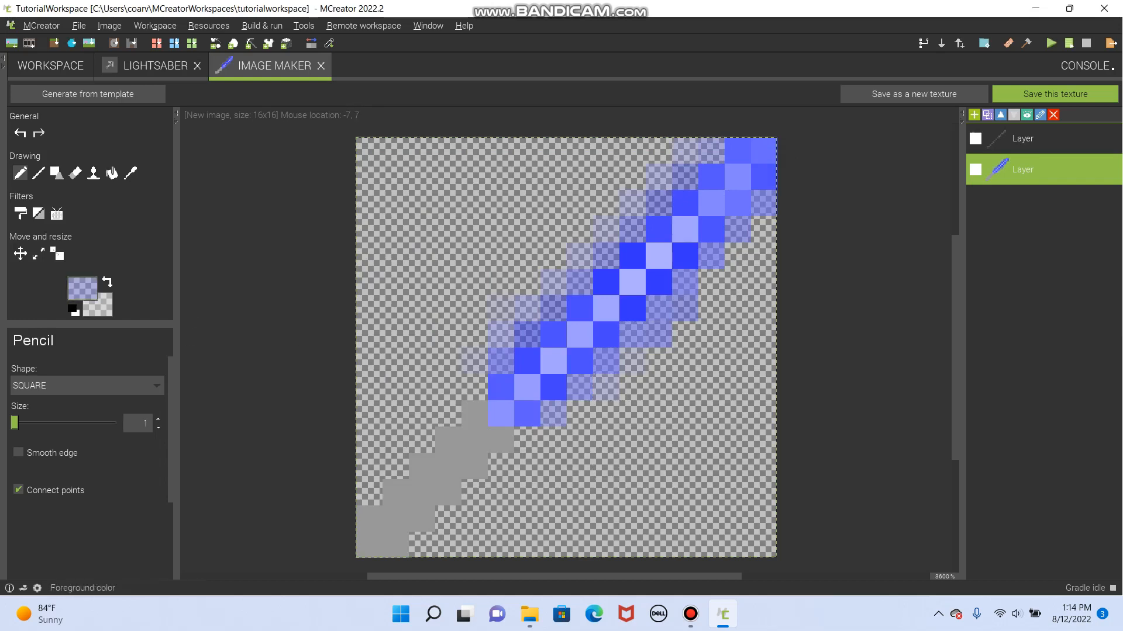
Shade alternating handle pixels with translucent black, down to the handle's bottom end
click(83, 296)
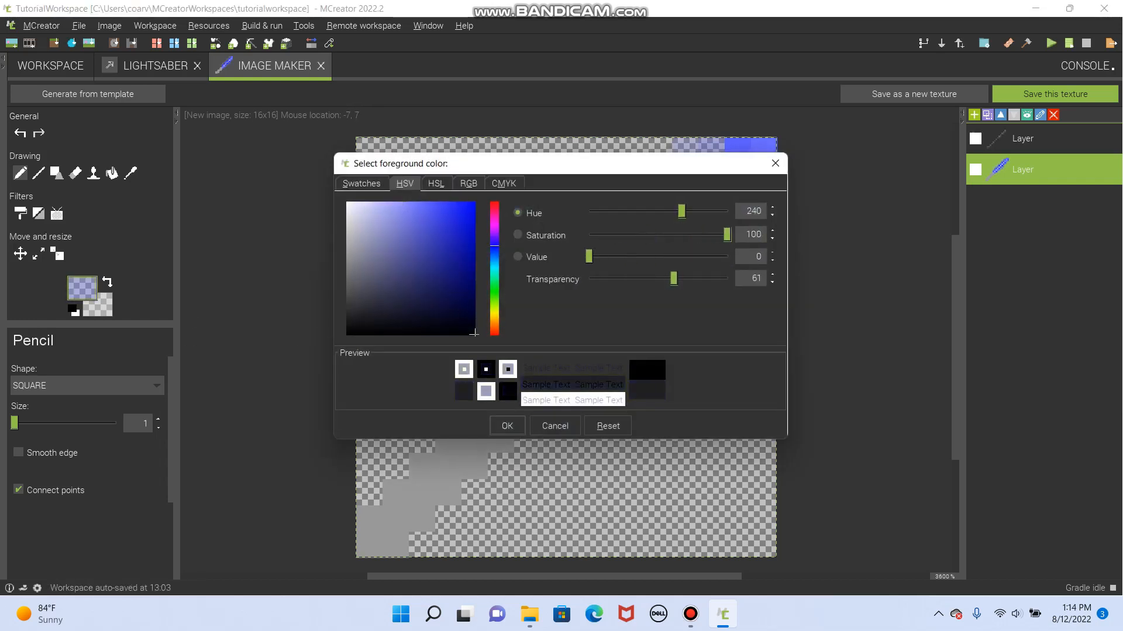
click(507, 425)
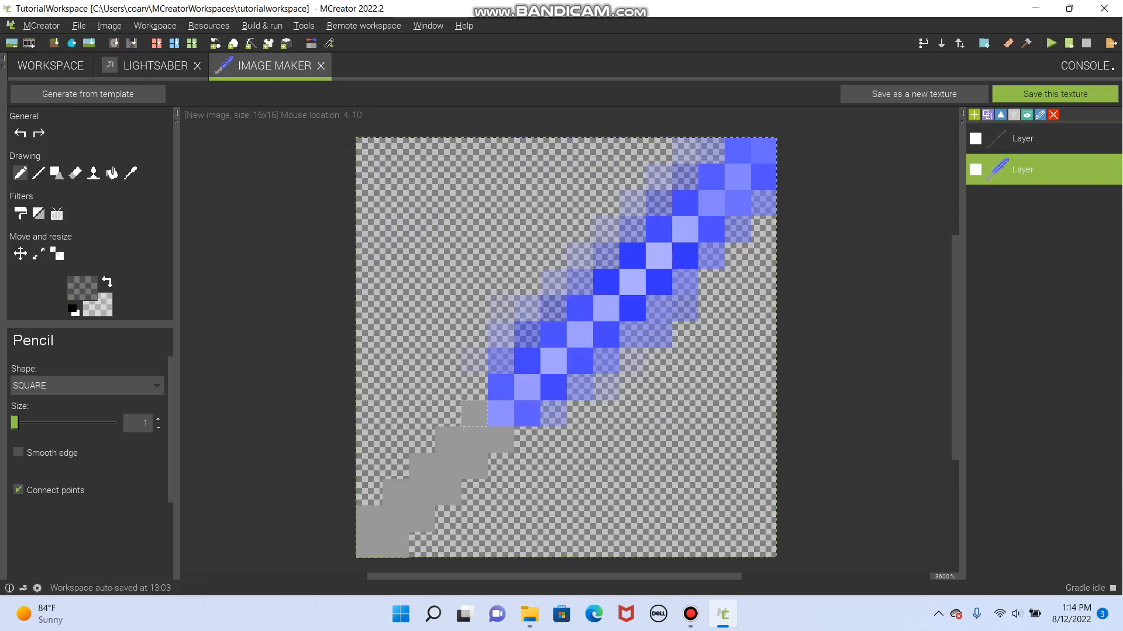
click(469, 465)
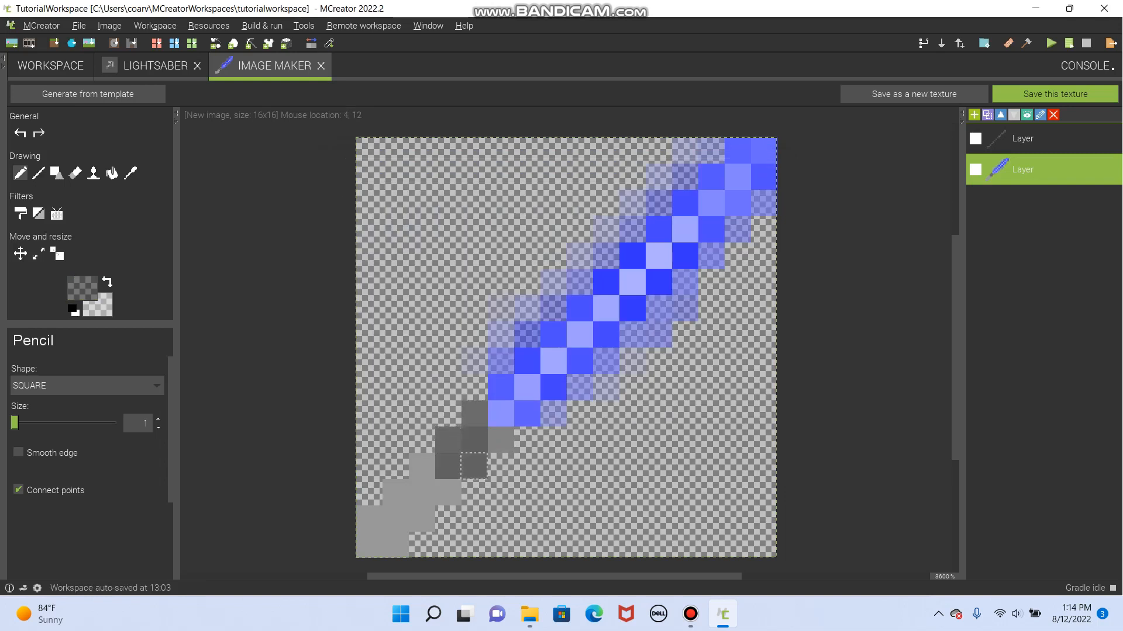
click(418, 491)
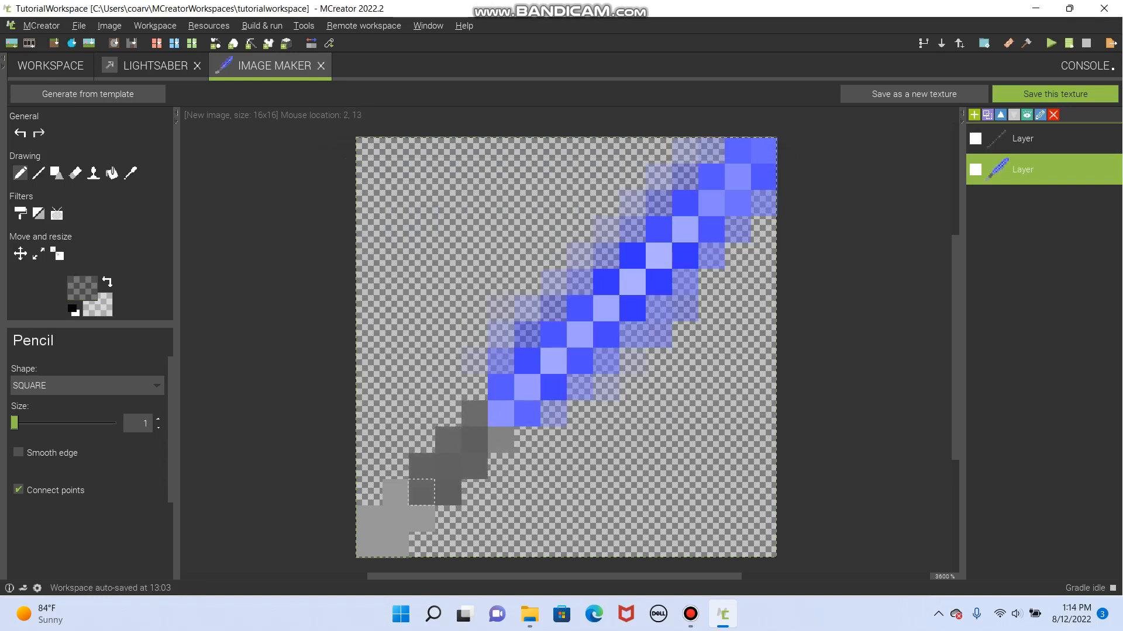
click(450, 462)
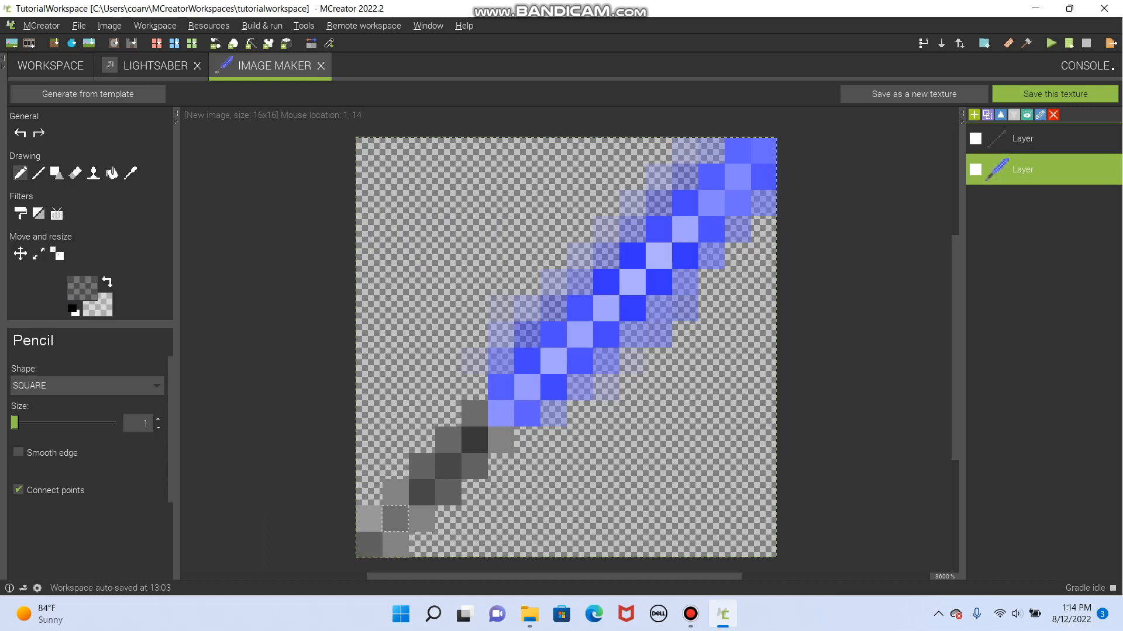
click(472, 440)
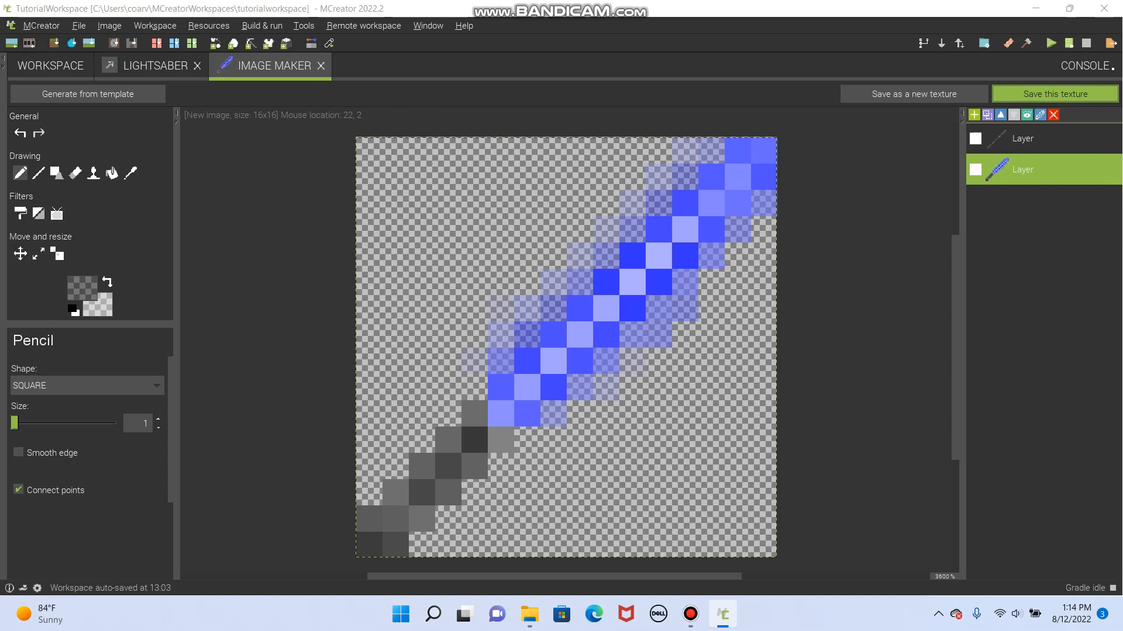
Save the finished texture as Item texture 'lightsaber_texture'
click(913, 94)
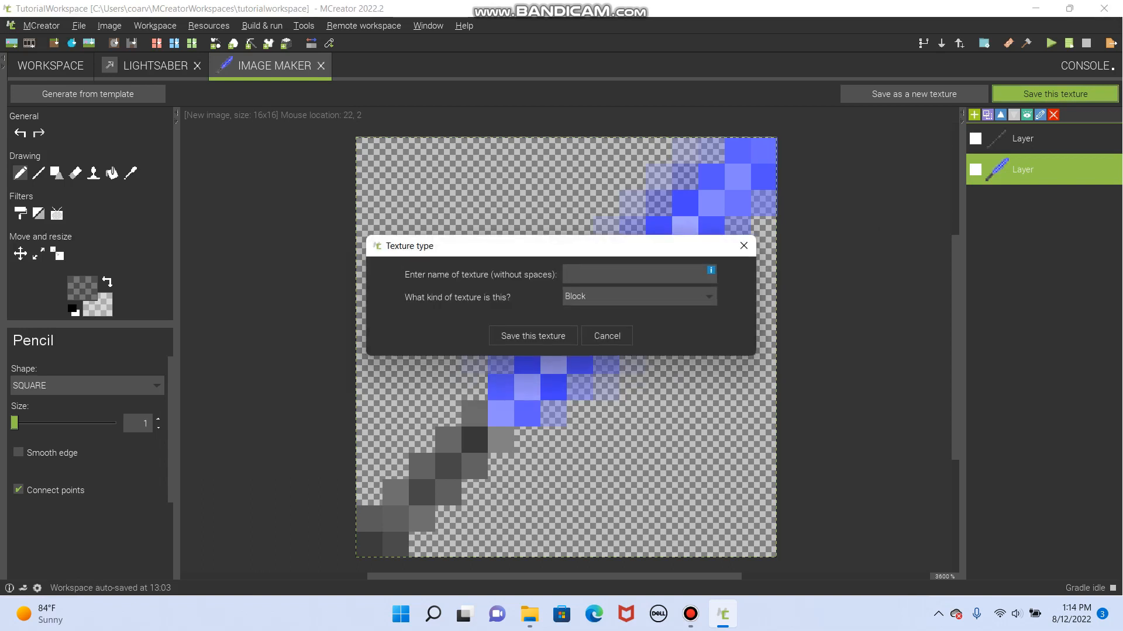
text(L)
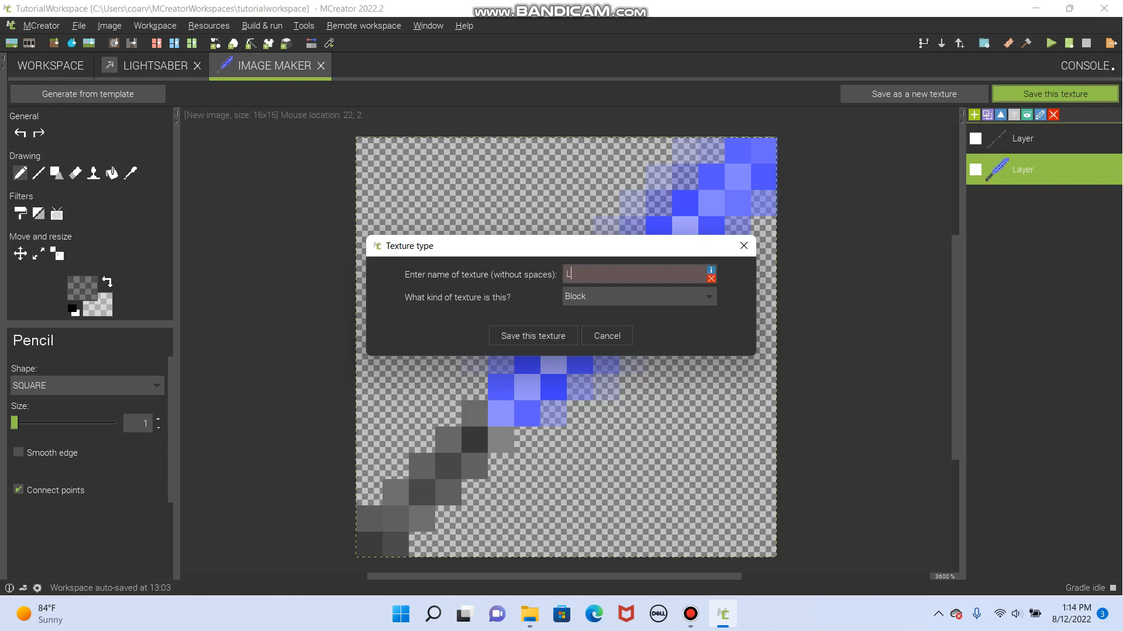
text(ightsaber_te)
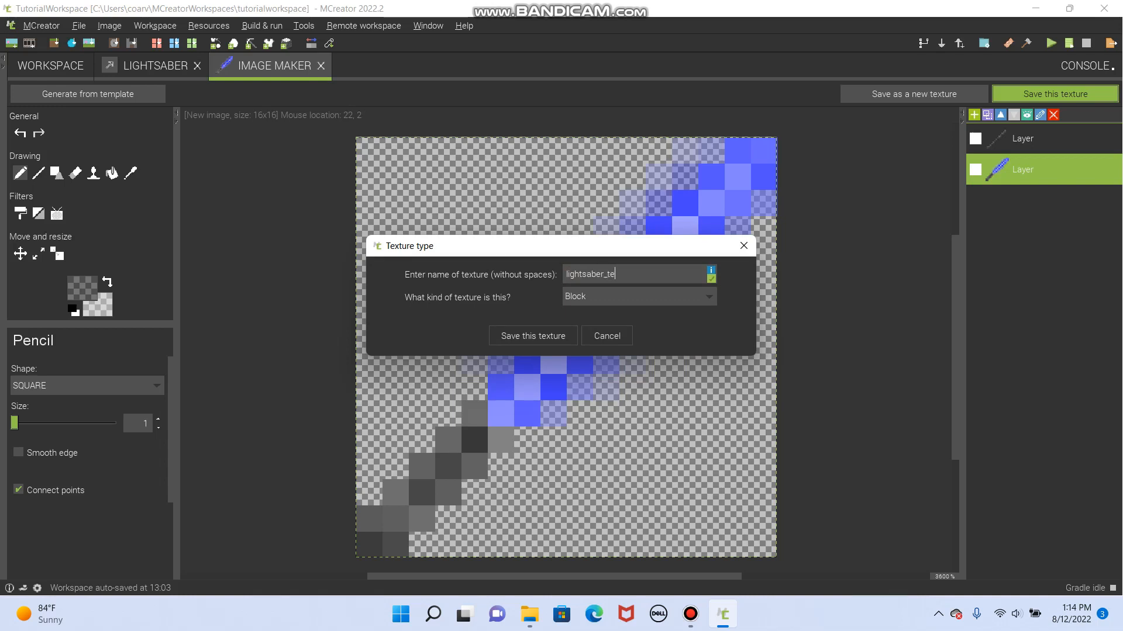
text(xture)
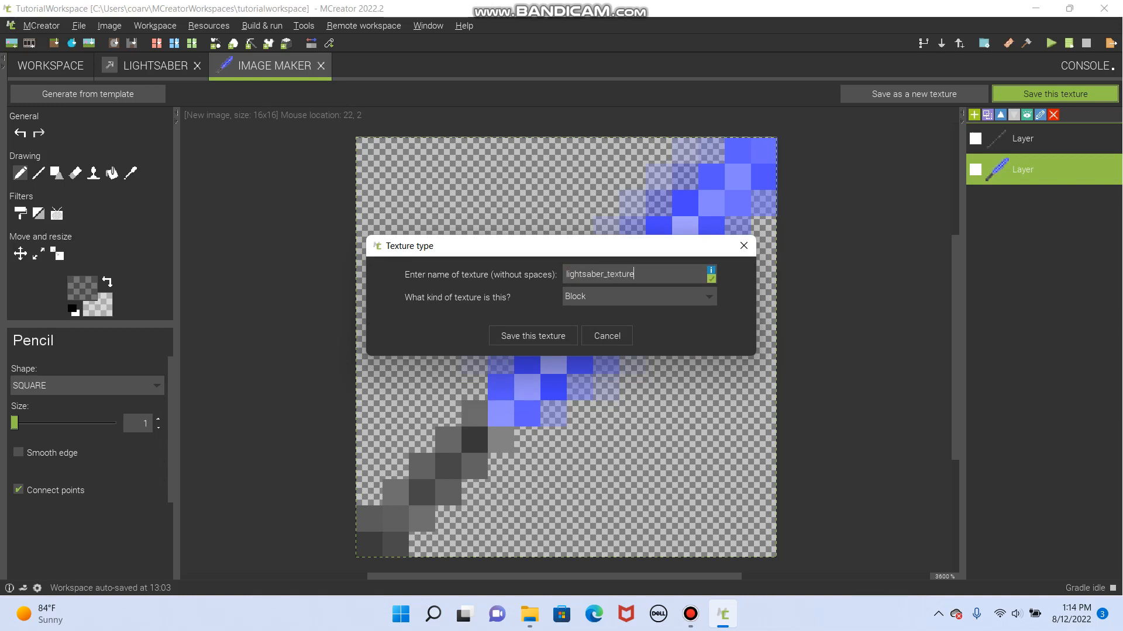
click(637, 296)
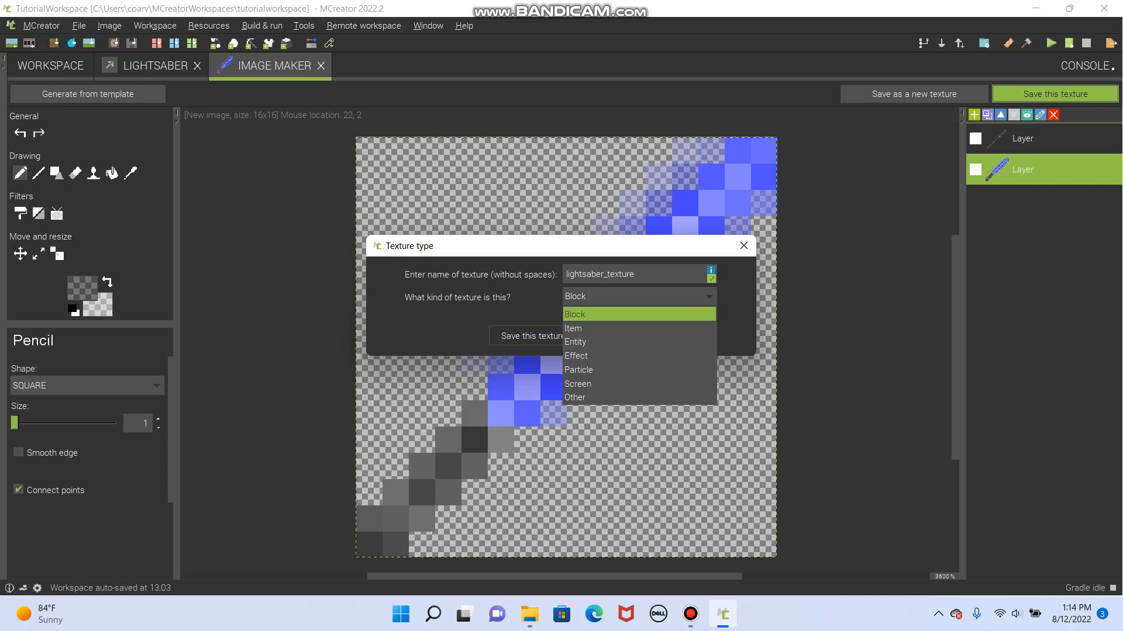
click(574, 315)
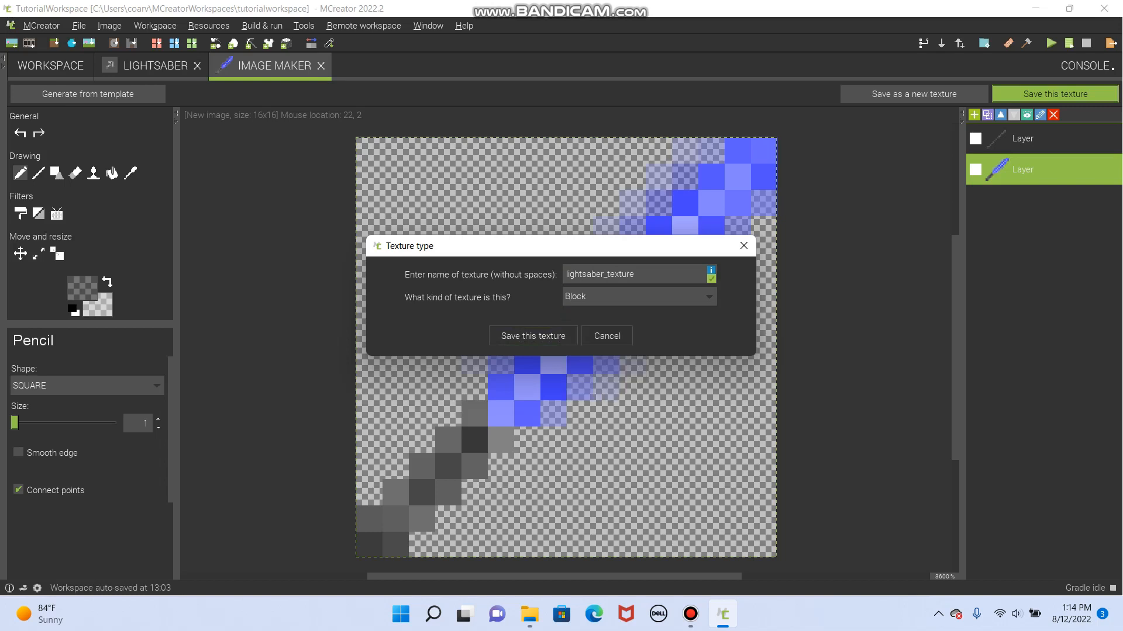
click(638, 296)
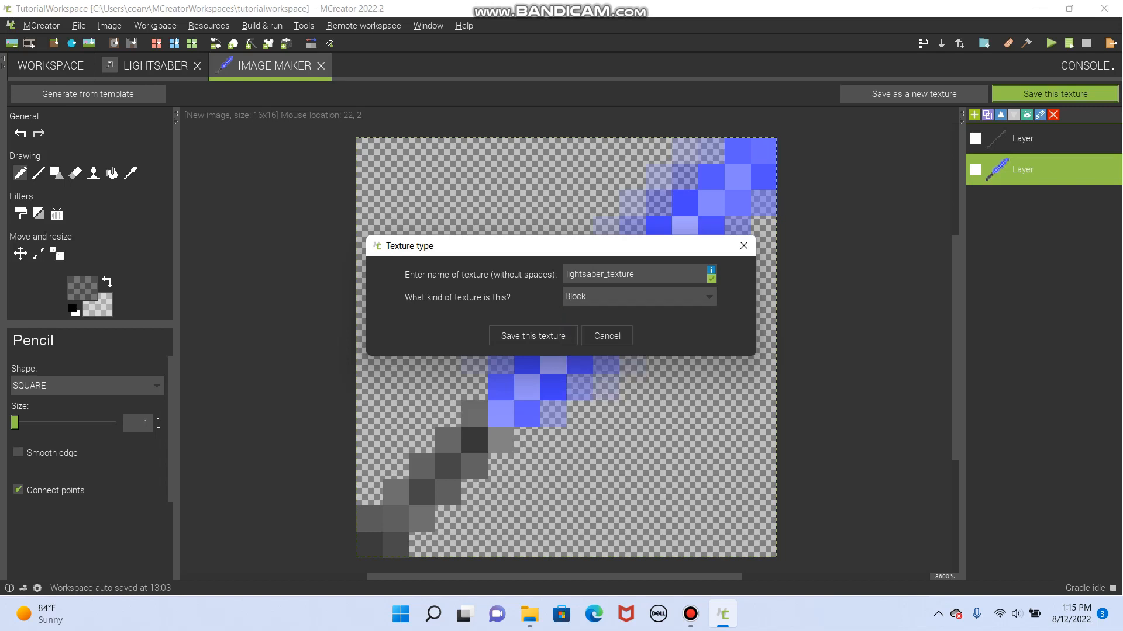
click(637, 296)
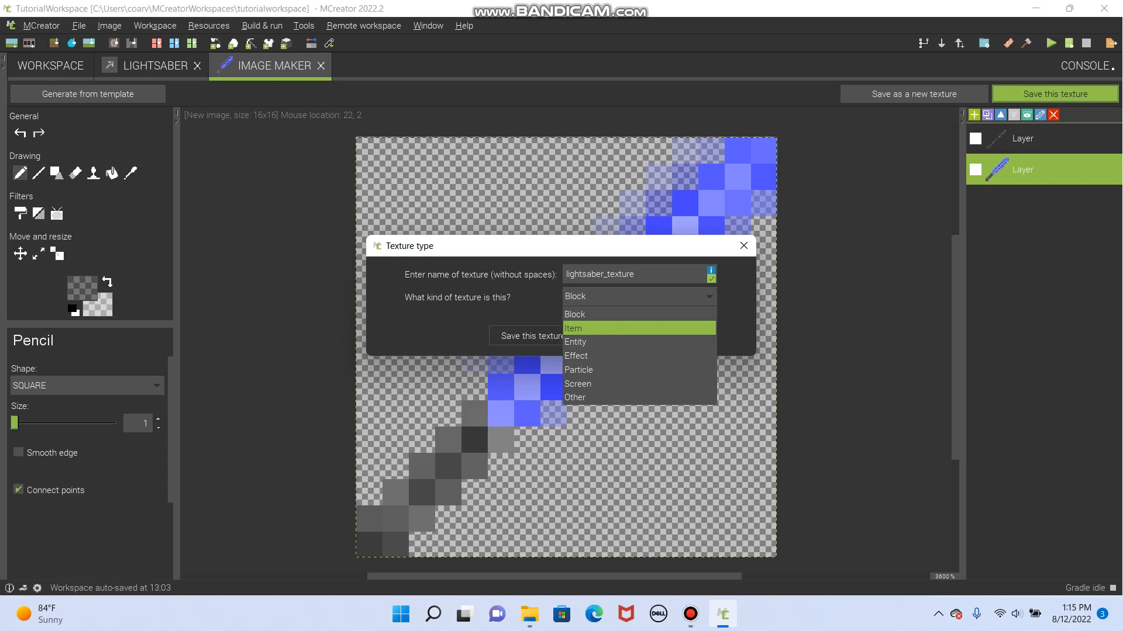
mouse_move(575, 313)
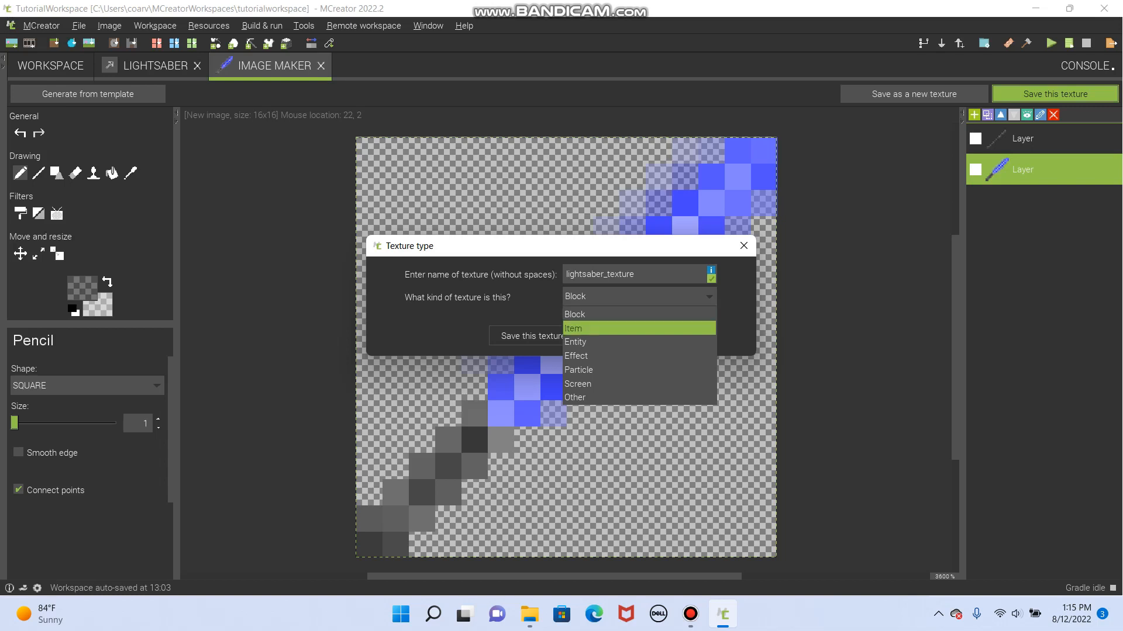
click(573, 328)
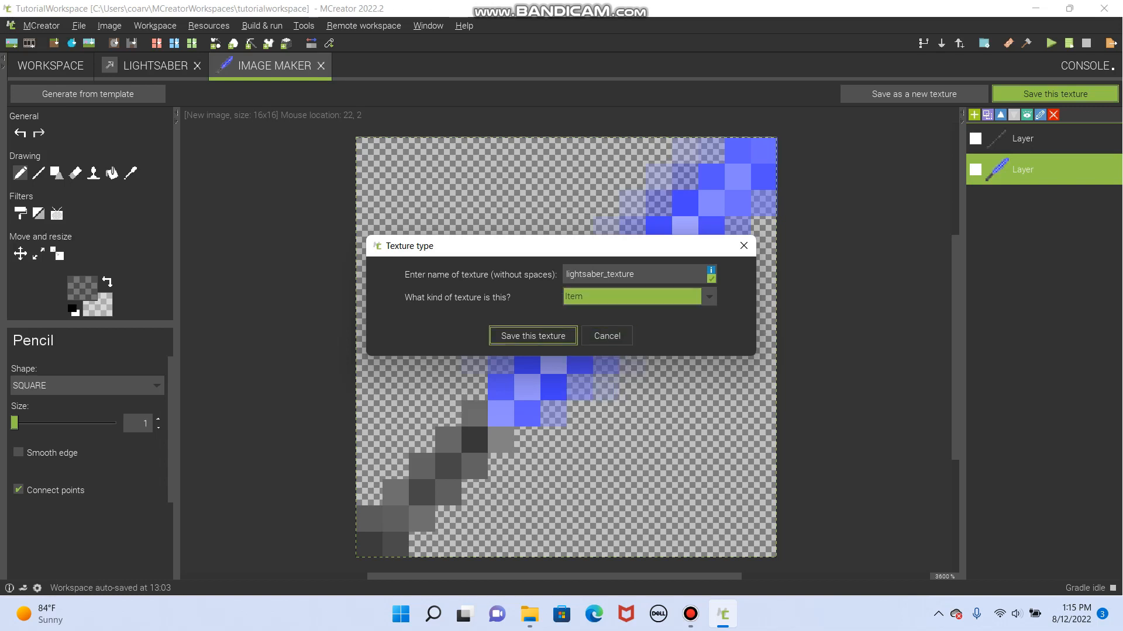
click(532, 335)
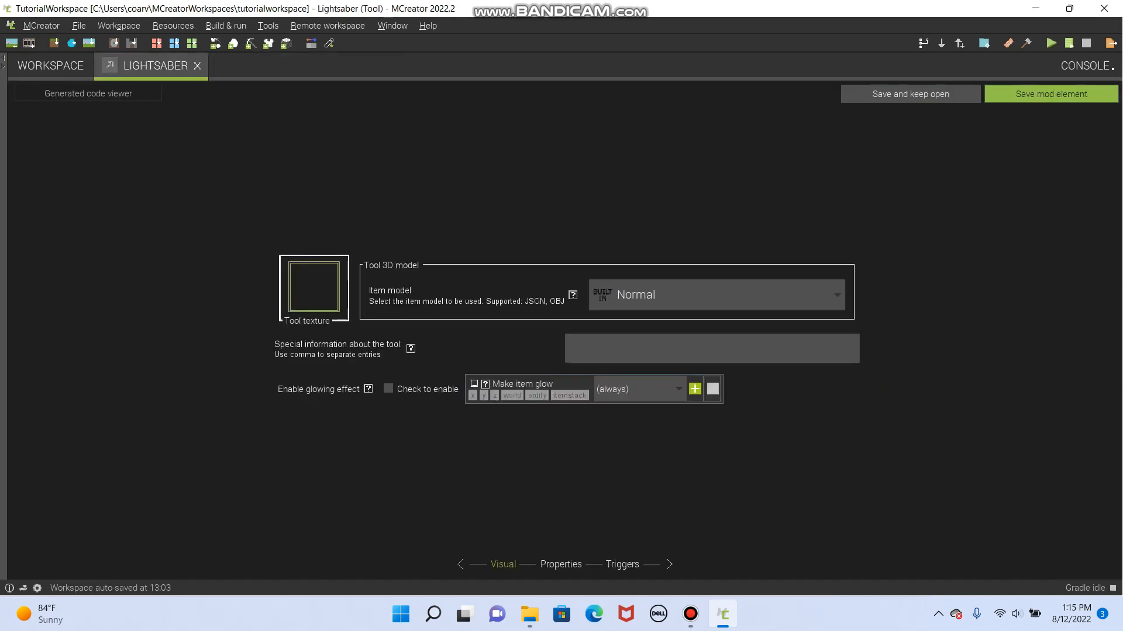
Assign the blue lightsaber texture to the tool and go to its Properties page
click(313, 287)
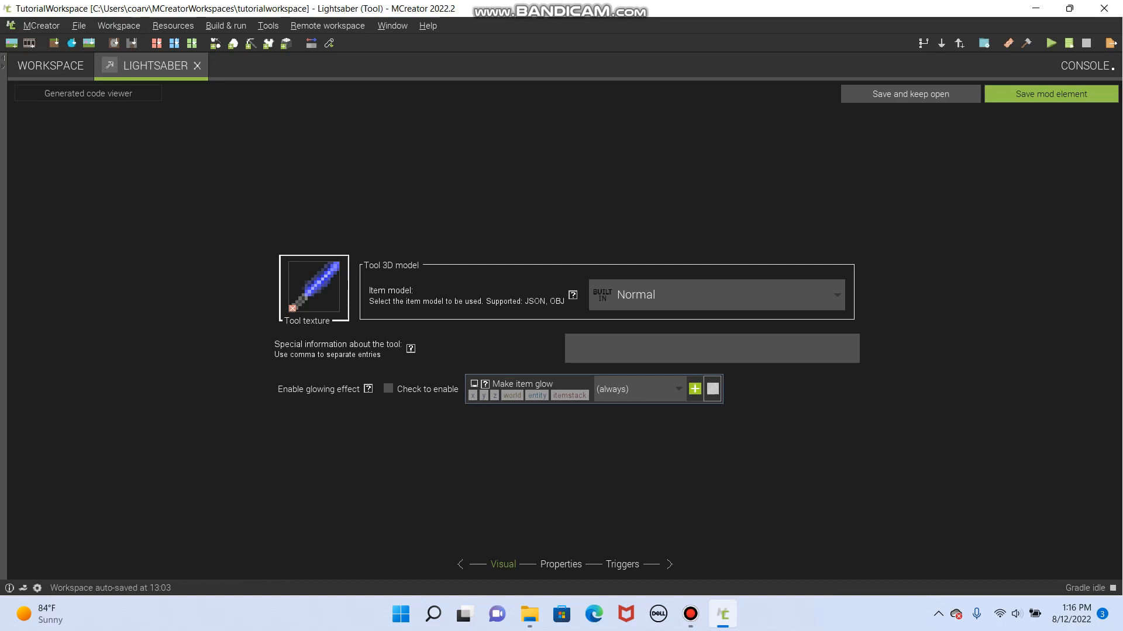
click(561, 565)
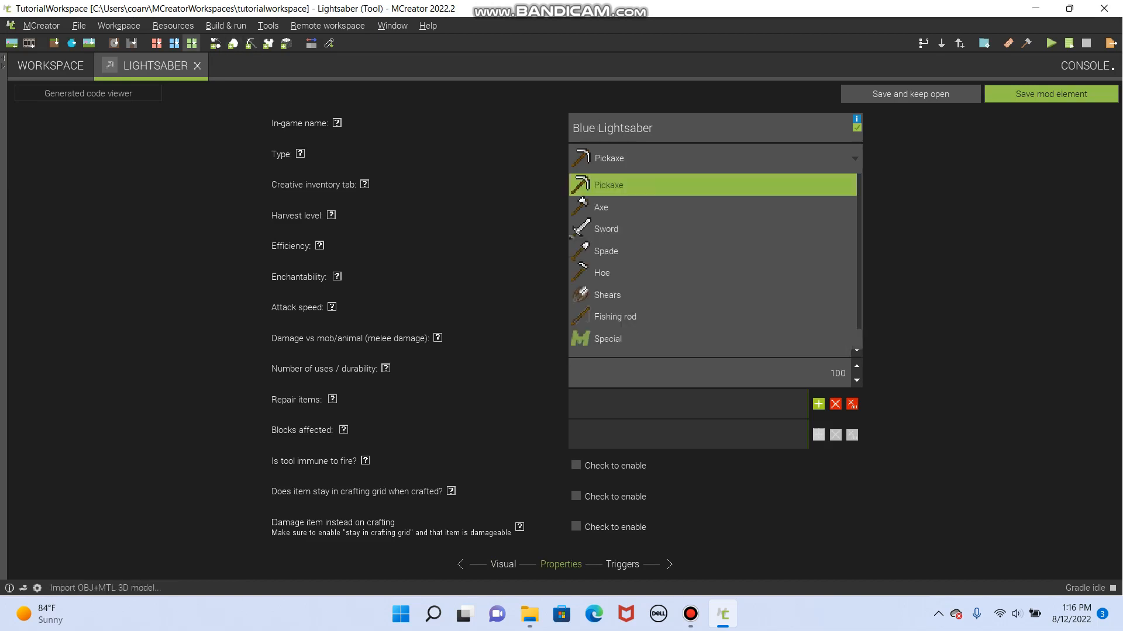
click(49, 65)
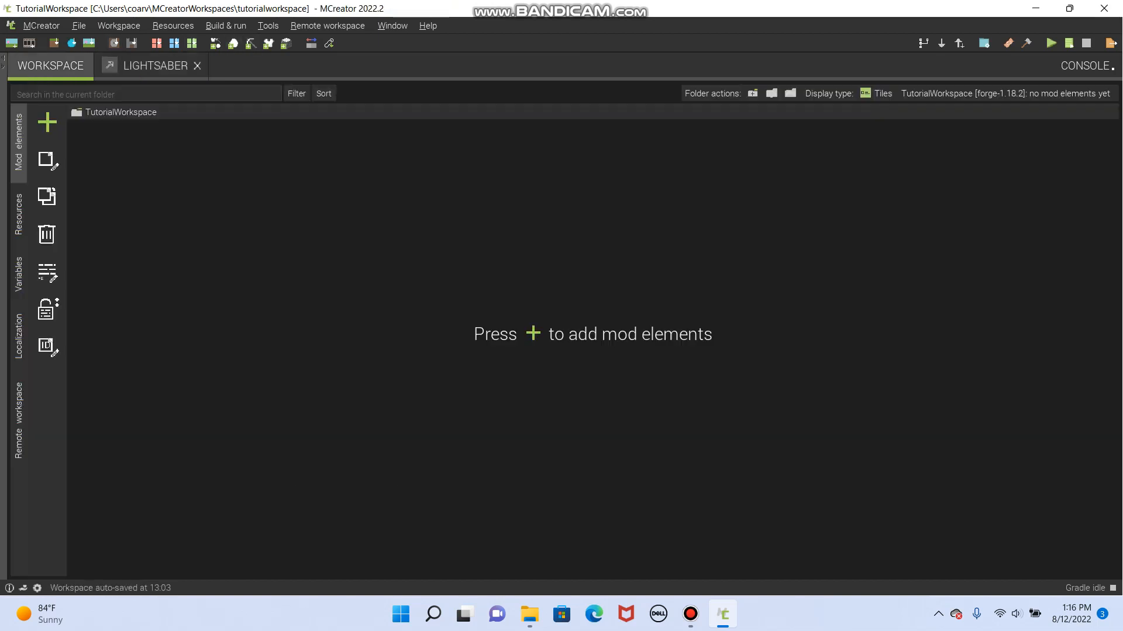
click(153, 65)
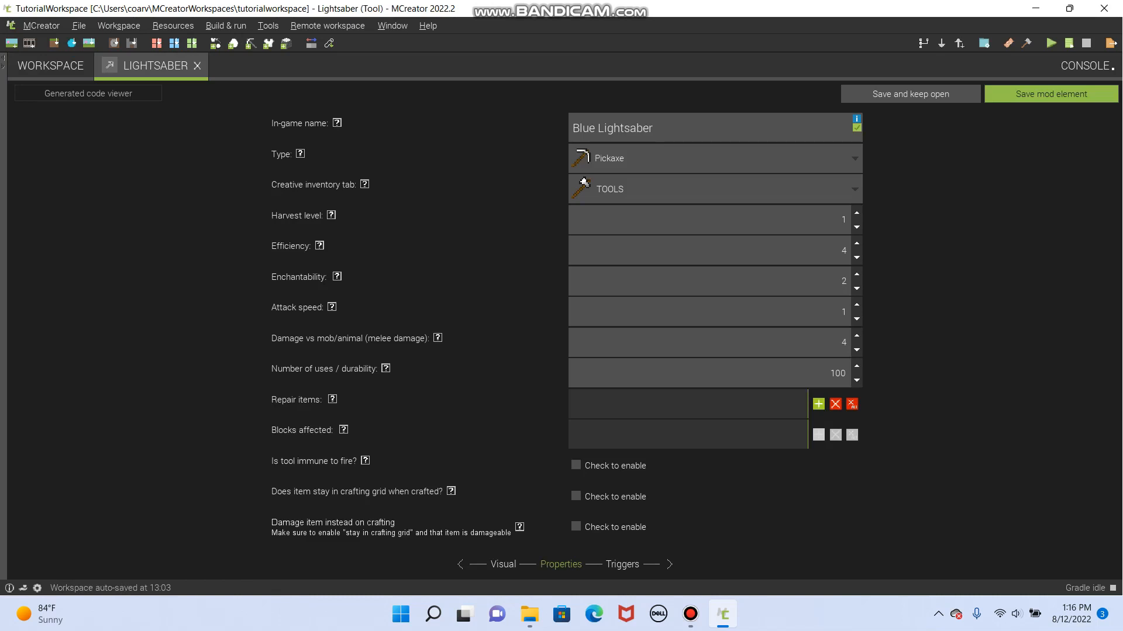
click(852, 159)
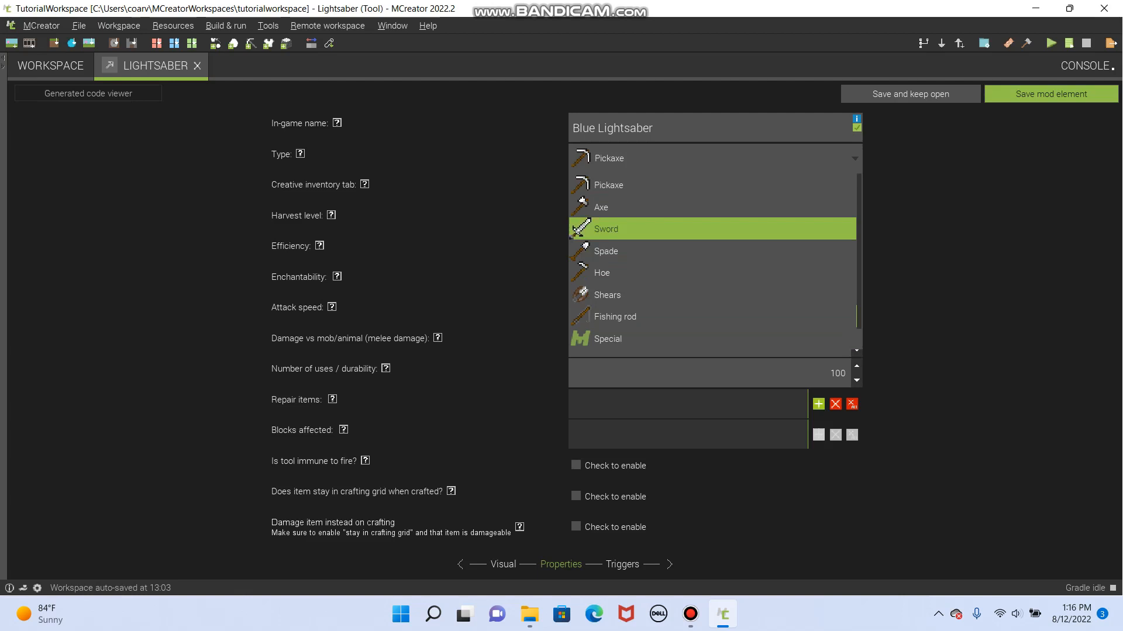
click(615, 316)
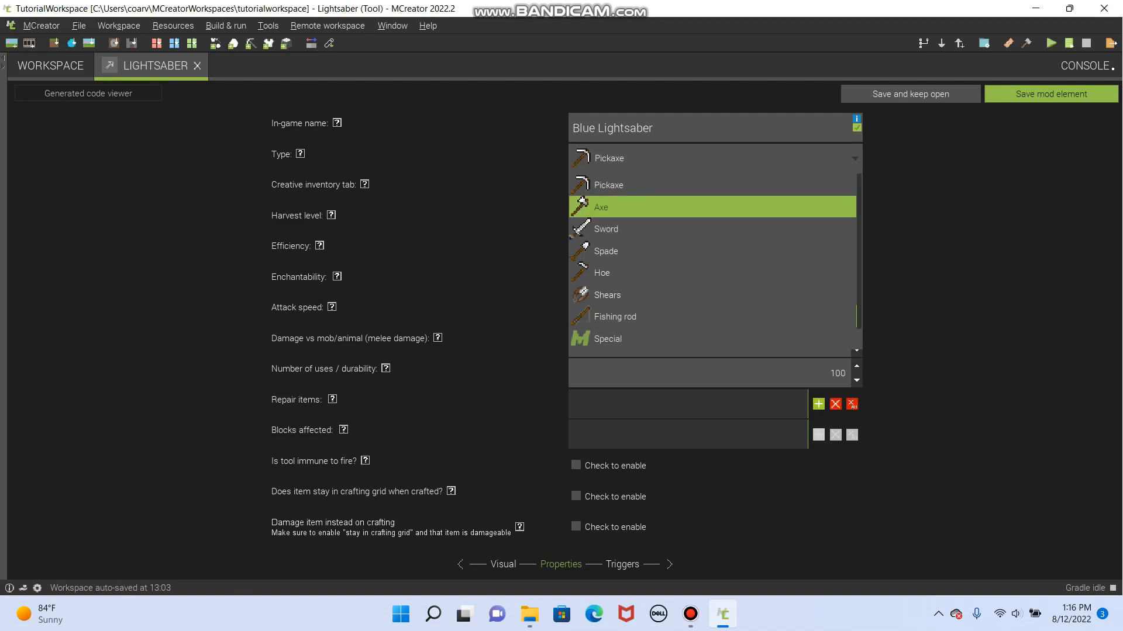
click(605, 228)
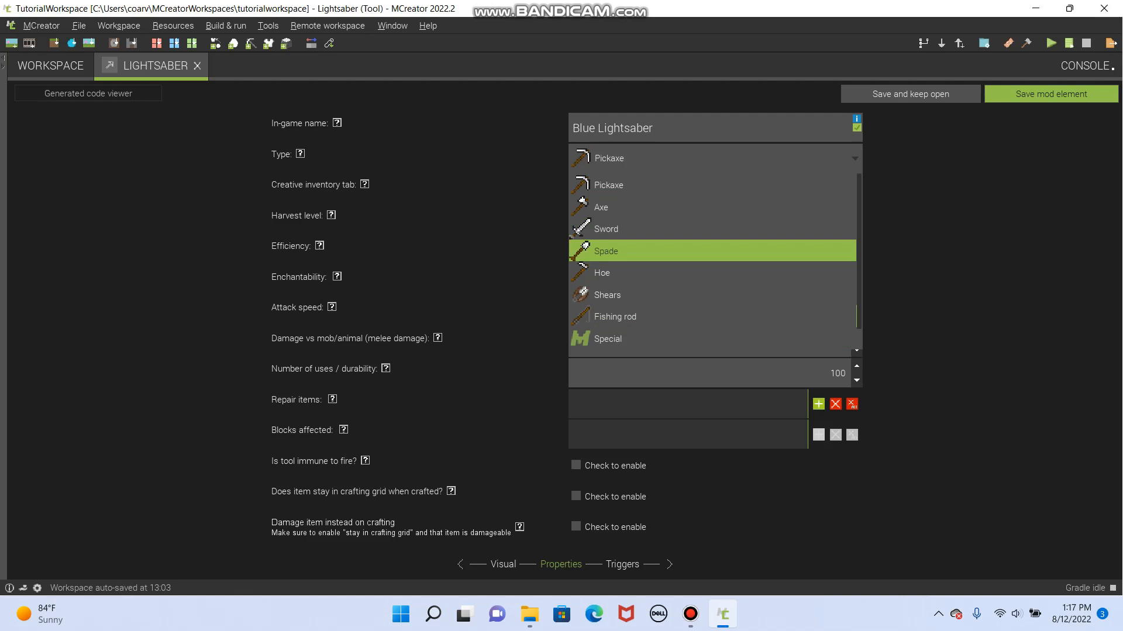
click(607, 295)
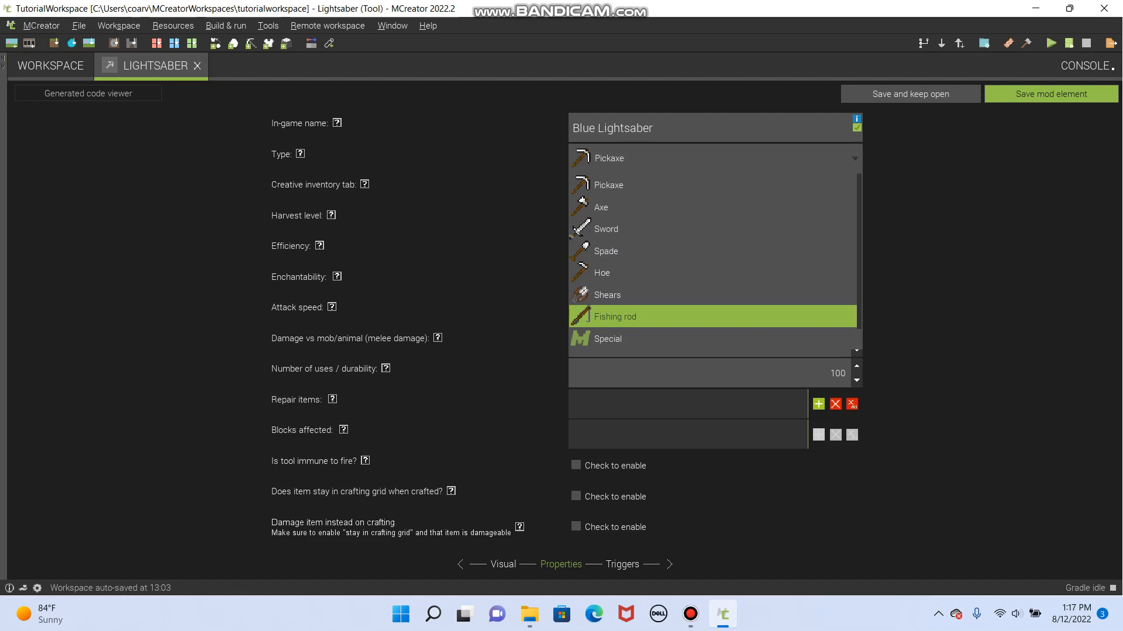
click(607, 294)
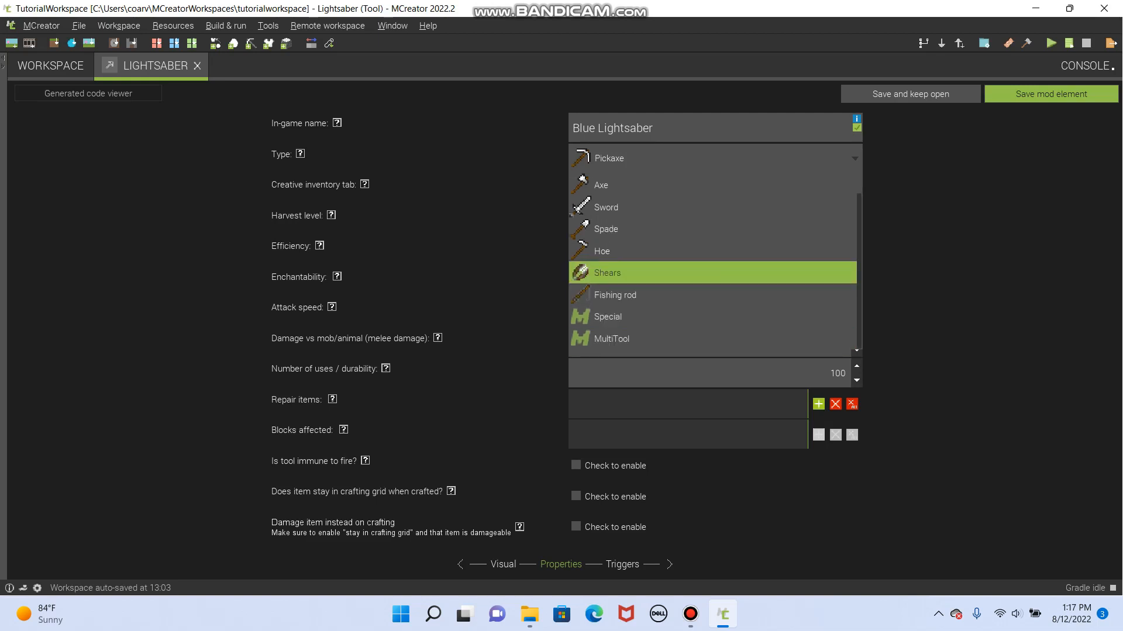
click(337, 122)
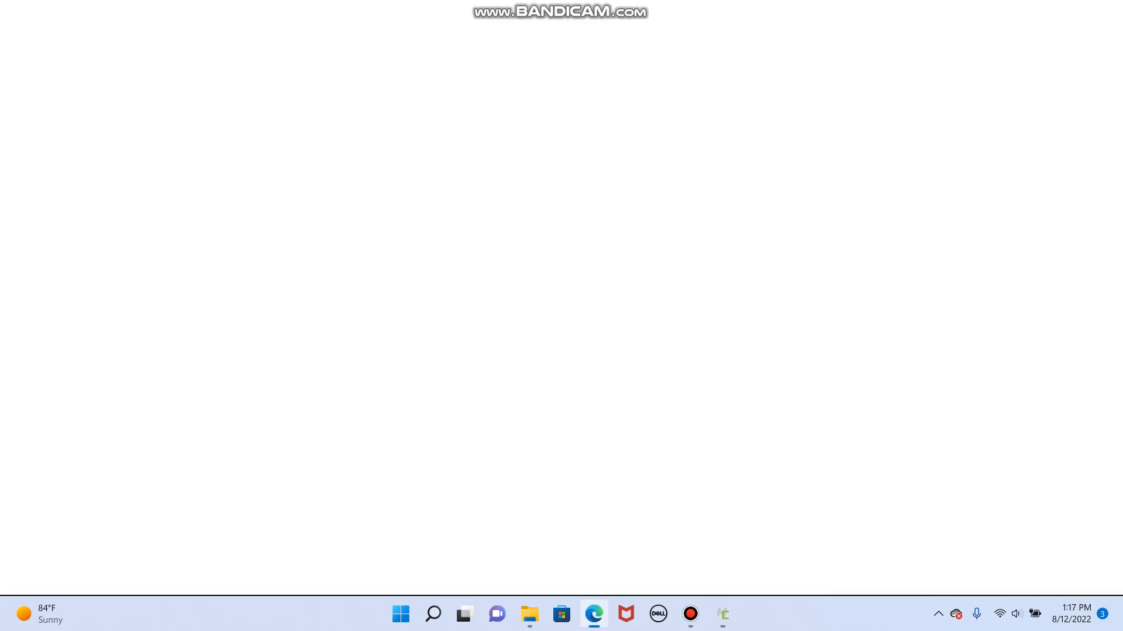
Scroll through the wiki's How to Make a Tool property list, then return to the Lightsaber editor
click(594, 615)
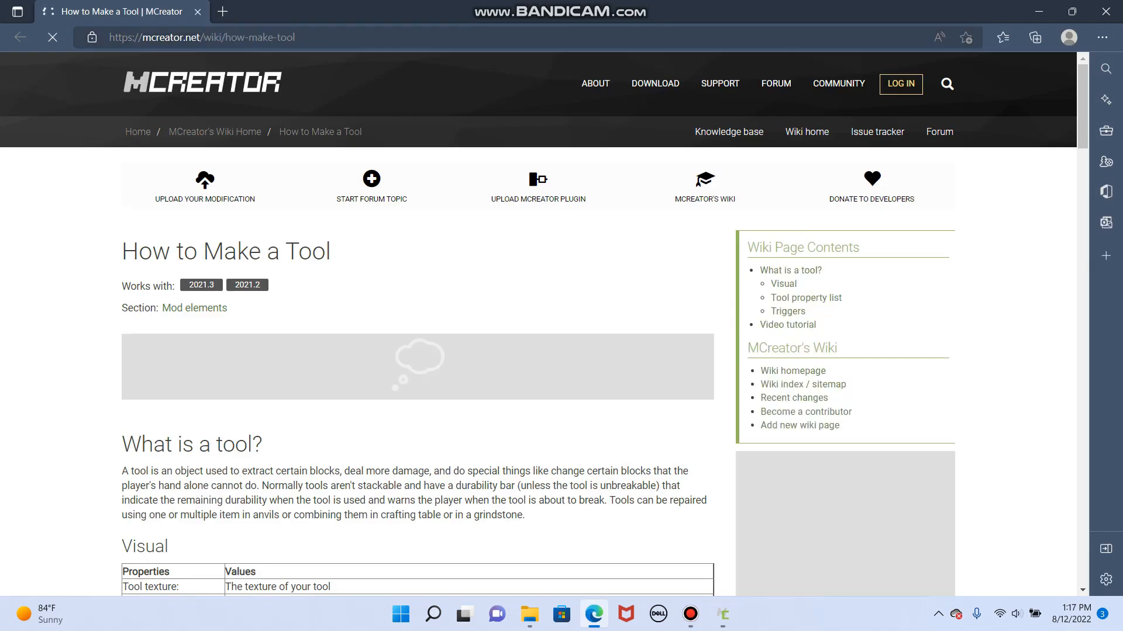
scroll(down, 3)
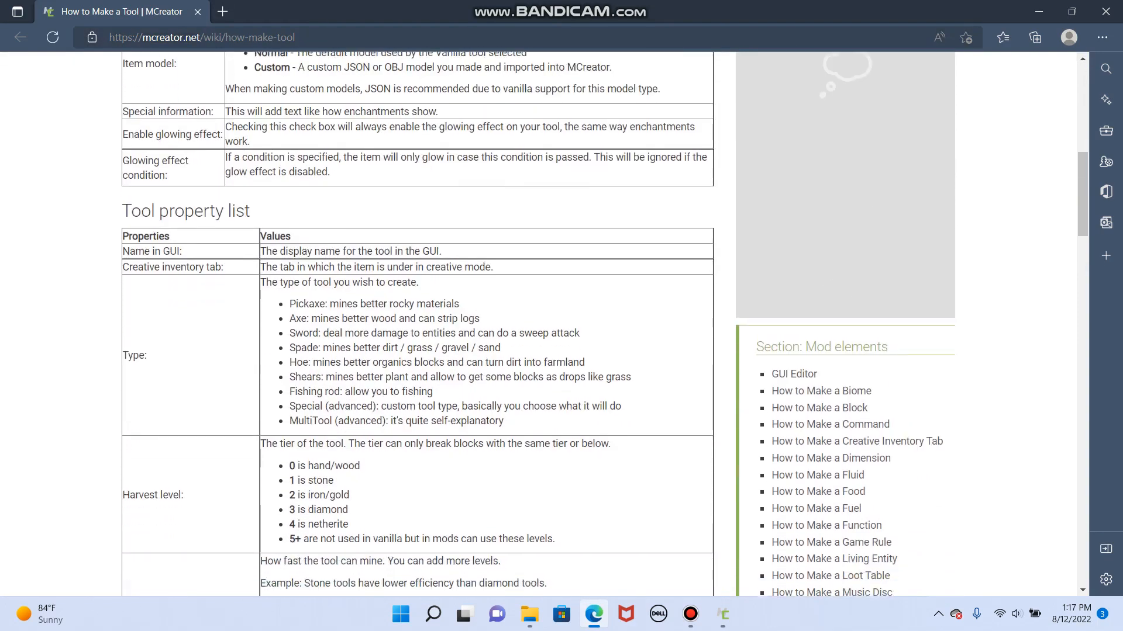
scroll(down, 3)
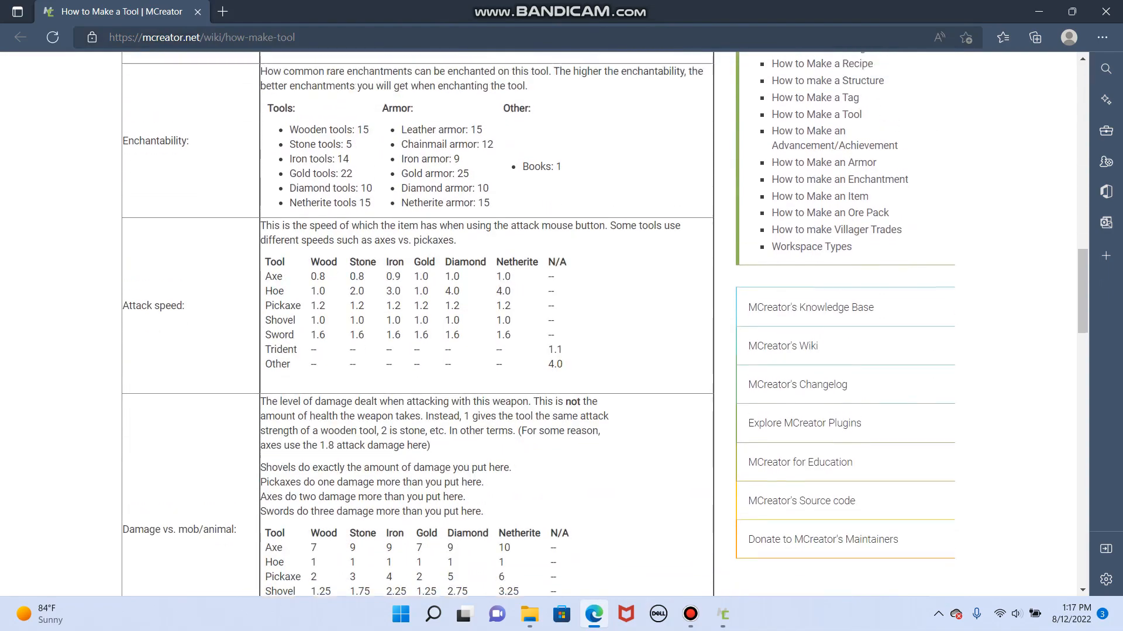
scroll(up, 3)
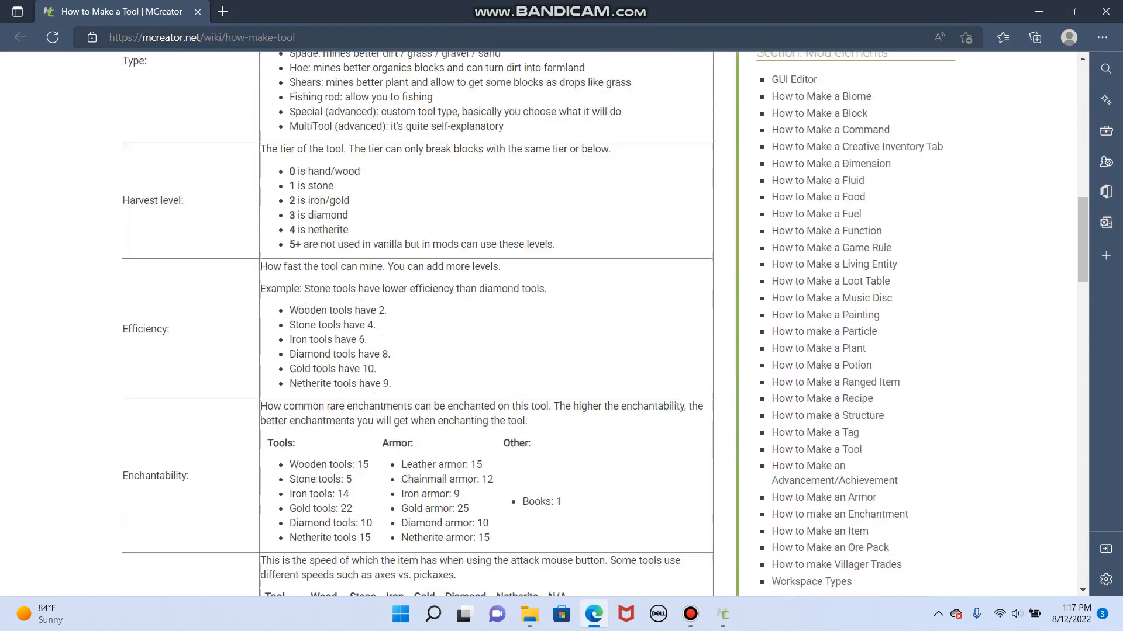
scroll(down, 3)
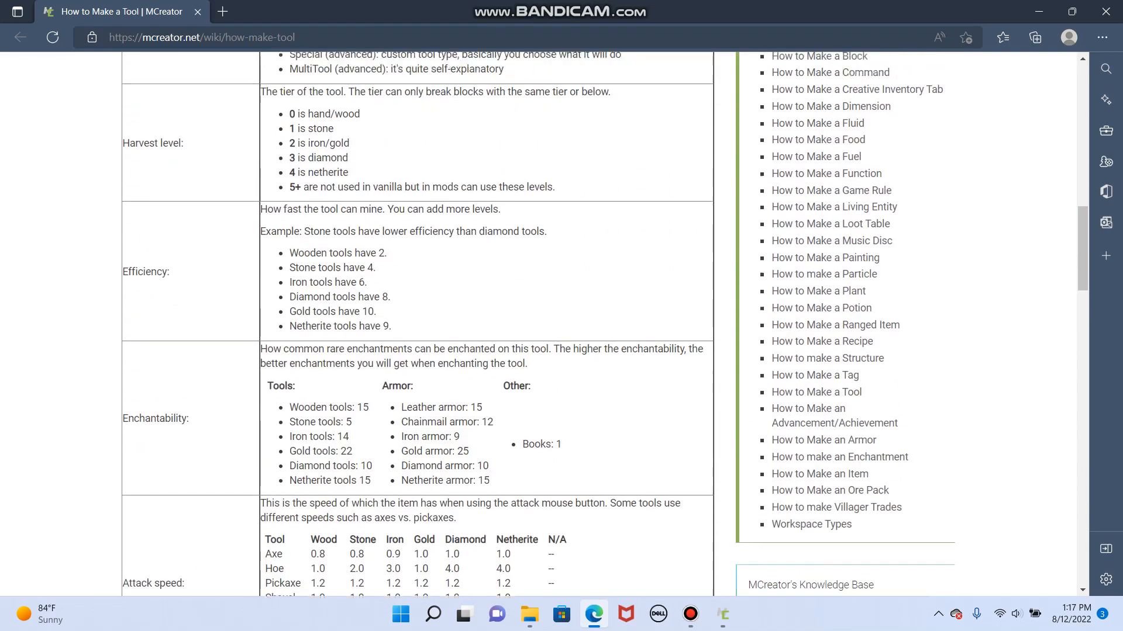
scroll(up, 3)
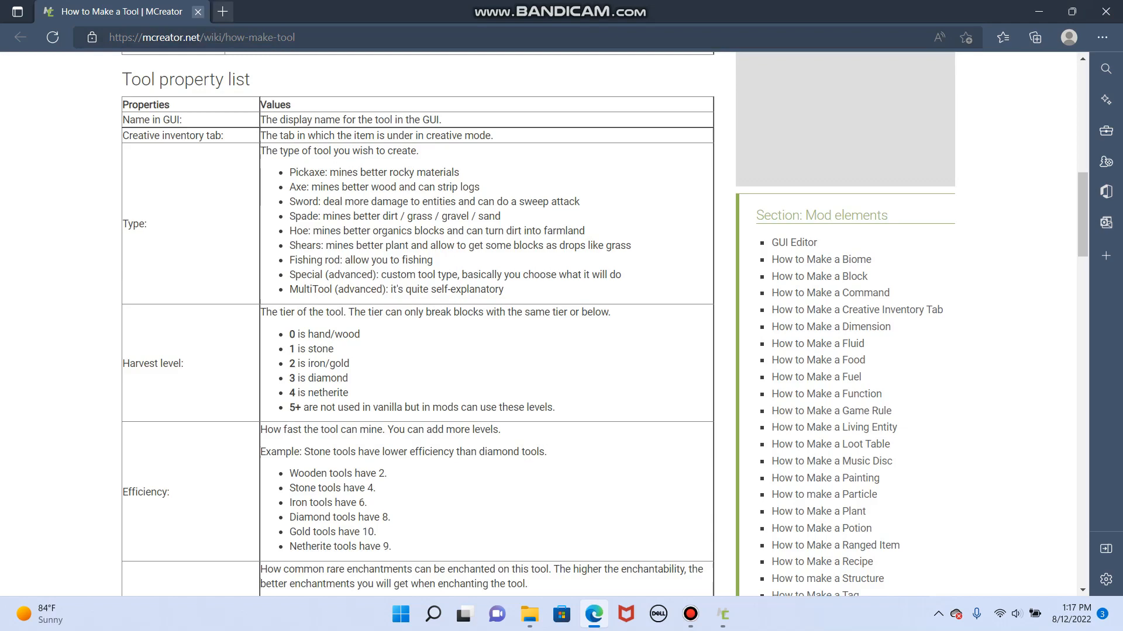
click(721, 613)
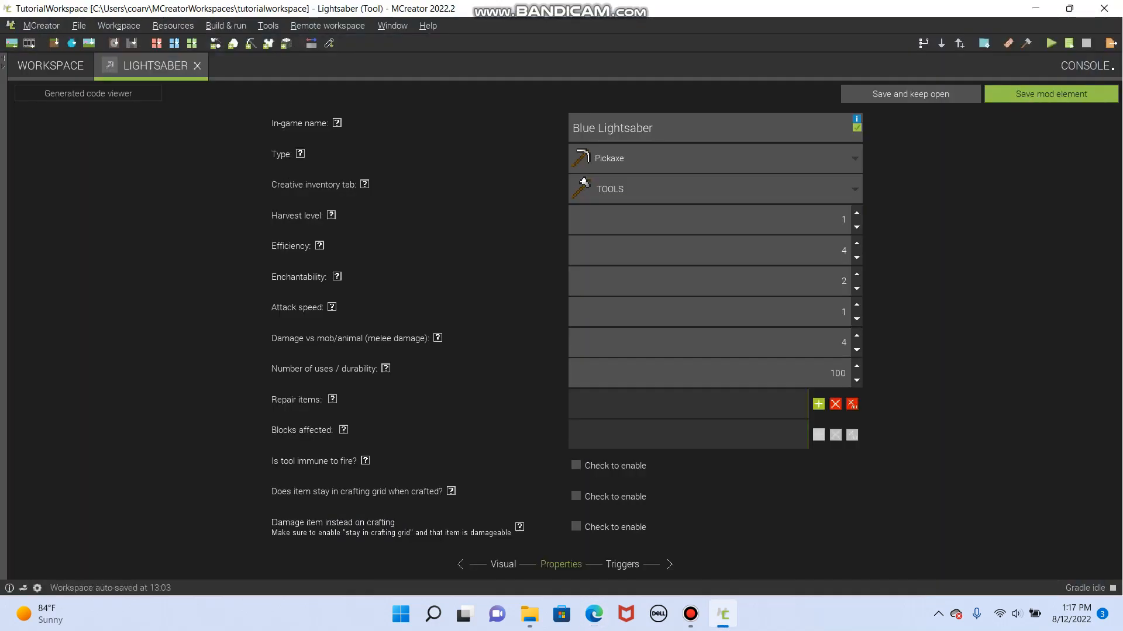
Set the Lightsaber type to MultiTool and its creative tab to COMBAT, then review harvest level help
click(709, 158)
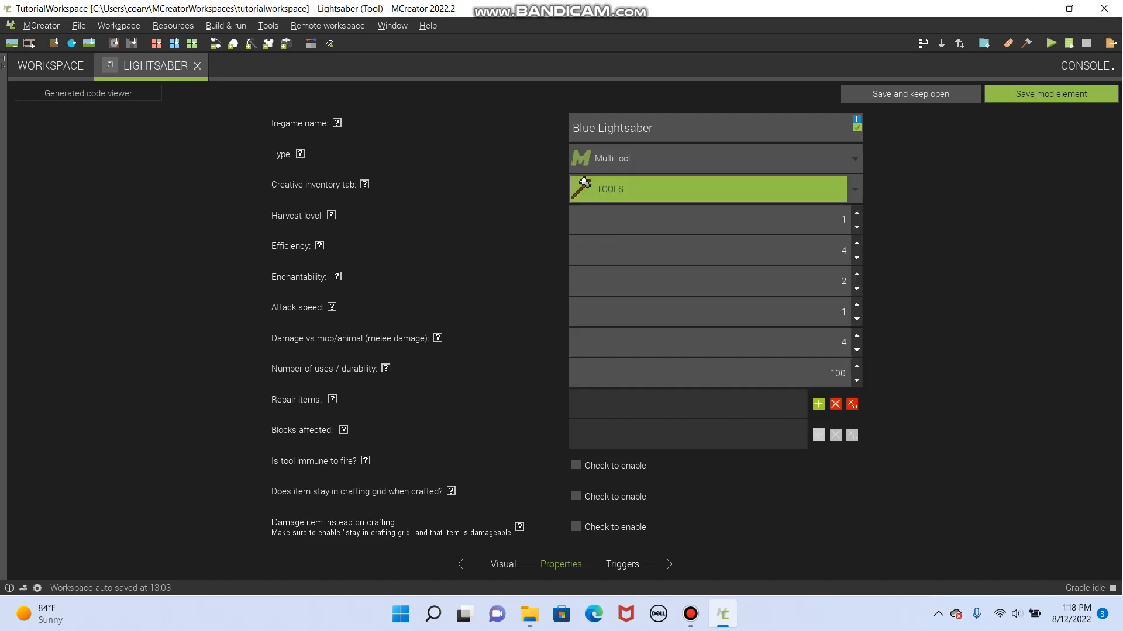
click(714, 189)
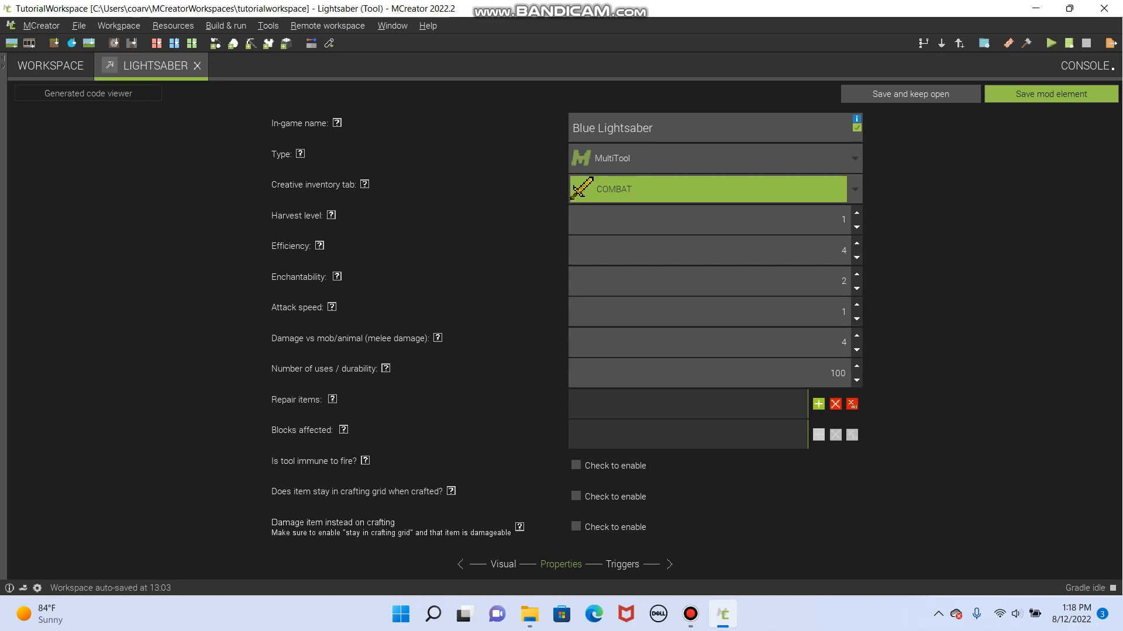
click(330, 216)
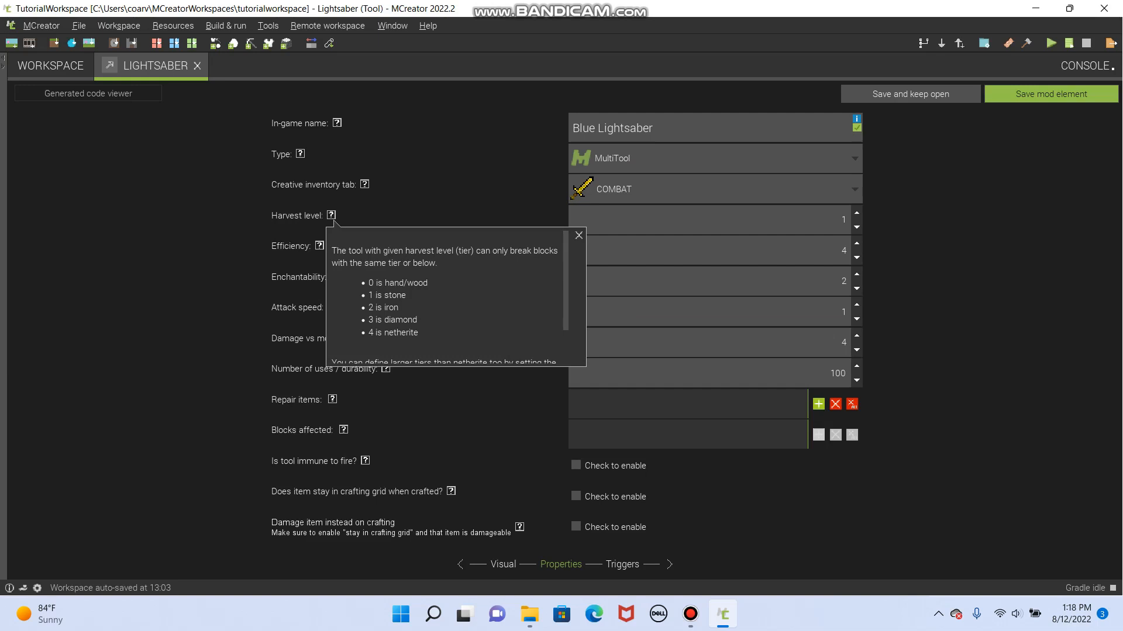
click(578, 235)
text(5)
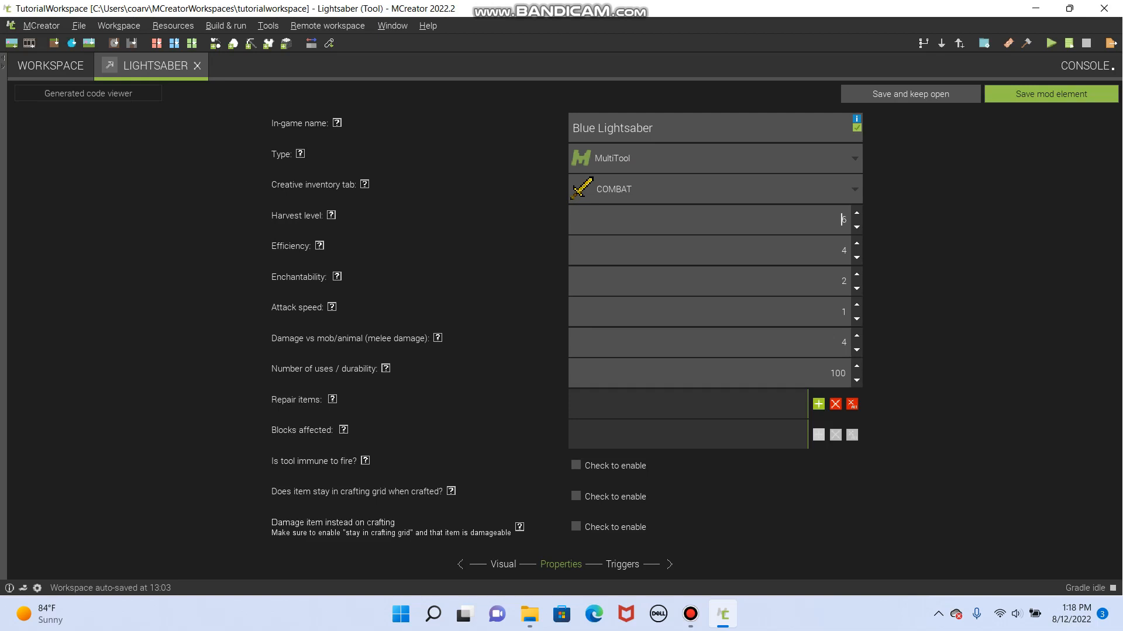
Check the harvest level tiers, then enter efficiency 20 and damage 10
click(331, 216)
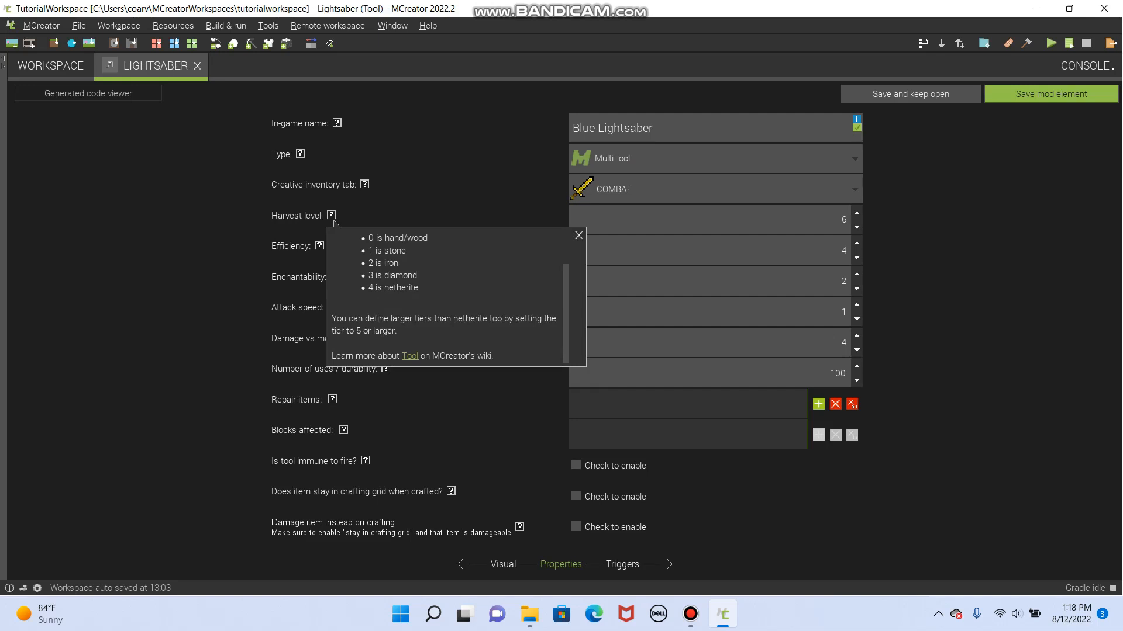
click(578, 235)
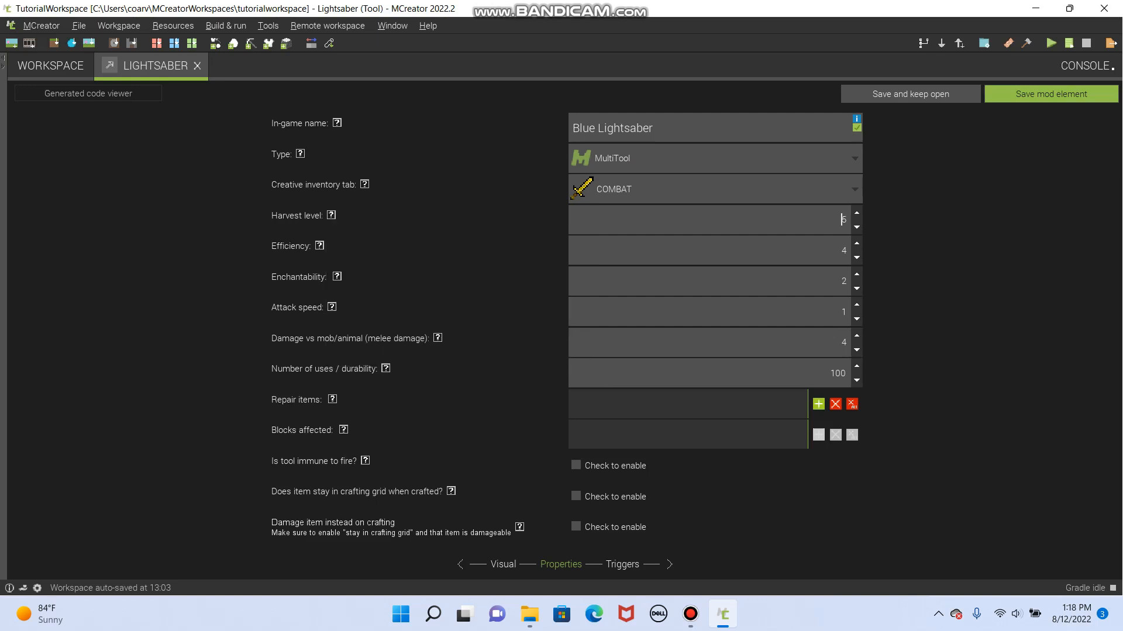
click(319, 246)
text(.5)
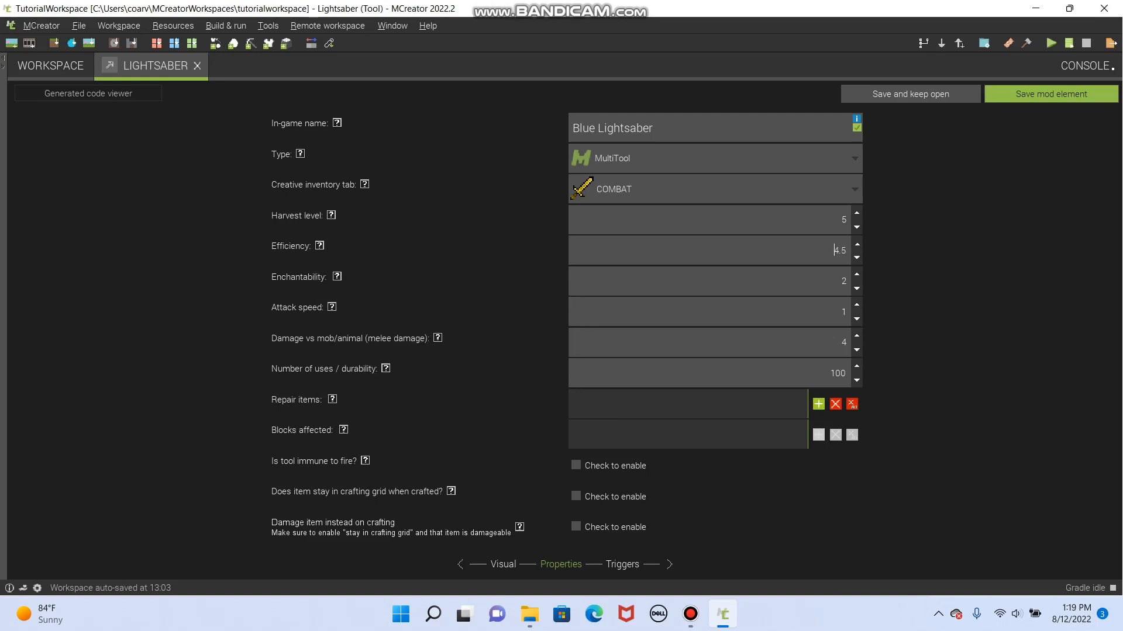
click(854, 245)
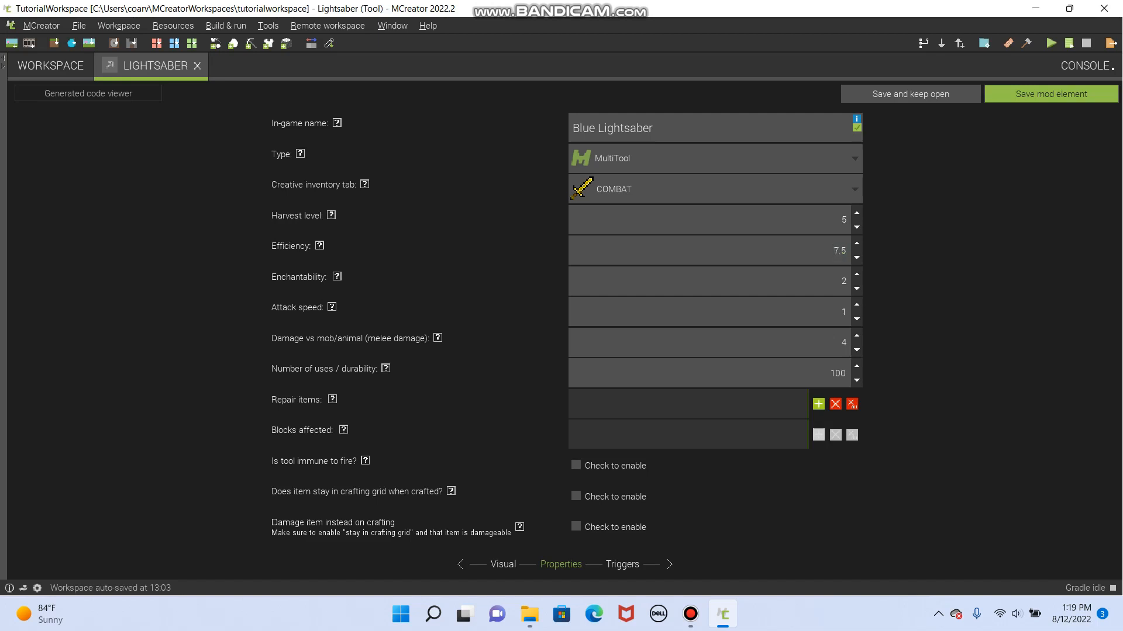
text(20)
text(80)
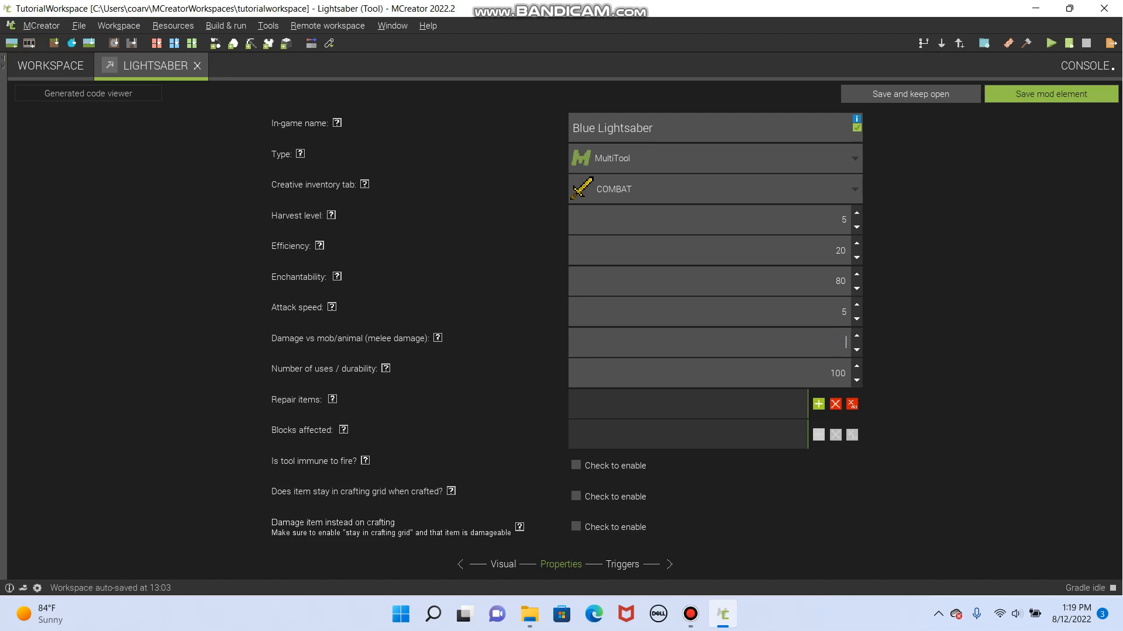
text(10)
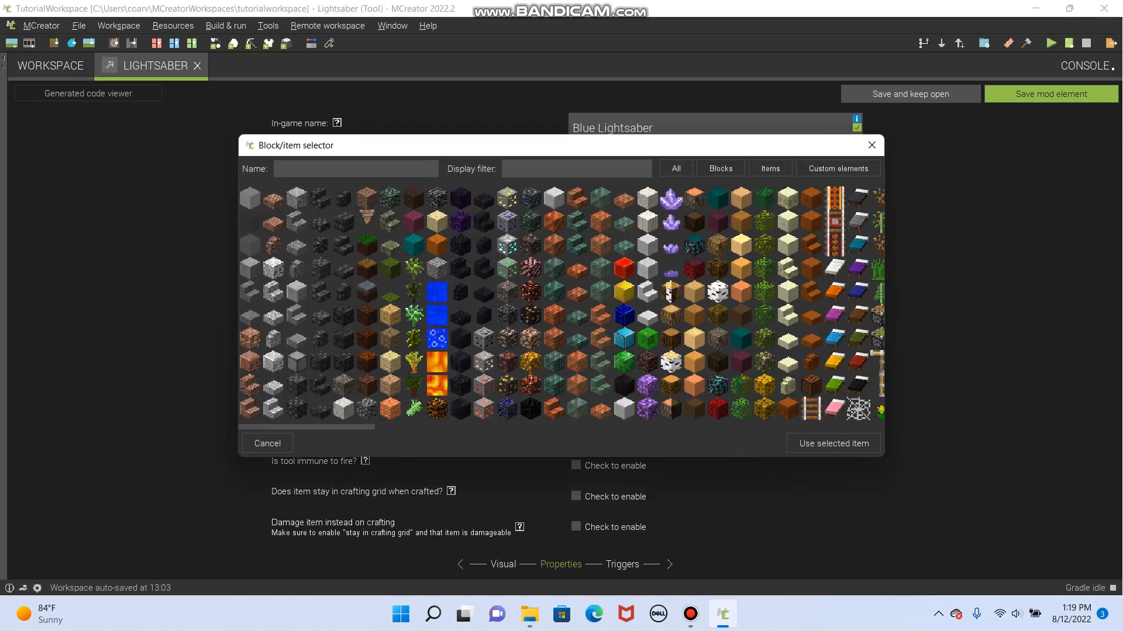
Choose Amethyst Cluster as the Lightsaber's repair item and move to the Triggers page
click(670, 220)
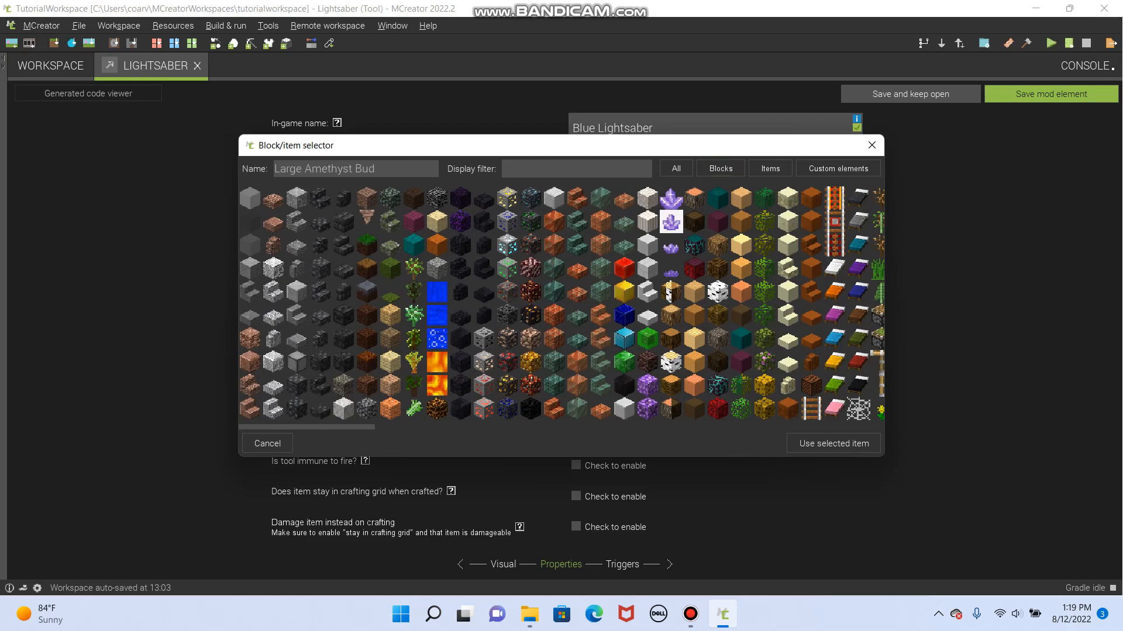
click(671, 267)
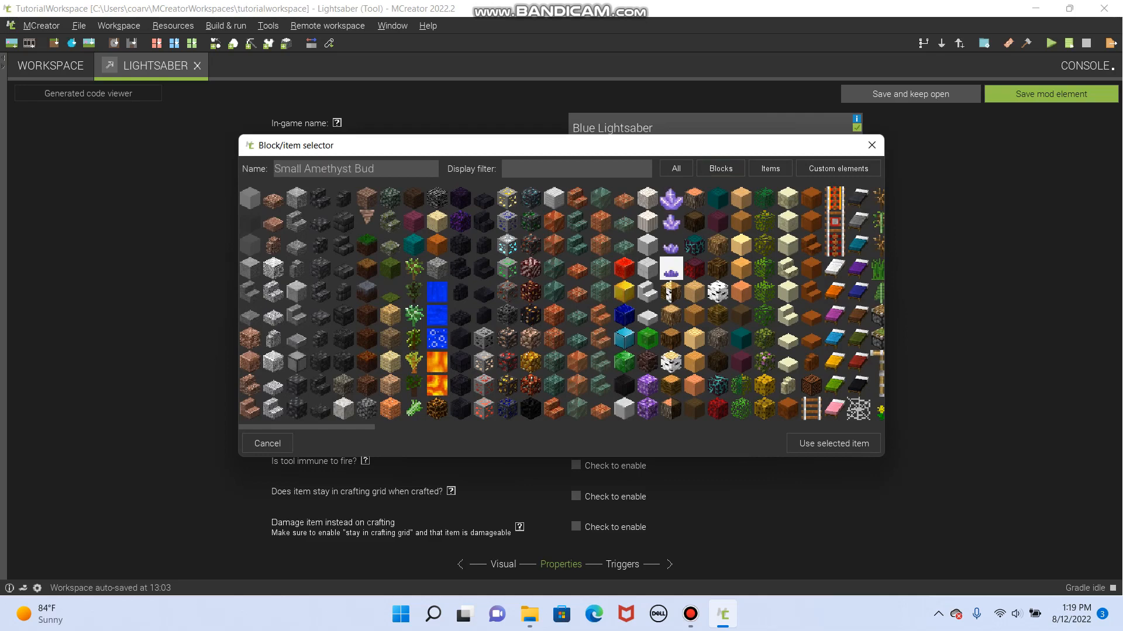
click(671, 197)
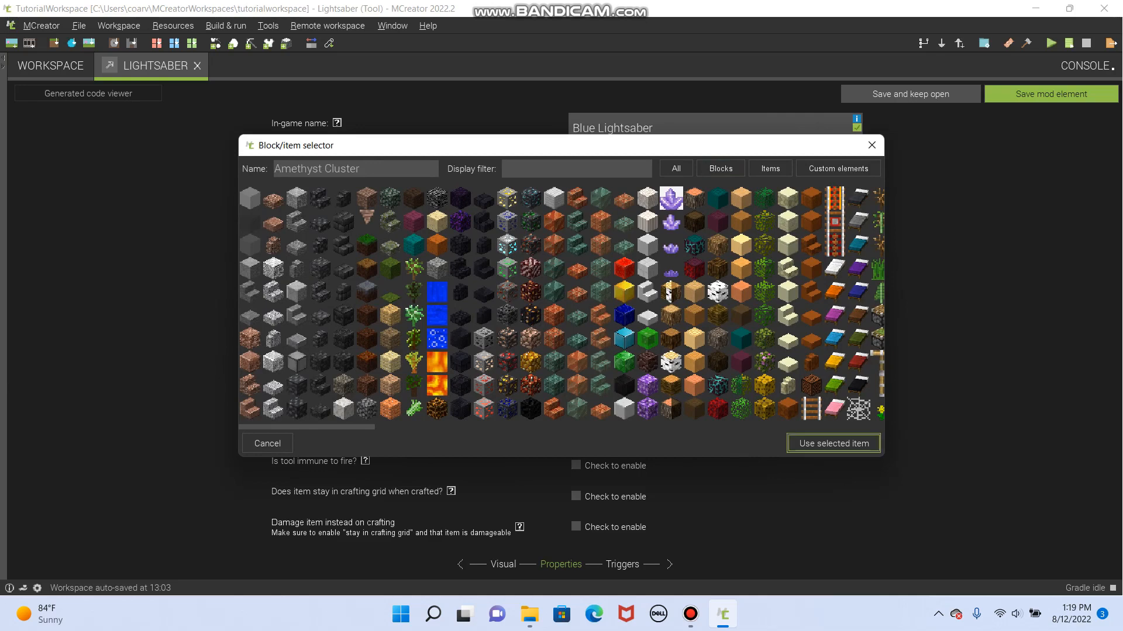
click(832, 444)
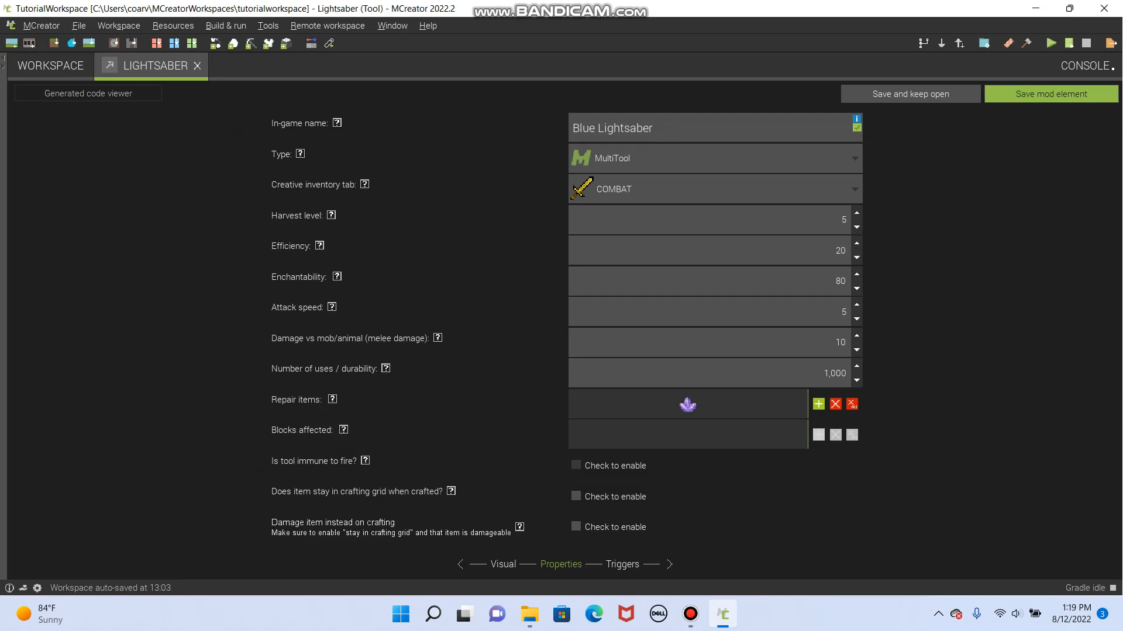
click(622, 565)
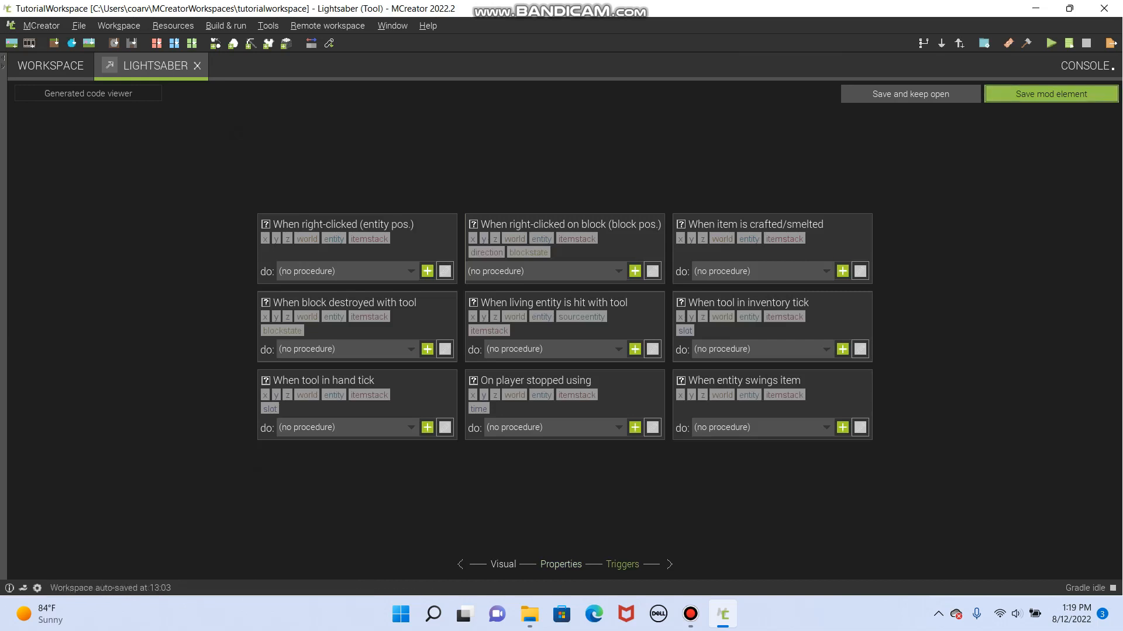
Save the Lightsaber mod element and start a client build from the workspace
click(1050, 93)
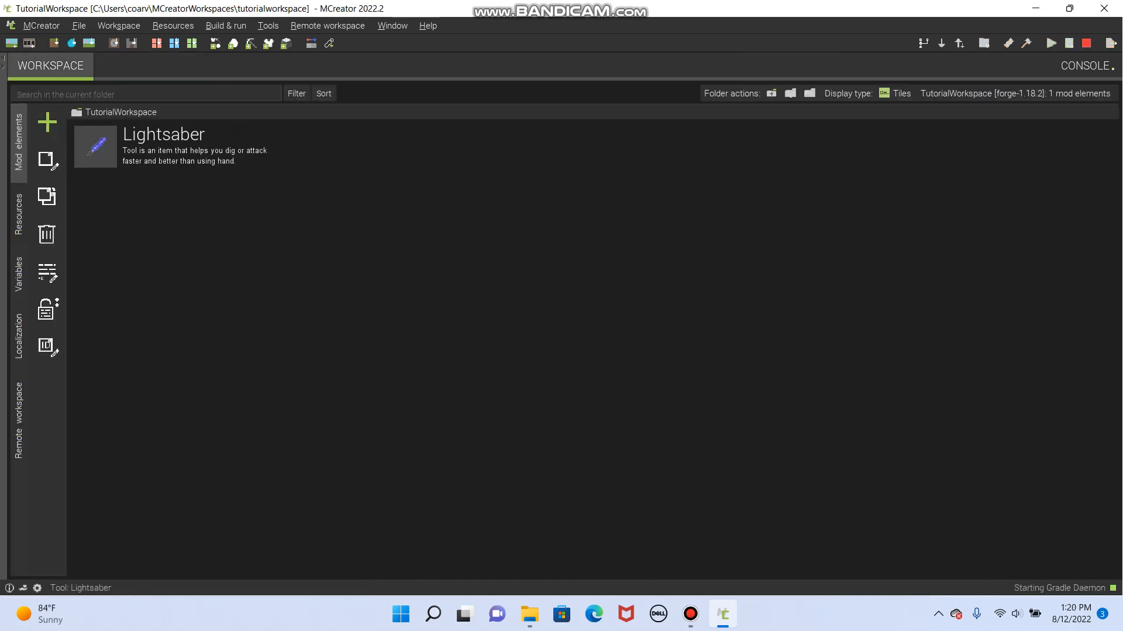
click(689, 615)
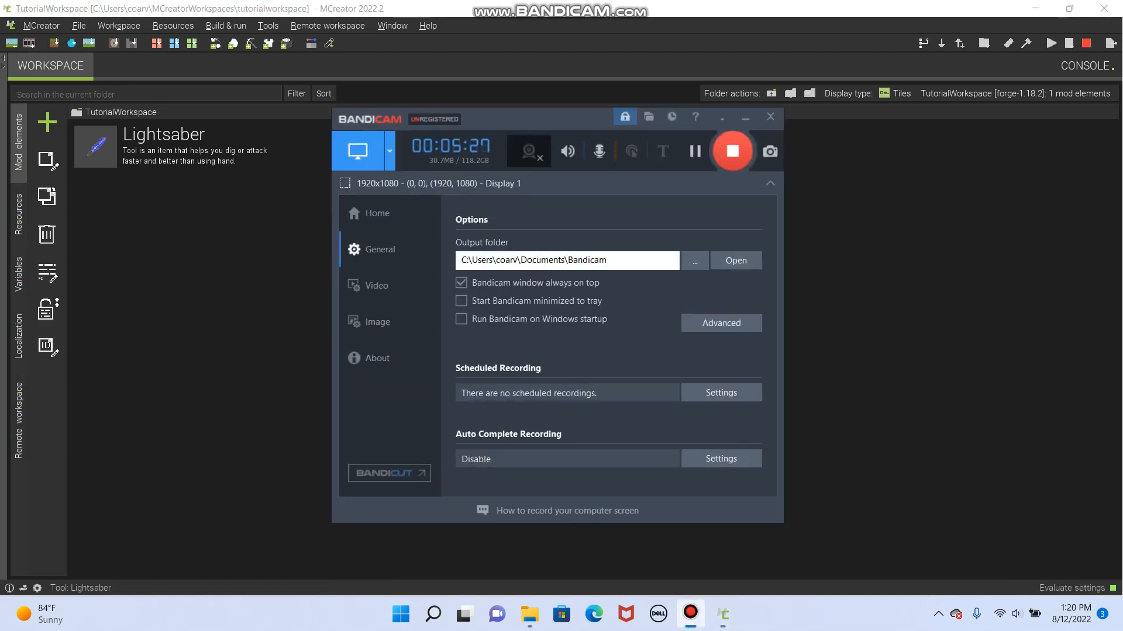
click(769, 115)
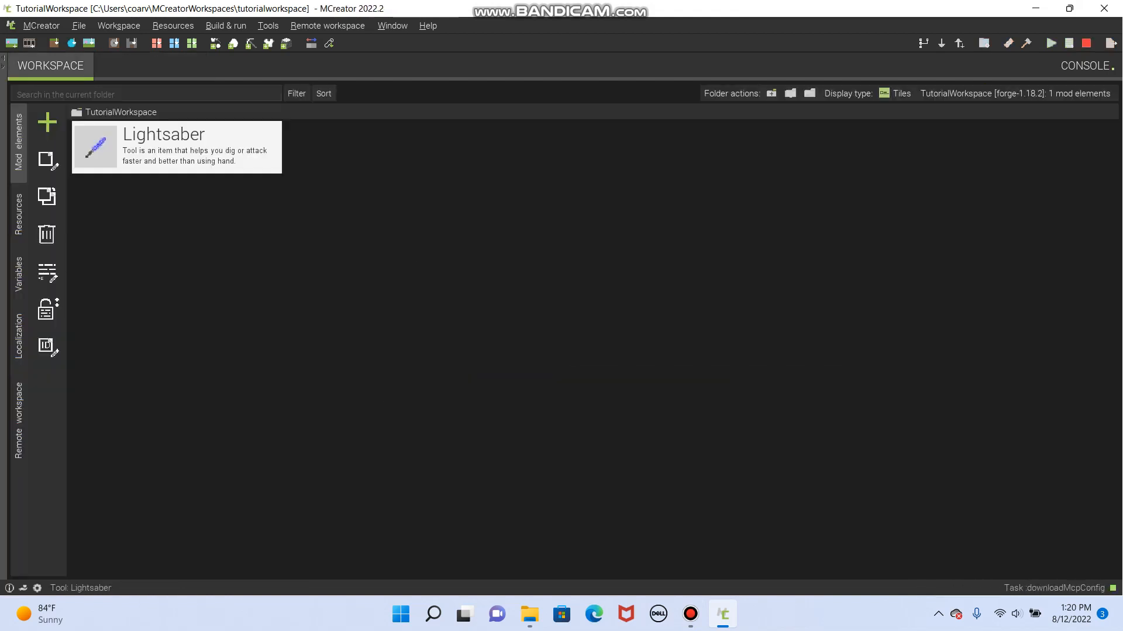
click(1050, 44)
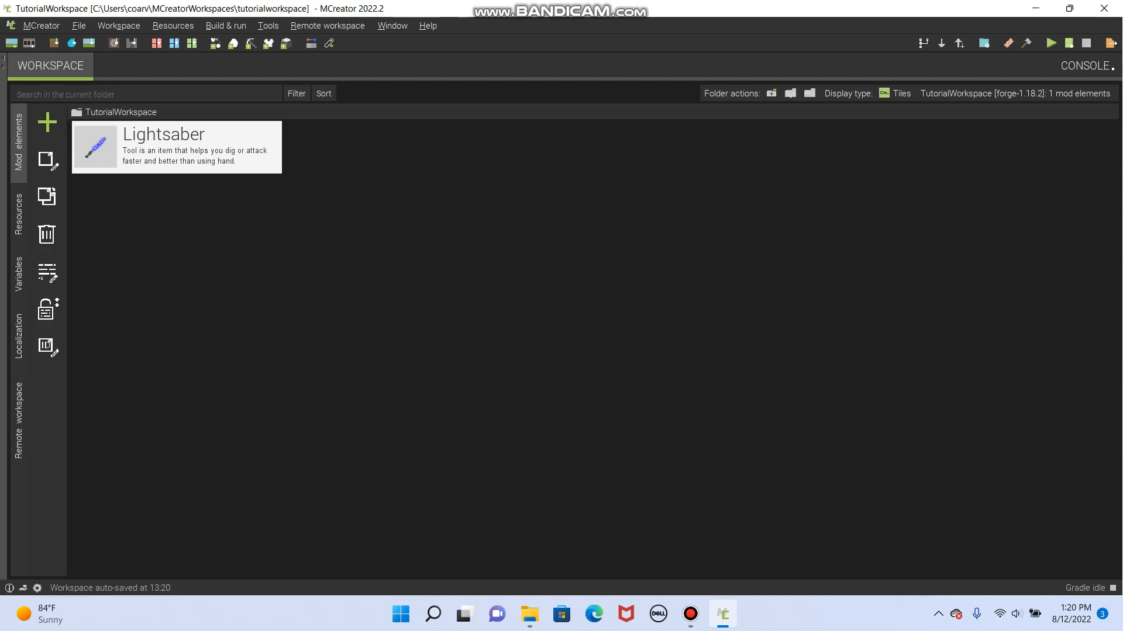
click(1049, 42)
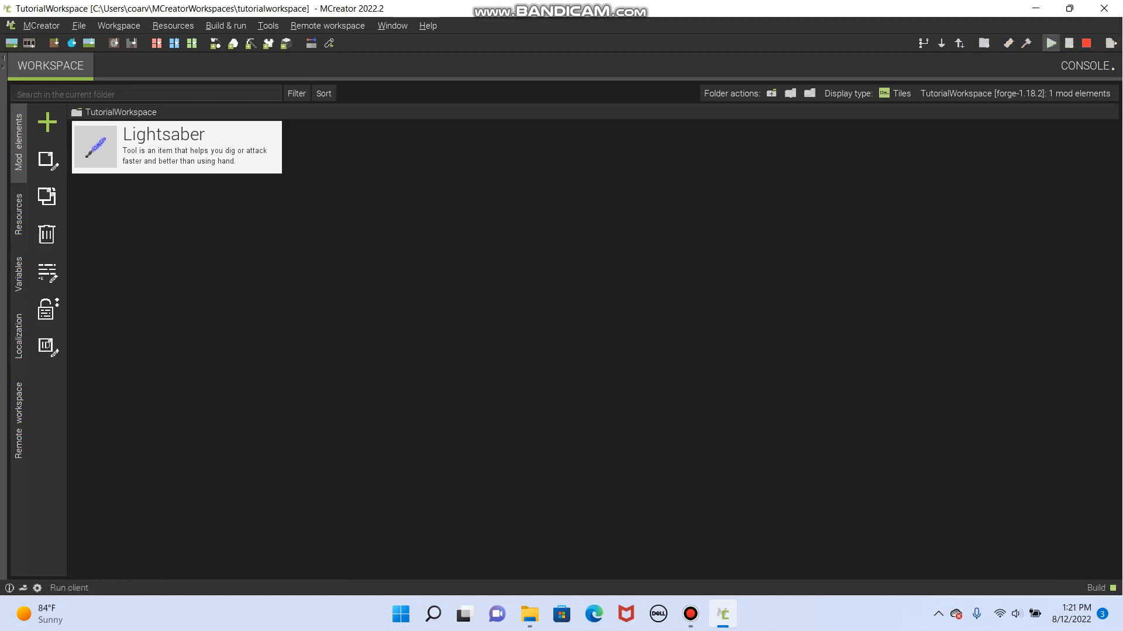
Launch the Minecraft test client until the title screen shows 3 mods loaded
click(1049, 43)
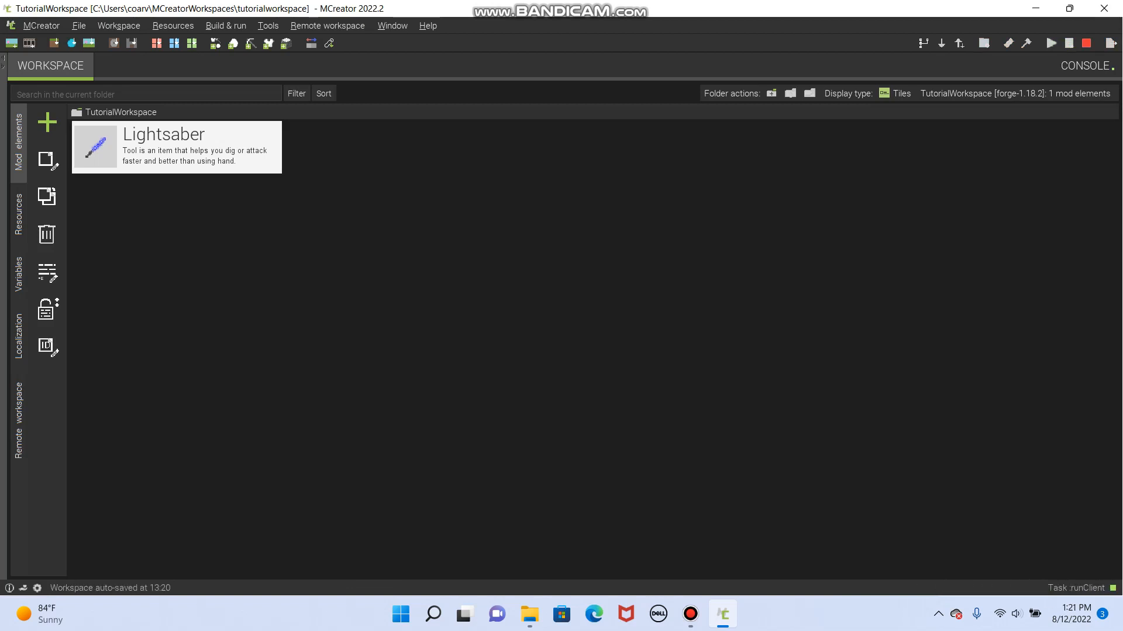
click(1050, 42)
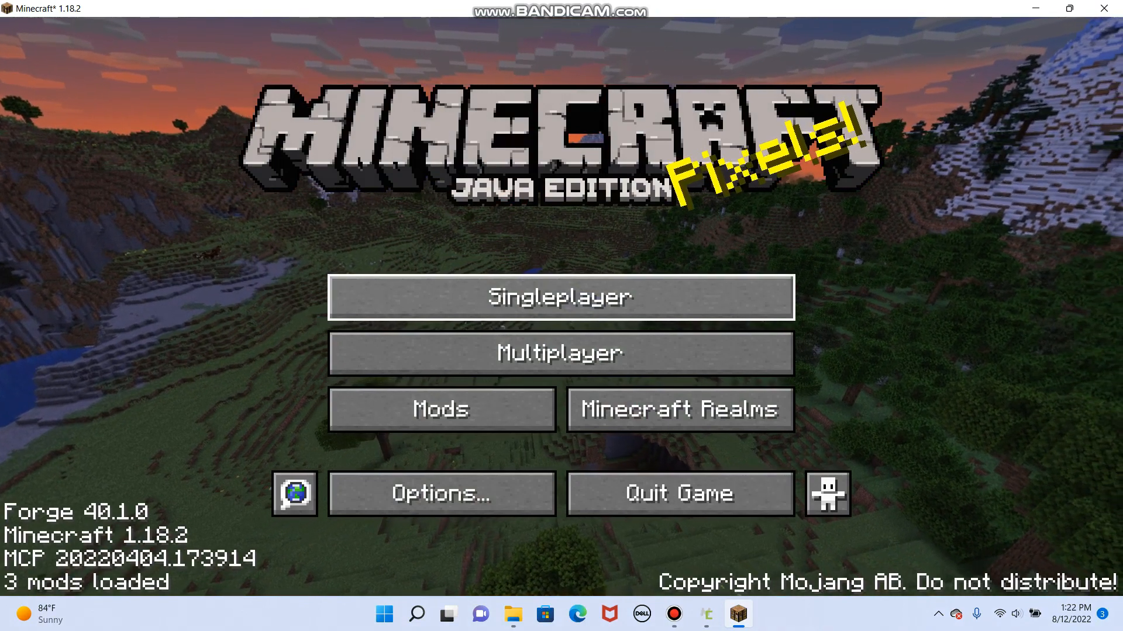
Create a new creative singleplayer world named 'Tool Test' with cheats allowed
click(560, 297)
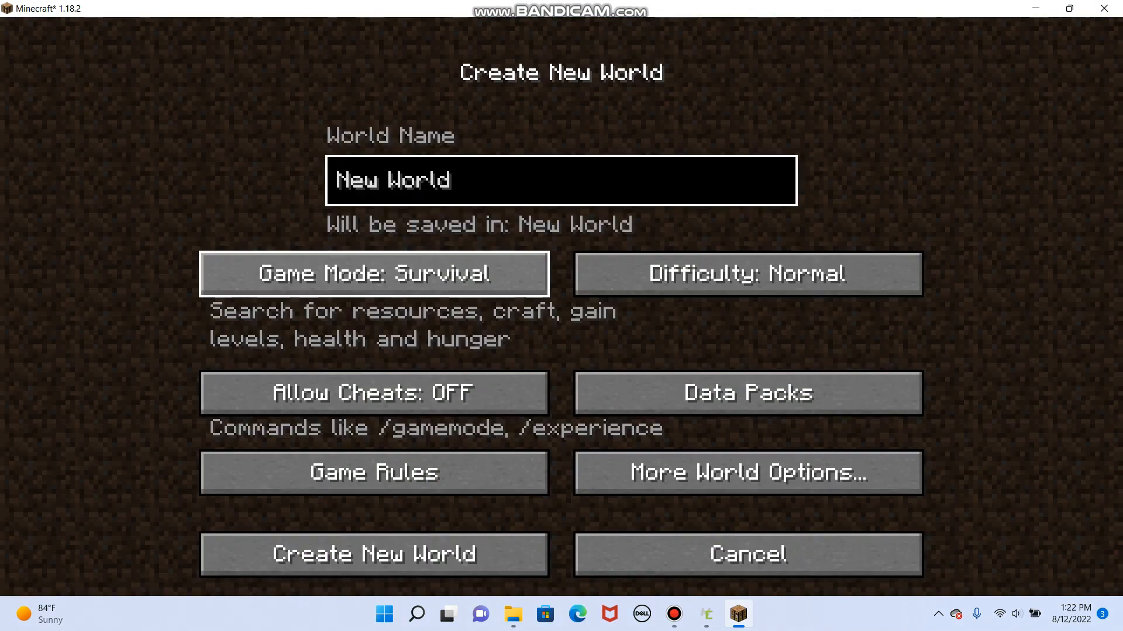
click(374, 273)
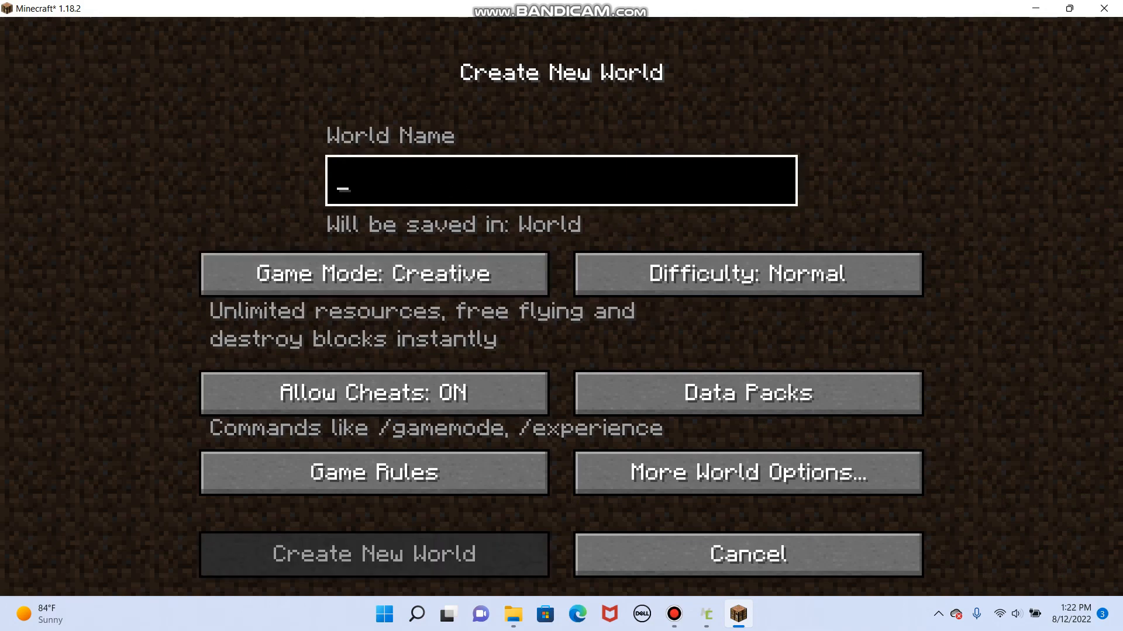
text(Test)
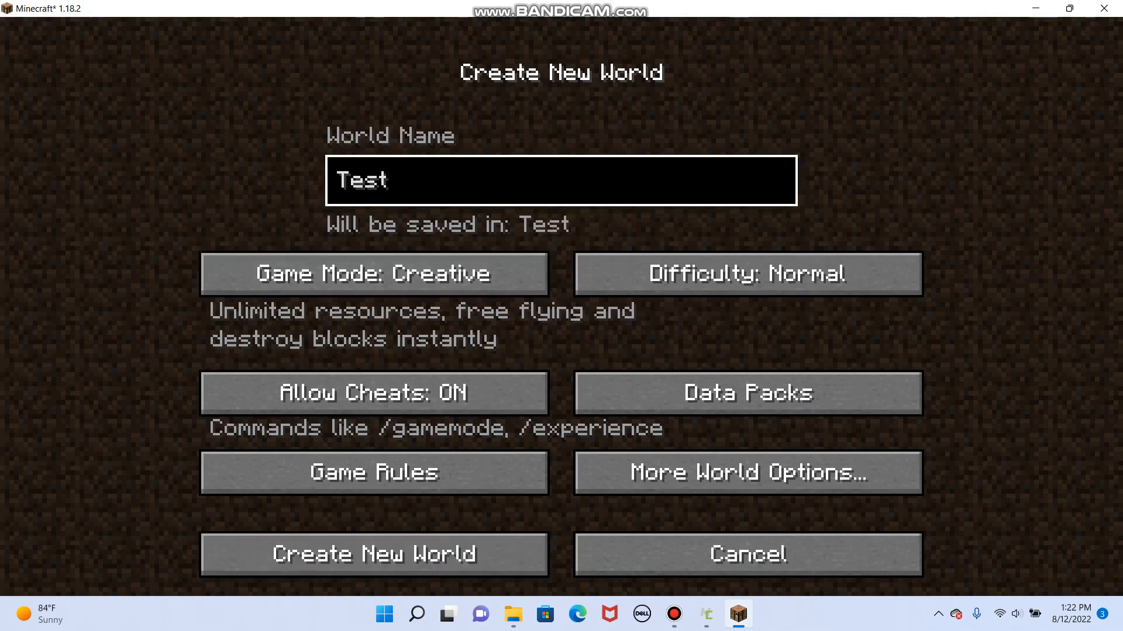
key(BackSpace)
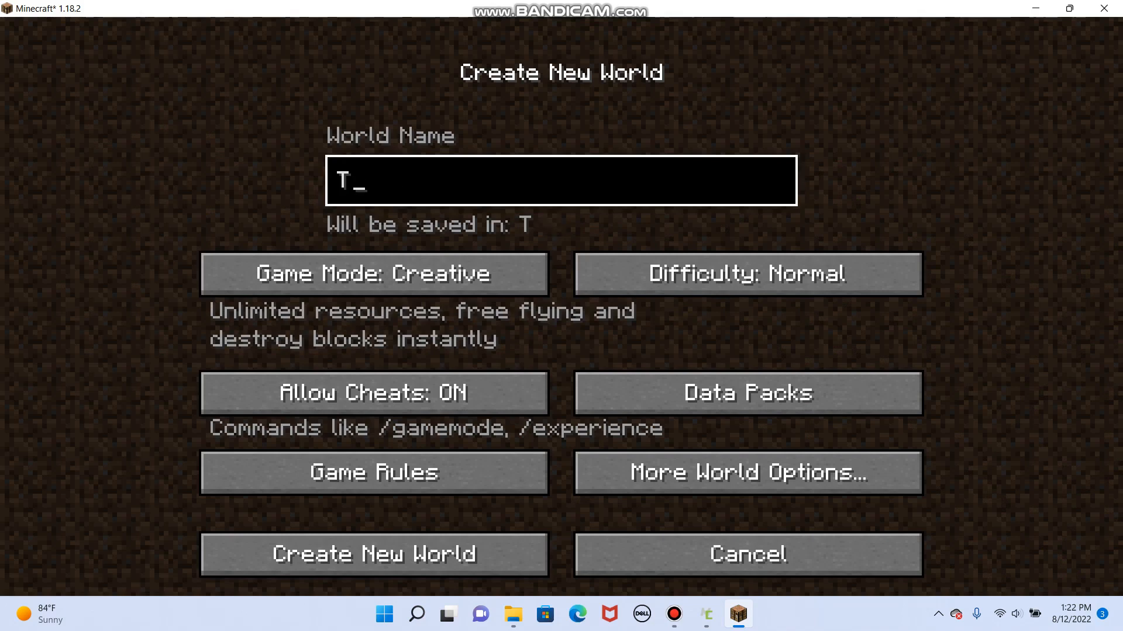
text(ool Test)
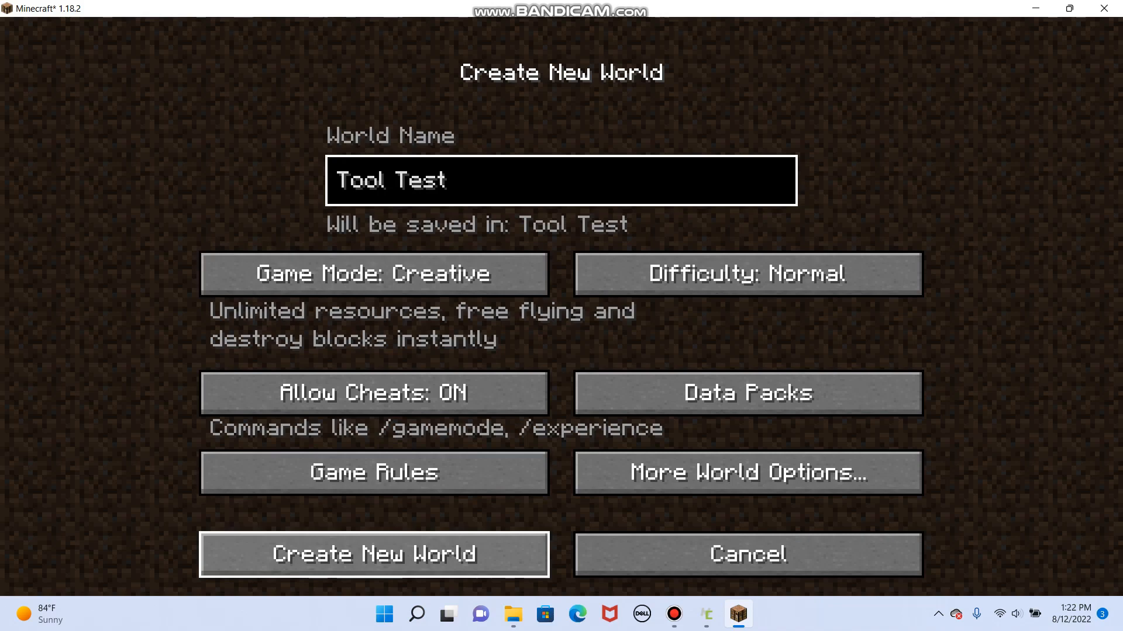
click(373, 553)
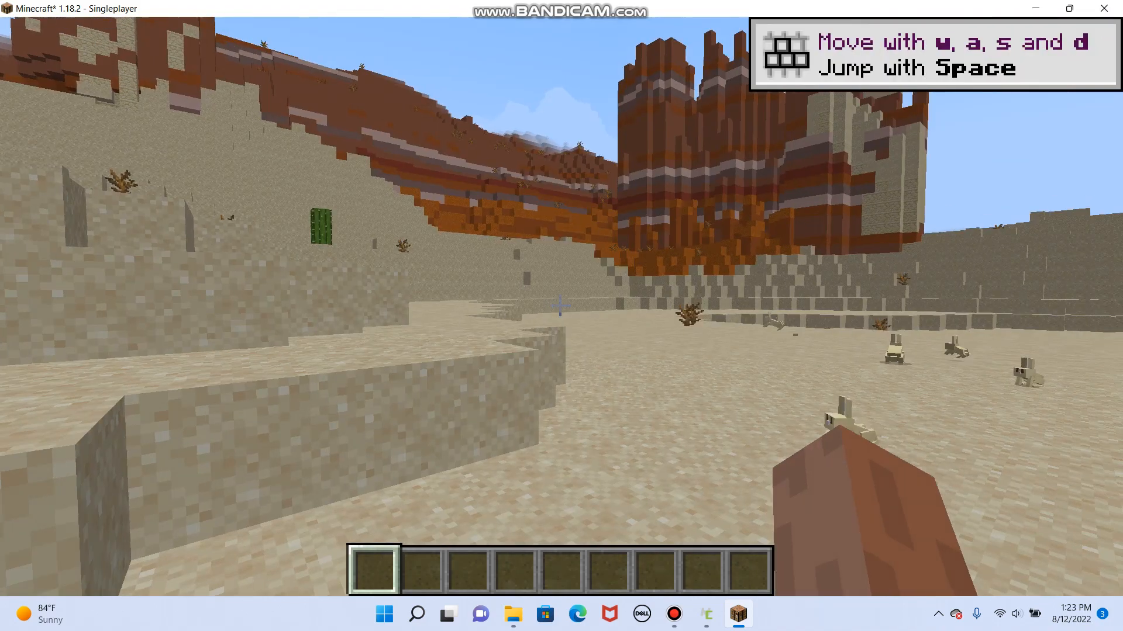
Mine through terracotta with the Blue Lightsaber, then save and quit to title
key(e)
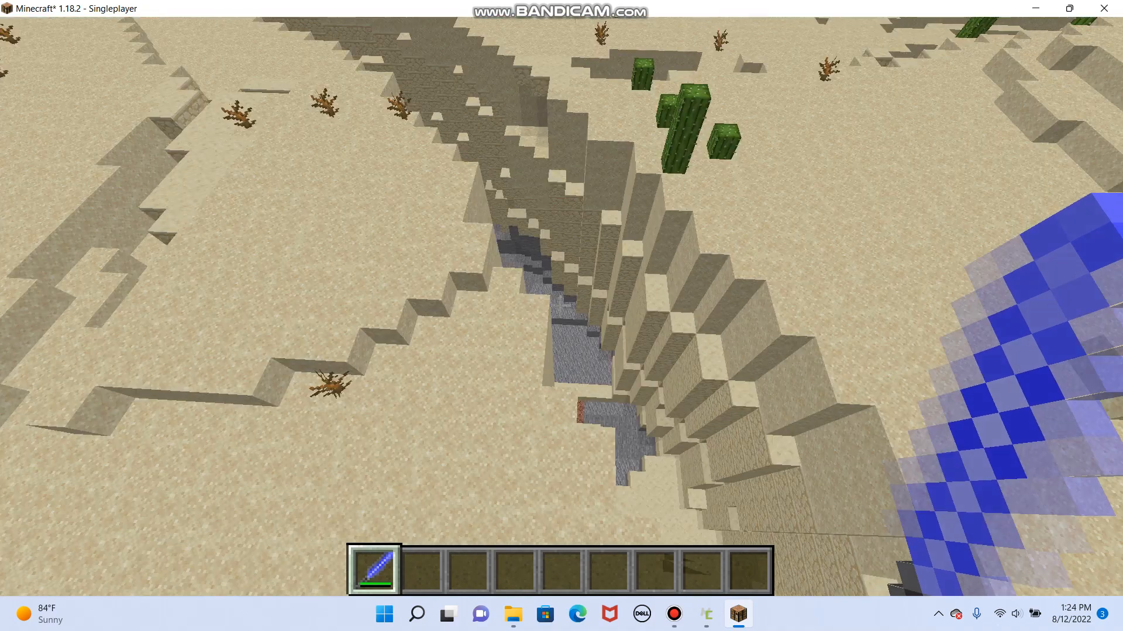
mouse_move(561, 305)
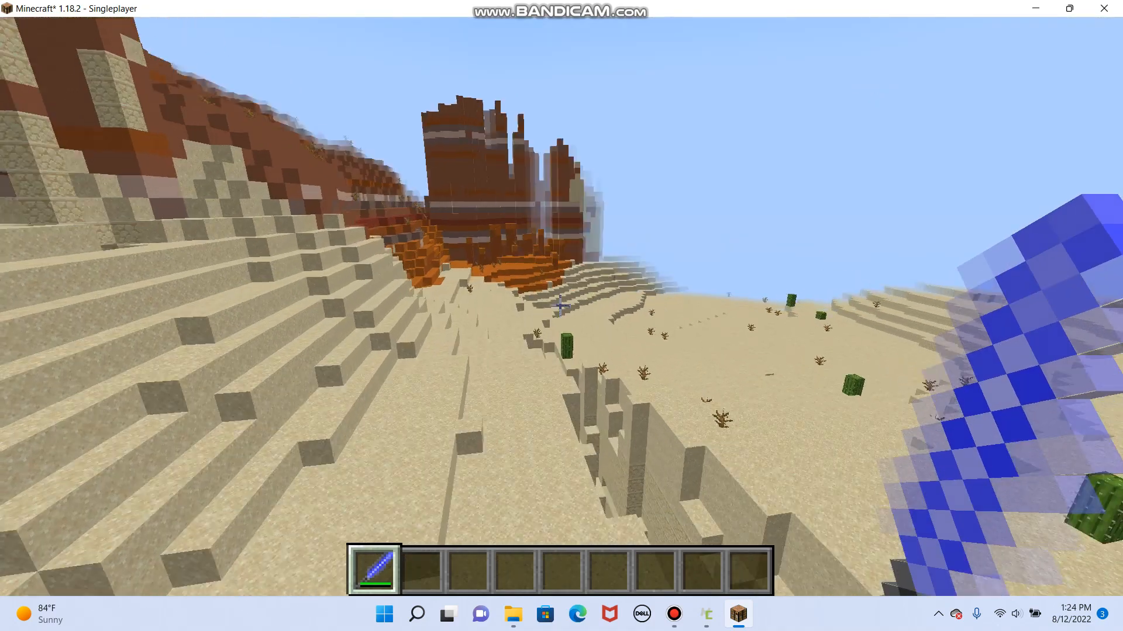
mouse_move(561, 306)
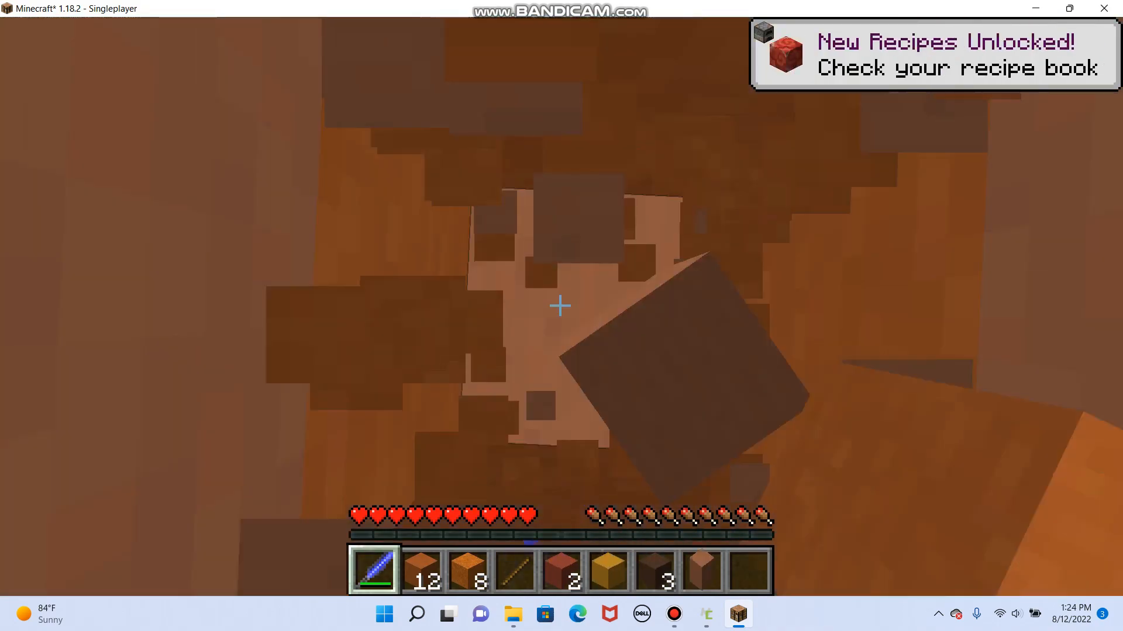
click(560, 306)
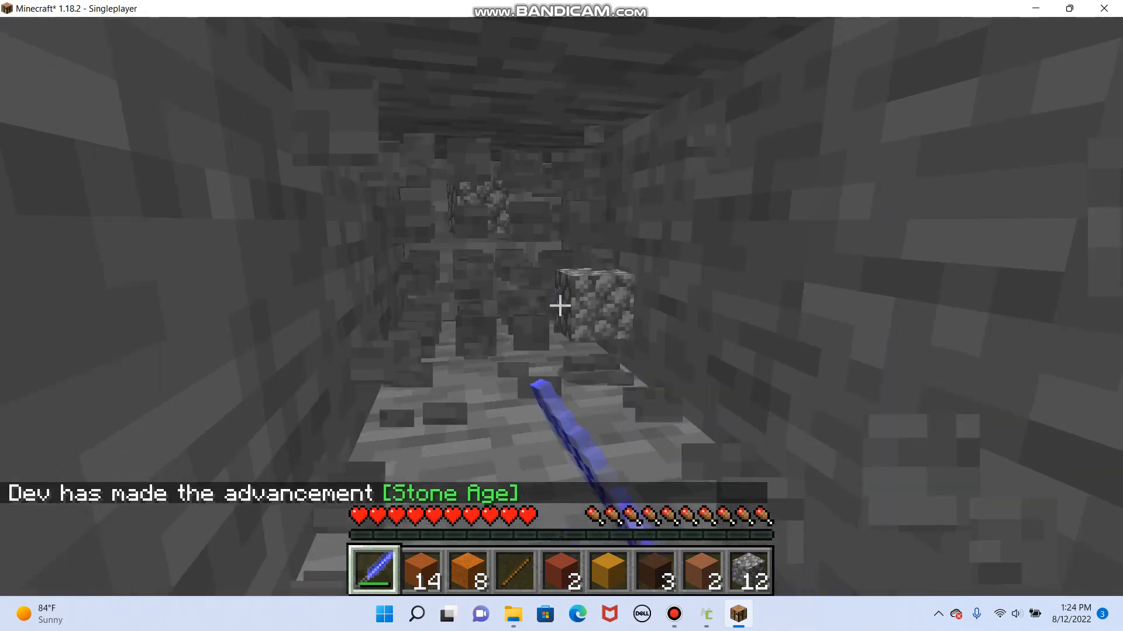
mouse_move(559, 308)
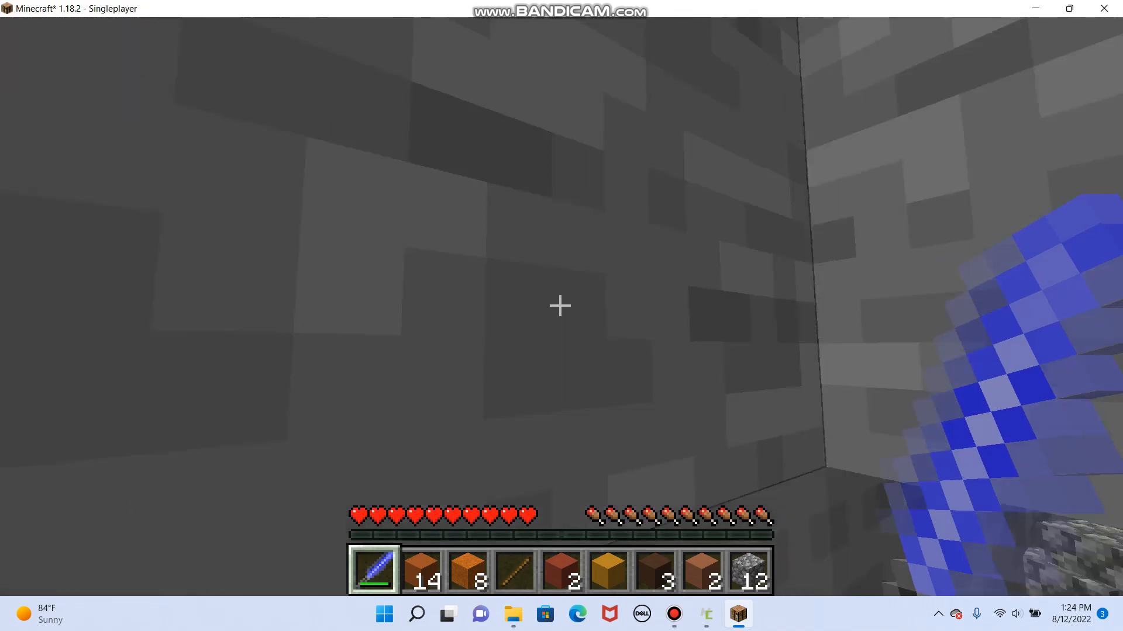
mouse_move(561, 306)
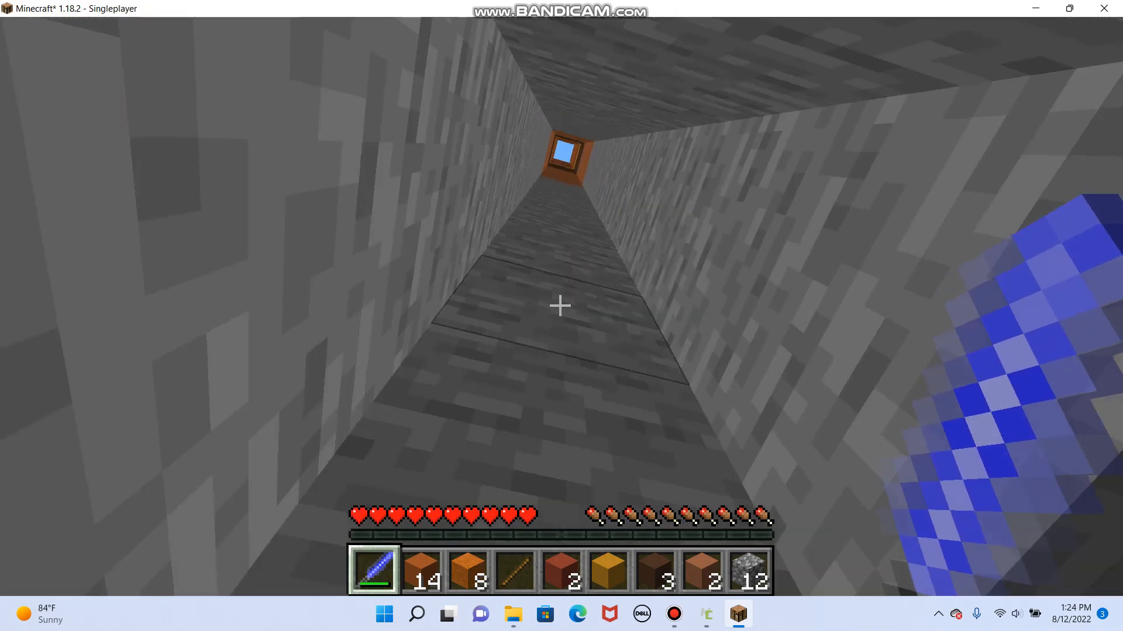
key(Escape)
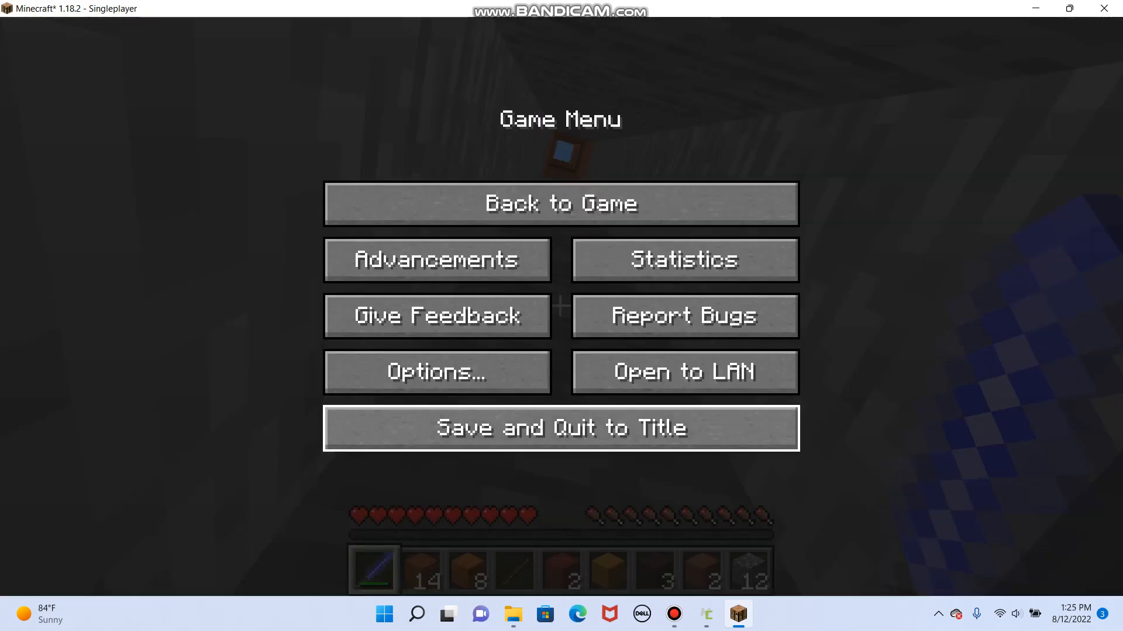
click(560, 428)
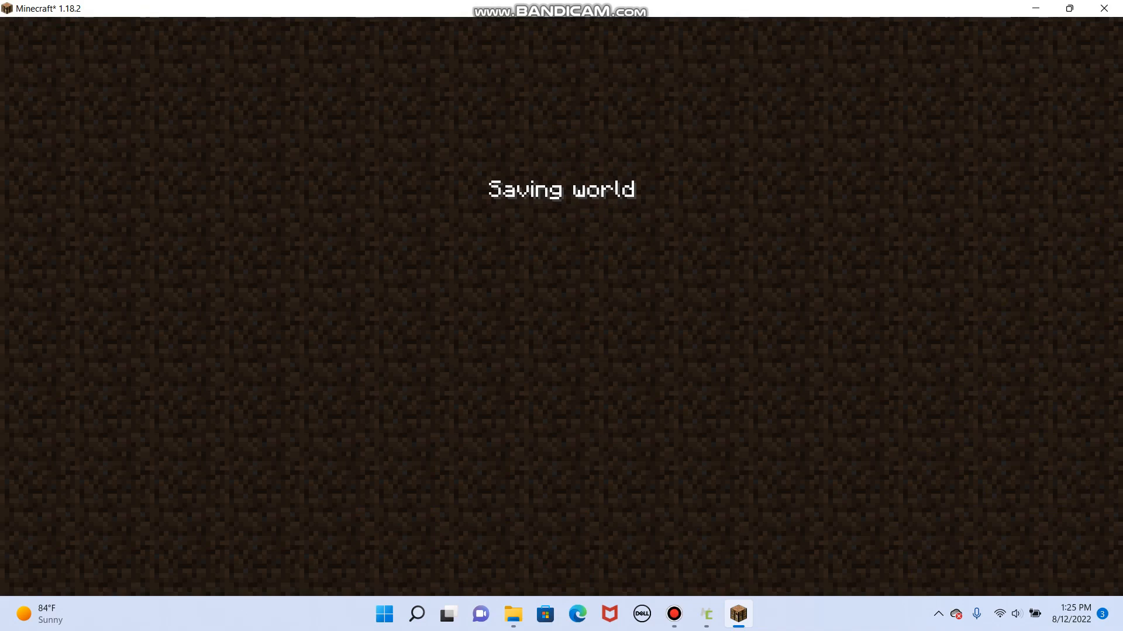
mouse_move(1103, 8)
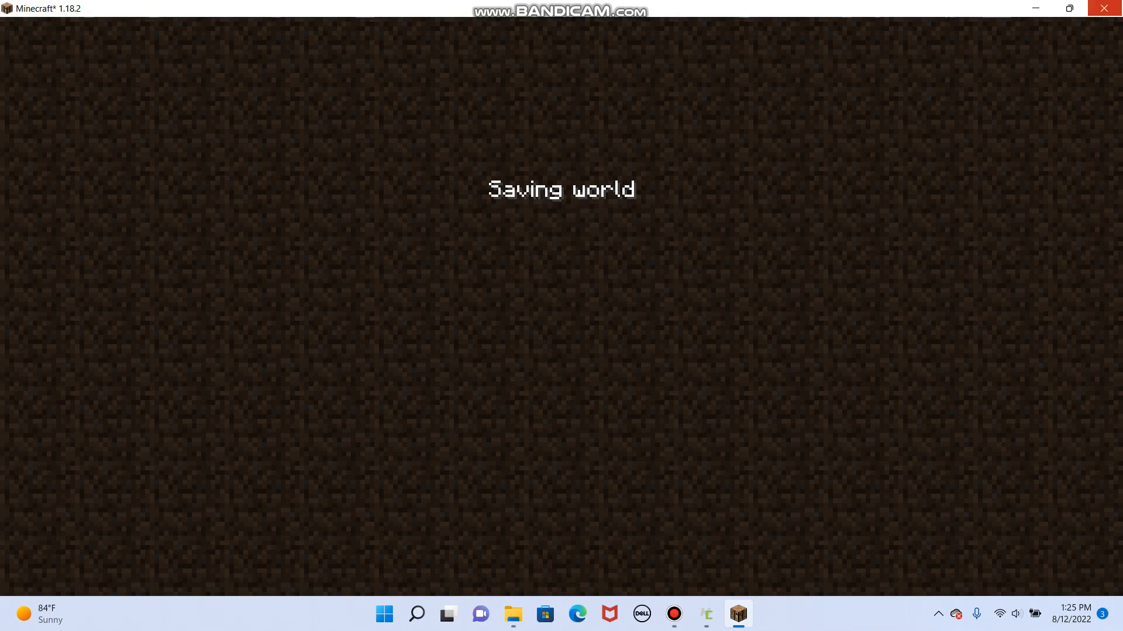